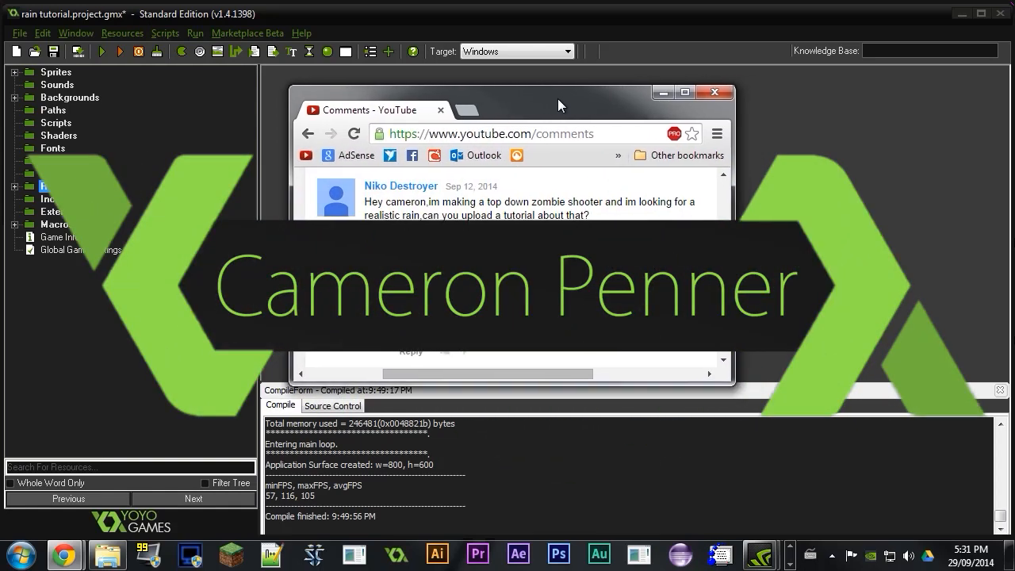
Close the 'Made with GameMaker: Studio' rain demo window to return to the IDE
{"action": "left_click_drag", "start_coordinate": [558, 104], "coordinate": [551, 100]}
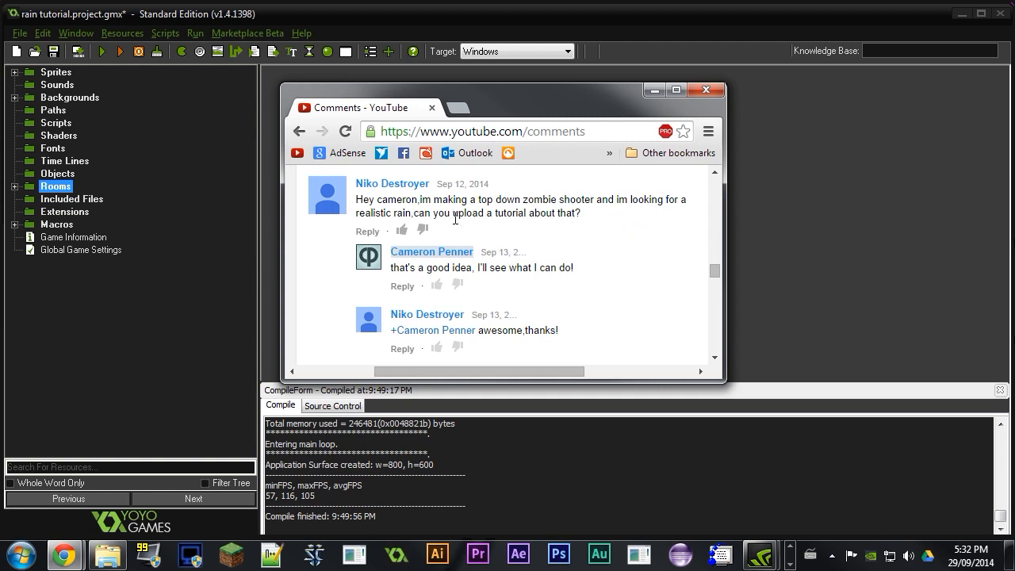
{"action": "mouse_move", "coordinate": [599, 270]}
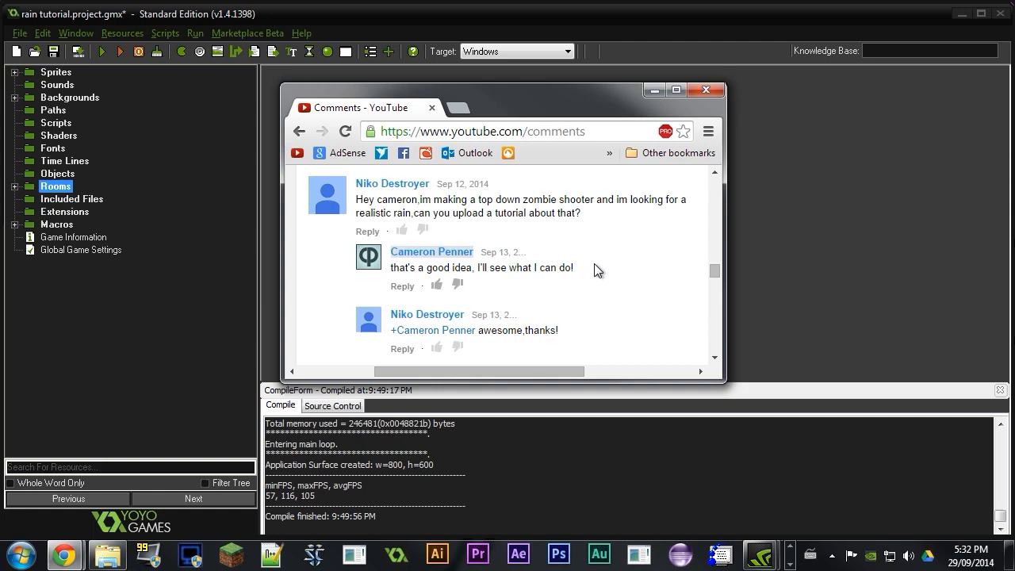
{"action": "mouse_move", "coordinate": [734, 38]}
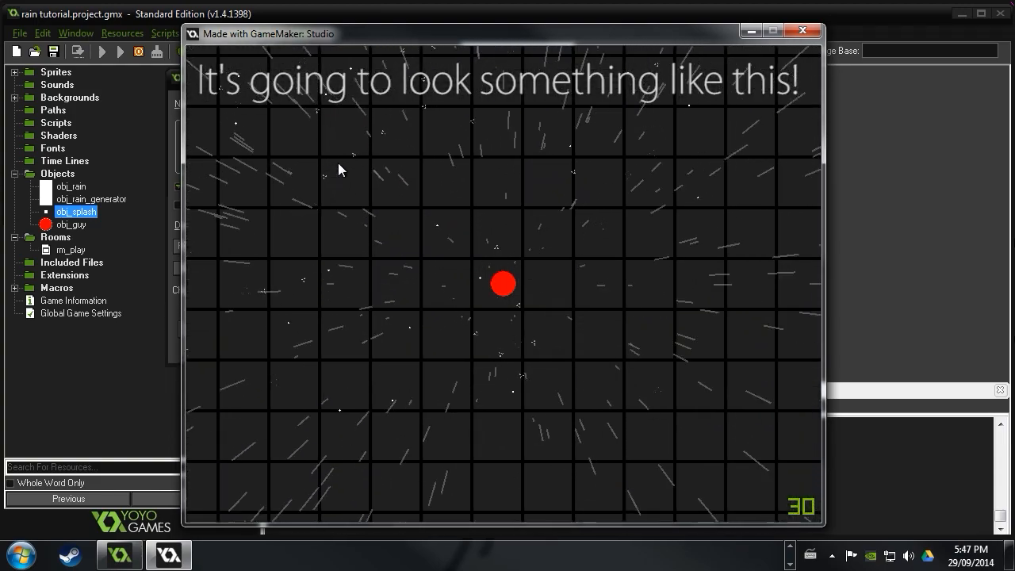
{"action": "mouse_move", "coordinate": [801, 31]}
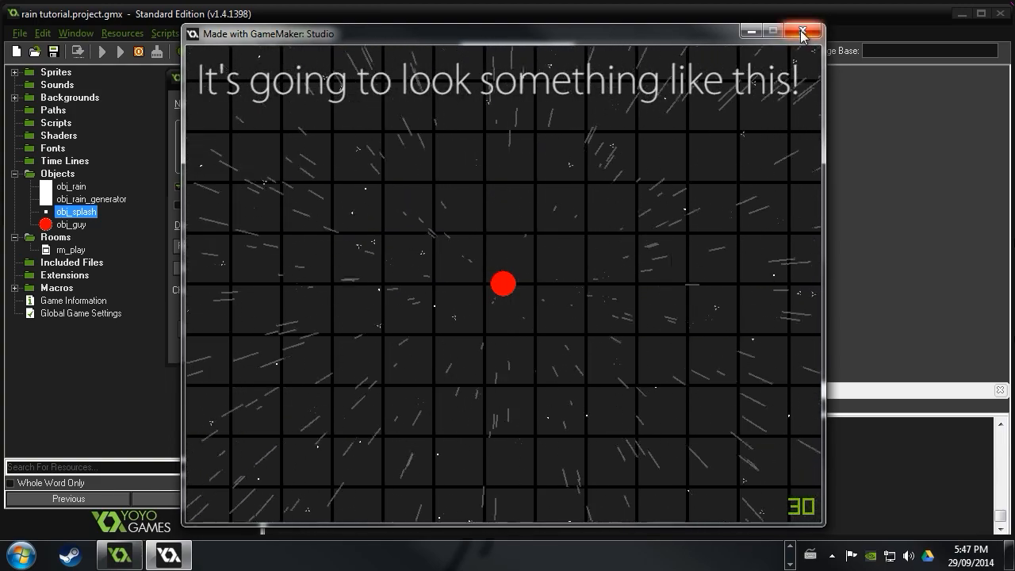
{"action": "left_click", "coordinate": [802, 32]}
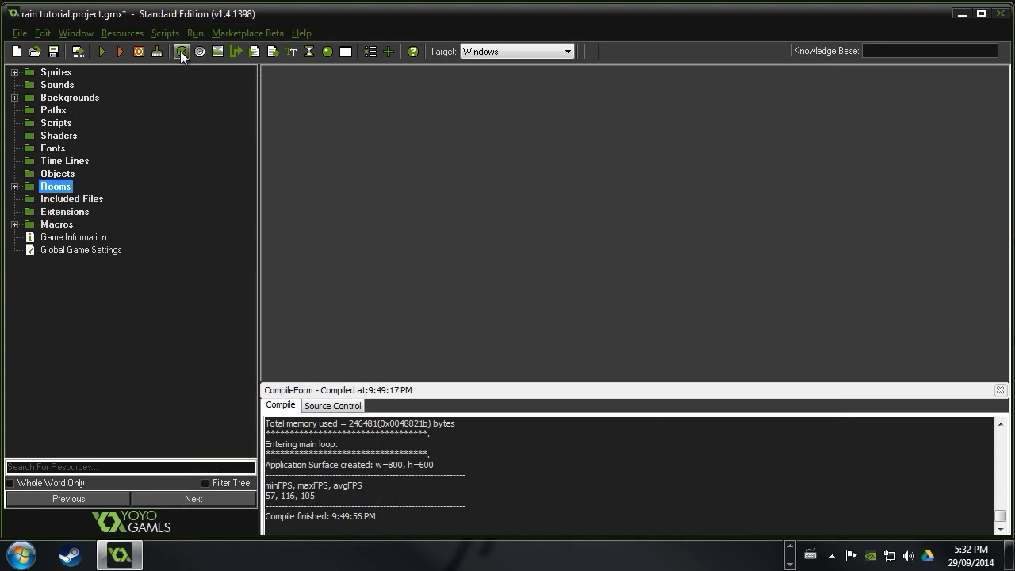
{"action": "mouse_move", "coordinate": [328, 52]}
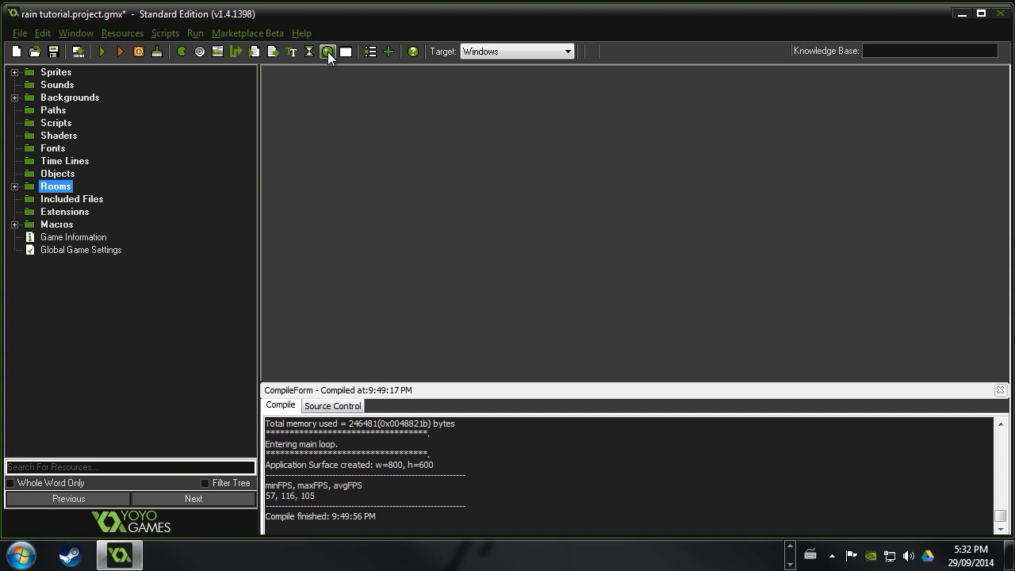
Create the obj_rain and obj_rain_generator objects
{"action": "left_click", "coordinate": [327, 51]}
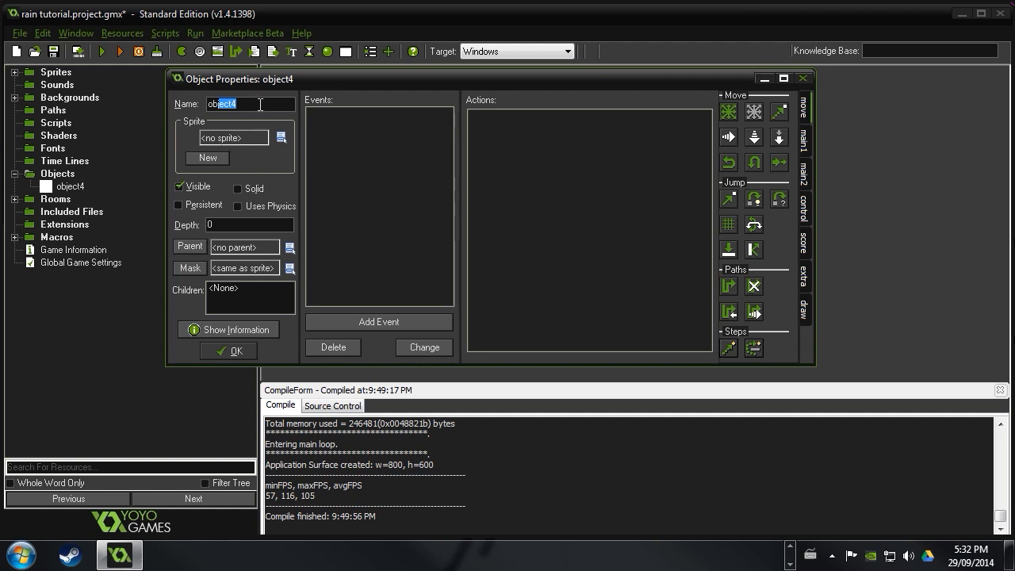
{"action": "type", "text": "obj_rain"}
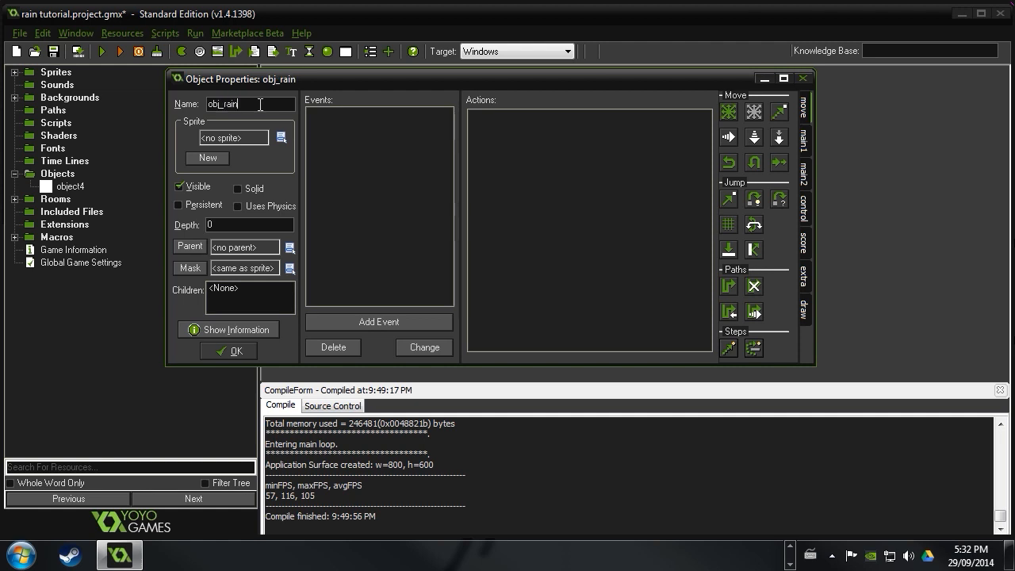
{"action": "left_click", "coordinate": [228, 350]}
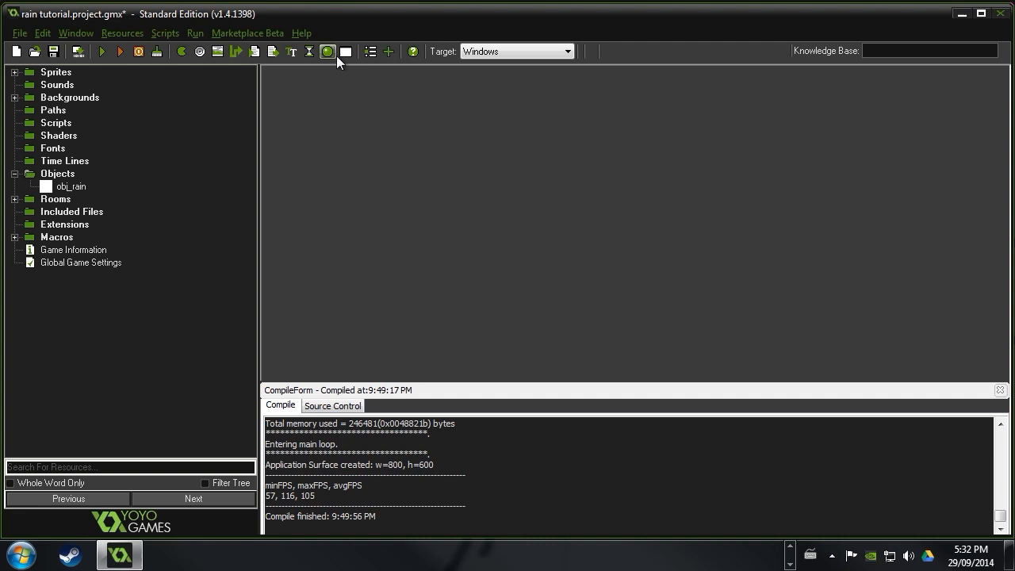
{"action": "left_click", "coordinate": [345, 50]}
{"action": "type", "text": "obj_rain_genenra"}
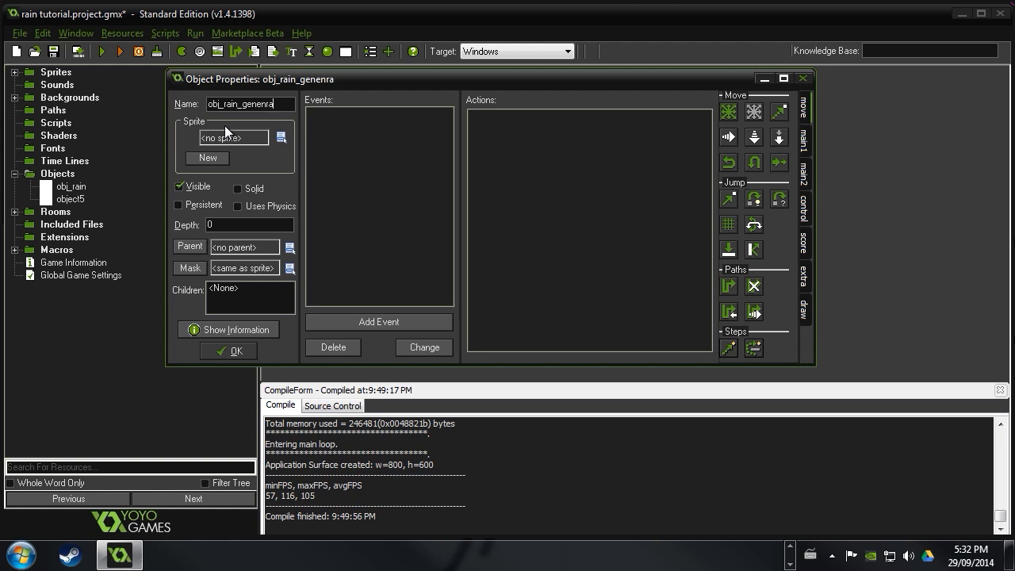
{"action": "key", "text": "BackSpace"}
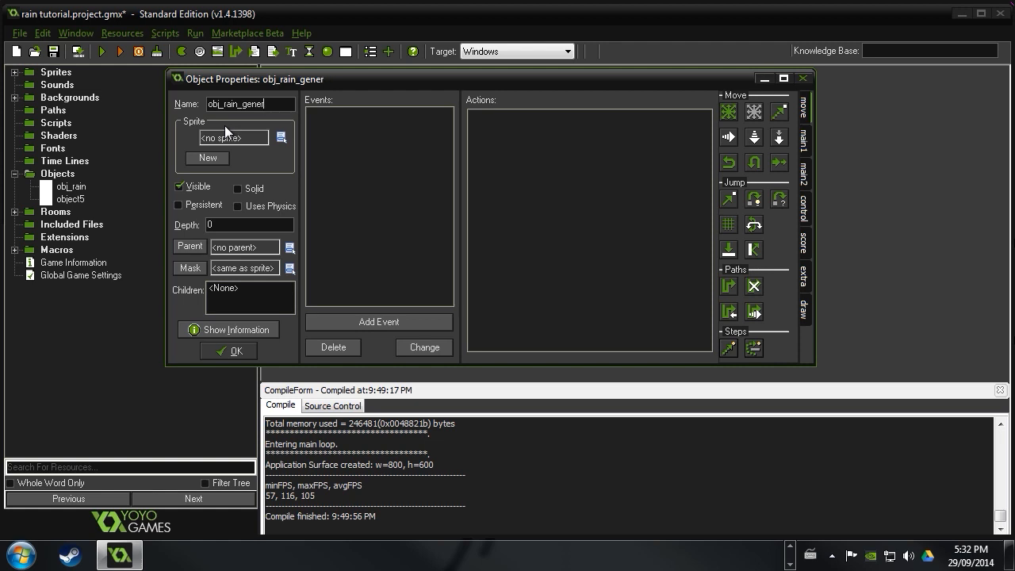
{"action": "type", "text": "ator"}
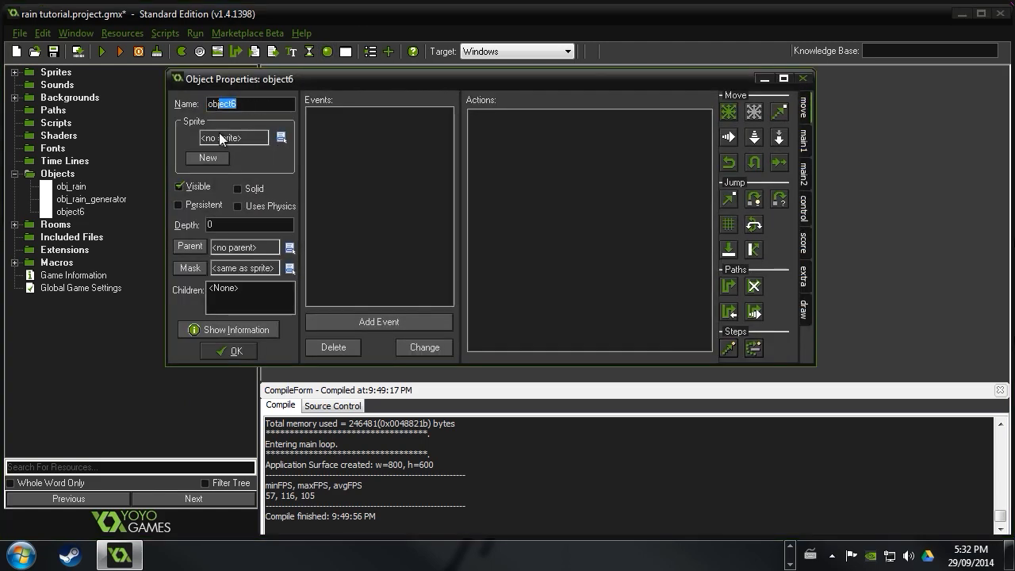
Create obj_splash and start naming a new object obj_guy
{"action": "type", "text": "obj_splash"}
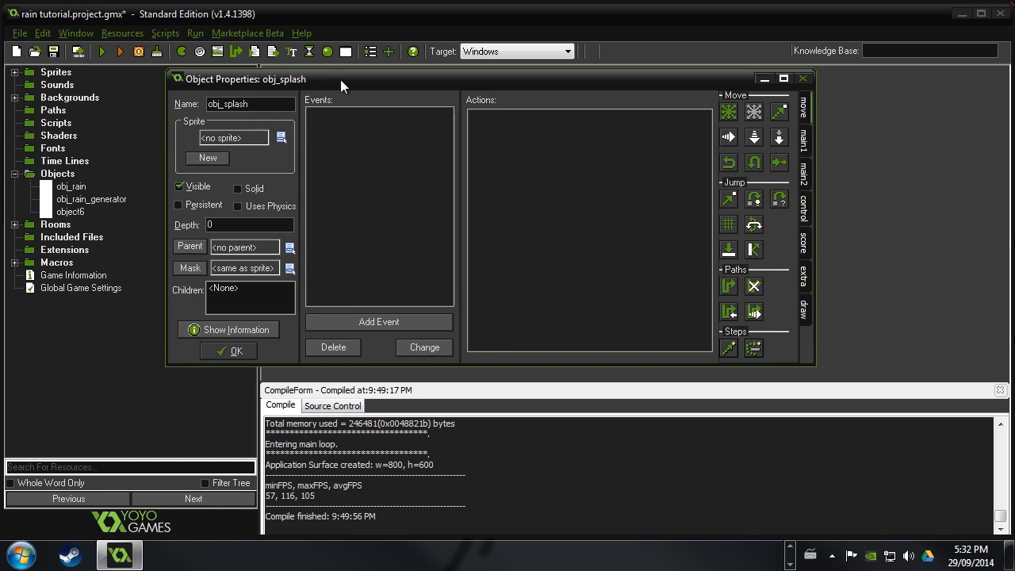
{"action": "left_click", "coordinate": [228, 350]}
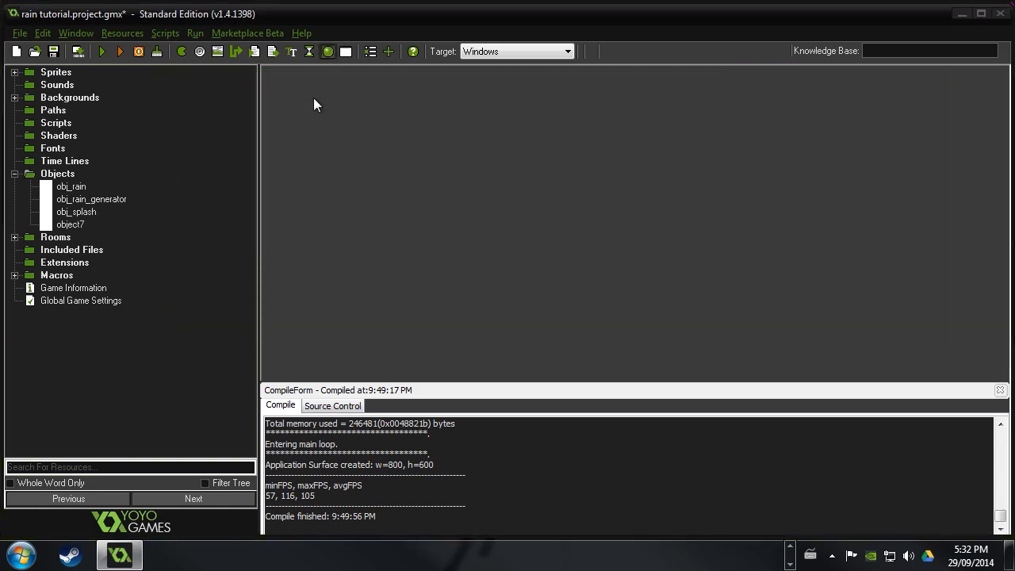
{"action": "double_click", "coordinate": [70, 224]}
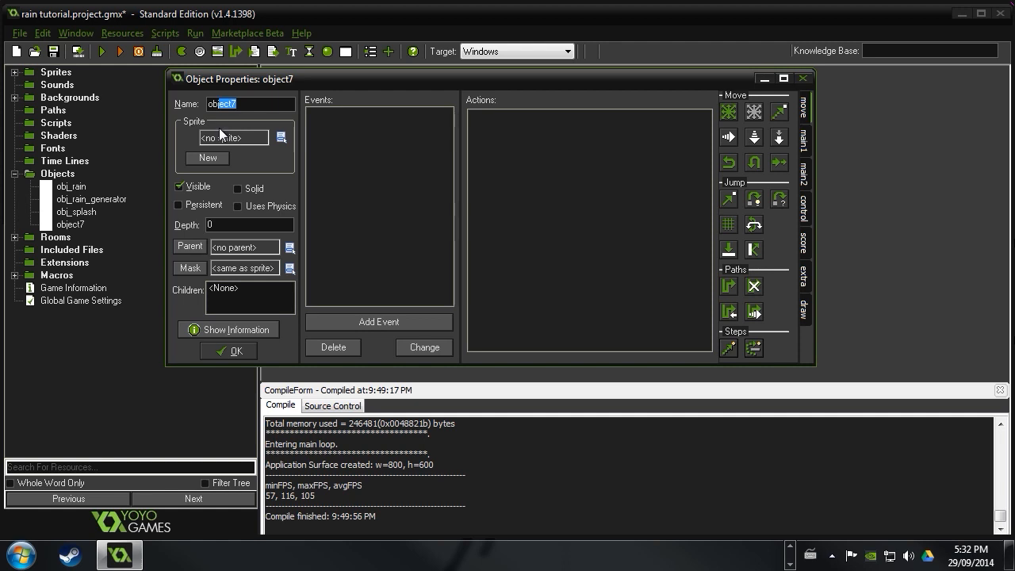
{"action": "type", "text": "obj_guy"}
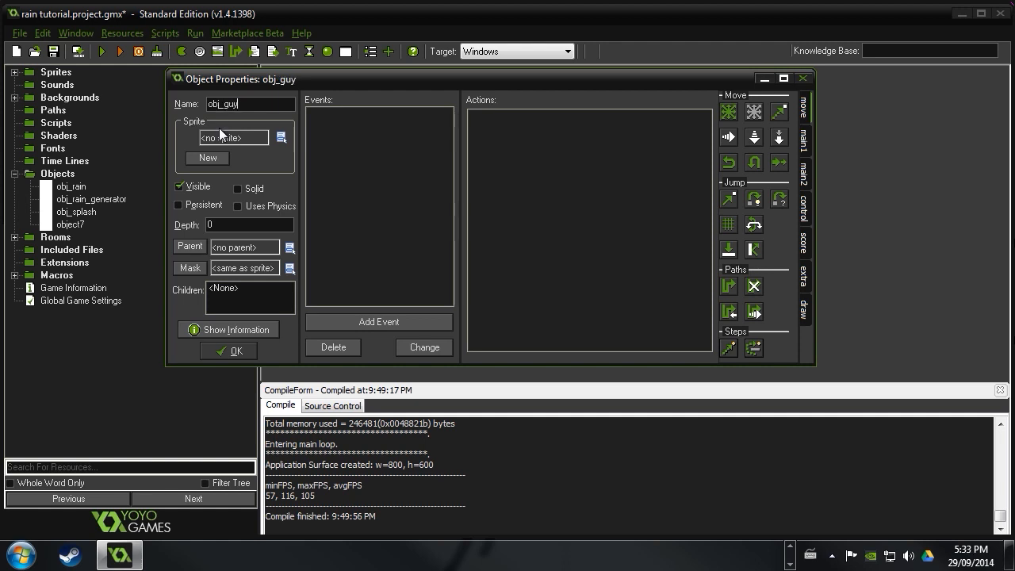
Assign the spr_circle sprite to obj_guy, briefly previewing it in the Sprite Editor
{"action": "left_click", "coordinate": [282, 137]}
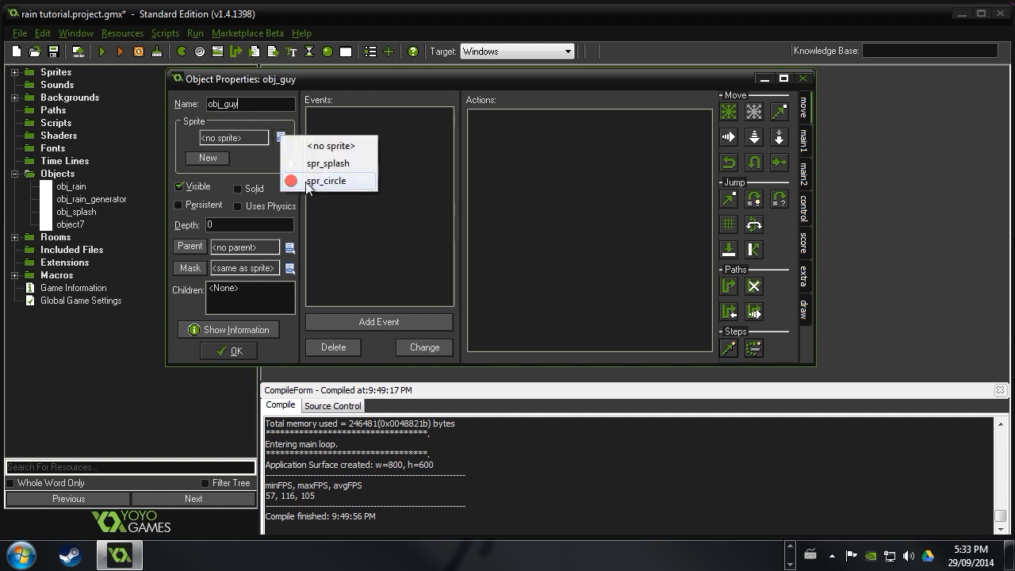
{"action": "left_click", "coordinate": [325, 180]}
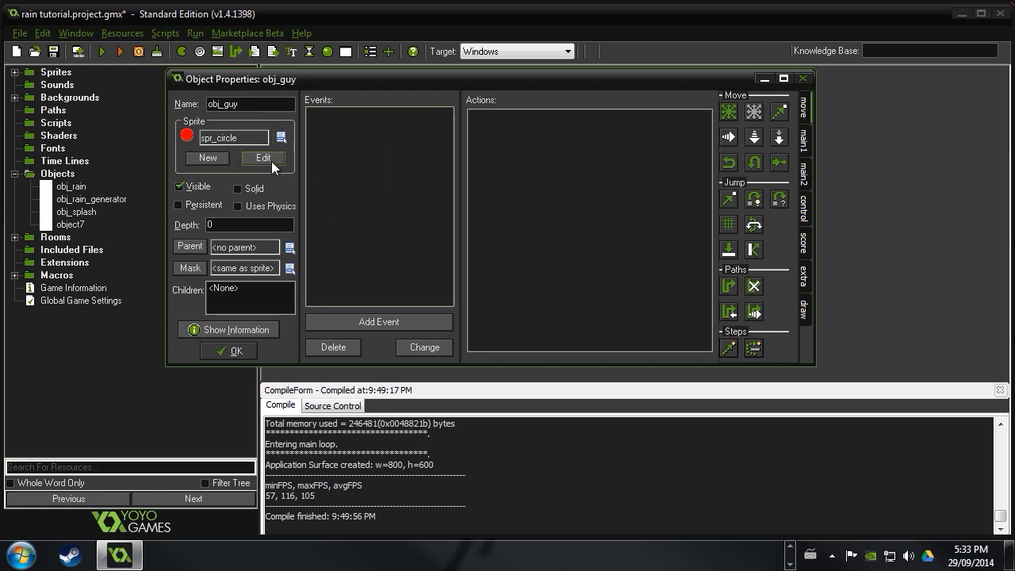
{"action": "left_click", "coordinate": [263, 158]}
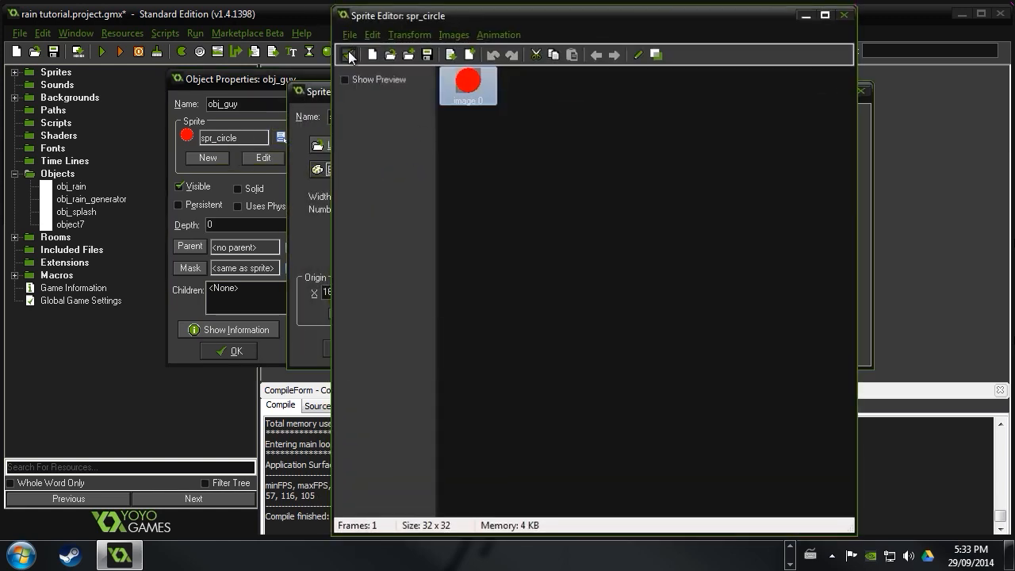
{"action": "left_click", "coordinate": [843, 15]}
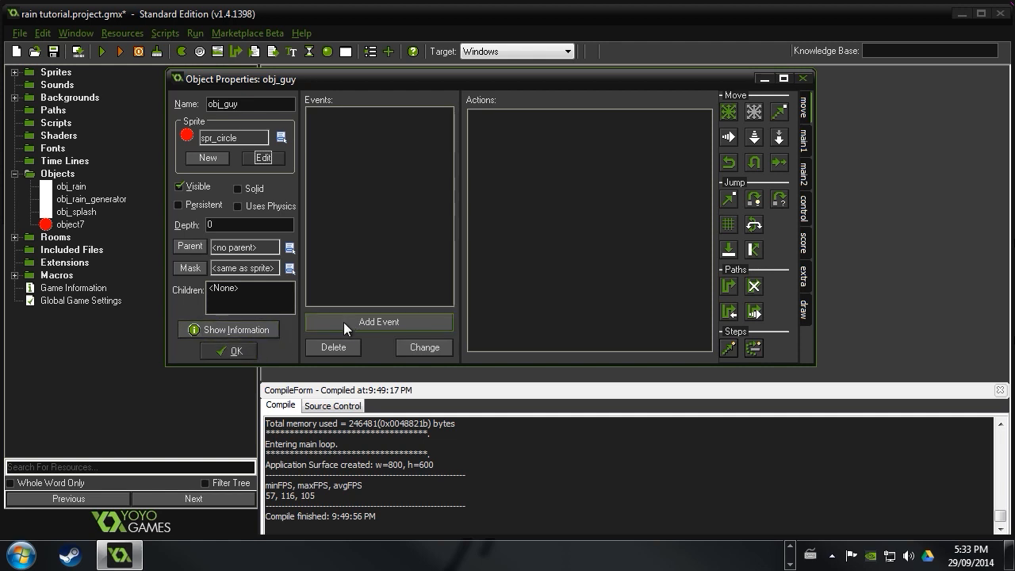
{"action": "left_click", "coordinate": [378, 321]}
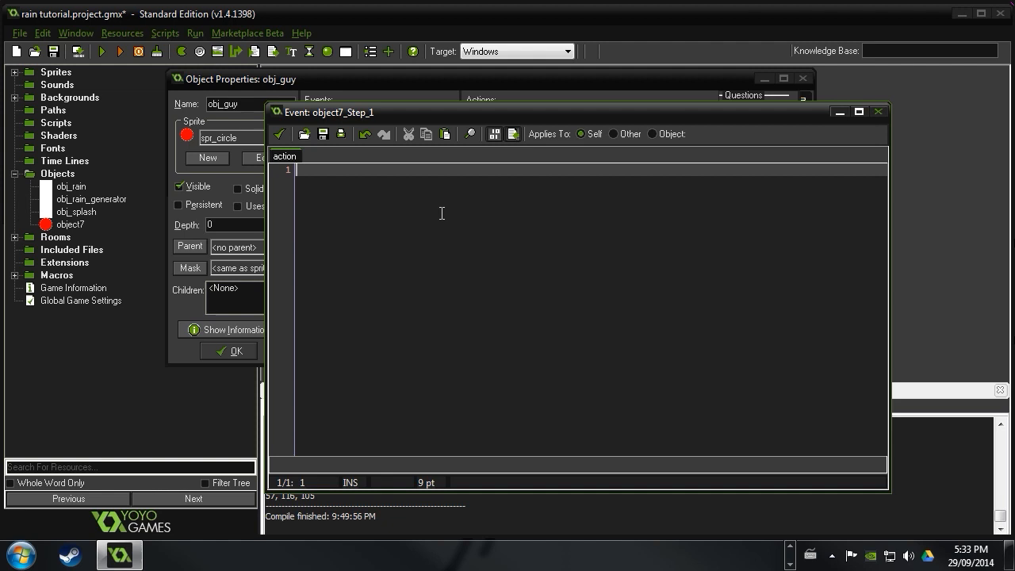
{"action": "mouse_move", "coordinate": [422, 222]}
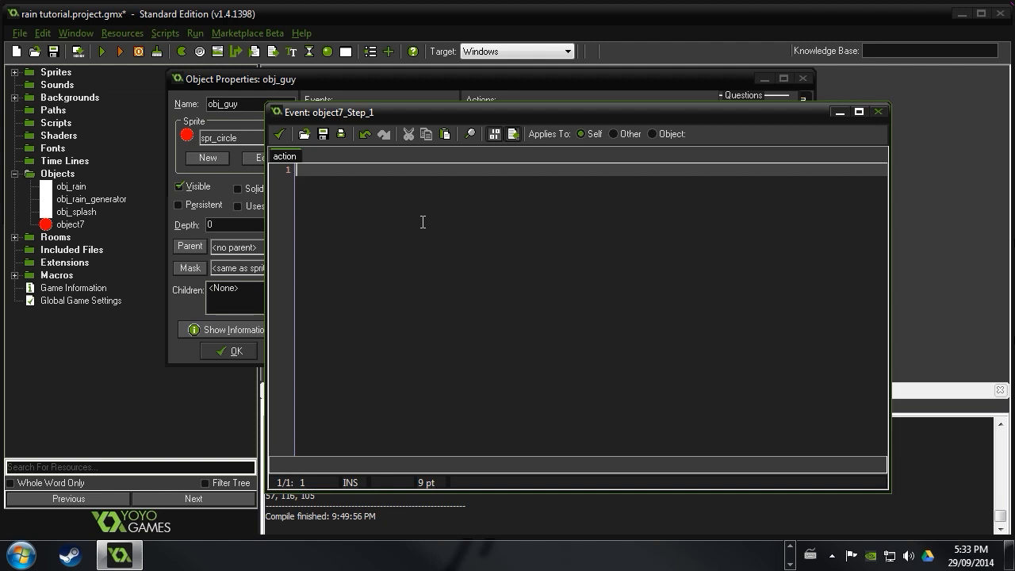
{"action": "mouse_move", "coordinate": [359, 224]}
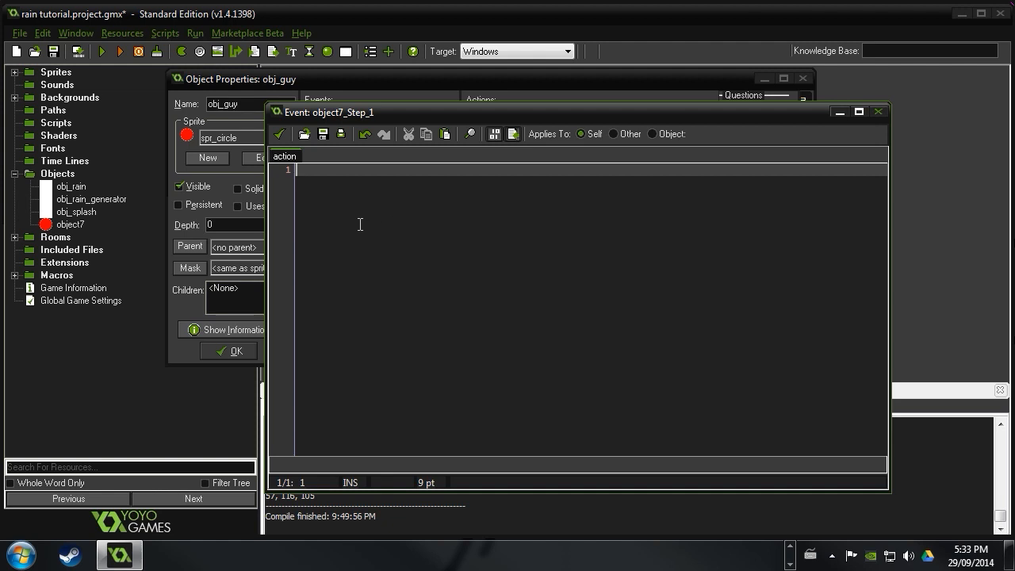
Write keyboard_check arrow-key code shifting x by 8, changing a copy to vk_right with x += 8
{"action": "type", "text": "///move"}
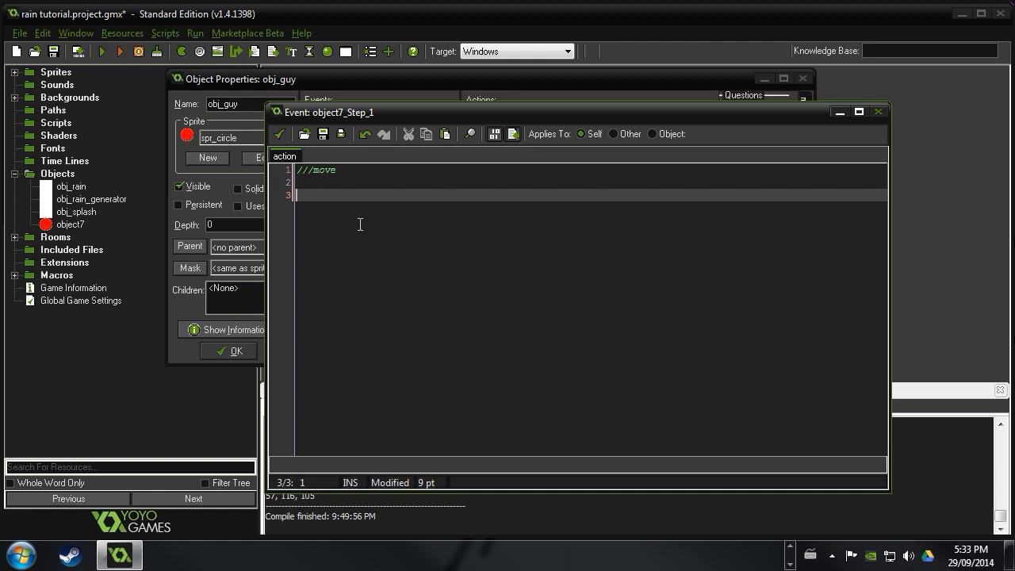
{"action": "type", "text": "if(keyboa"}
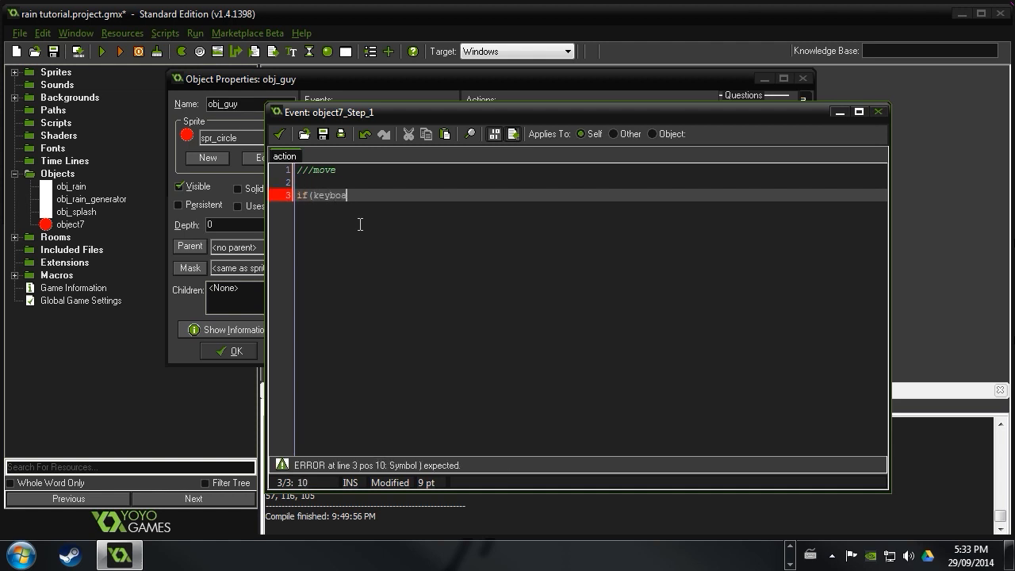
{"action": "type", "text": "rd_check"}
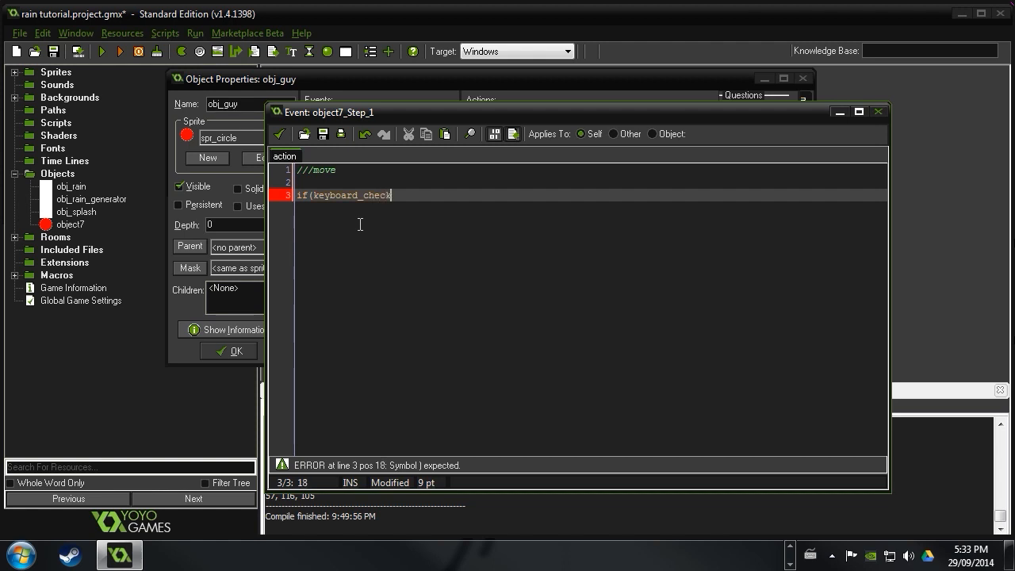
{"action": "type", "text": "(v"}
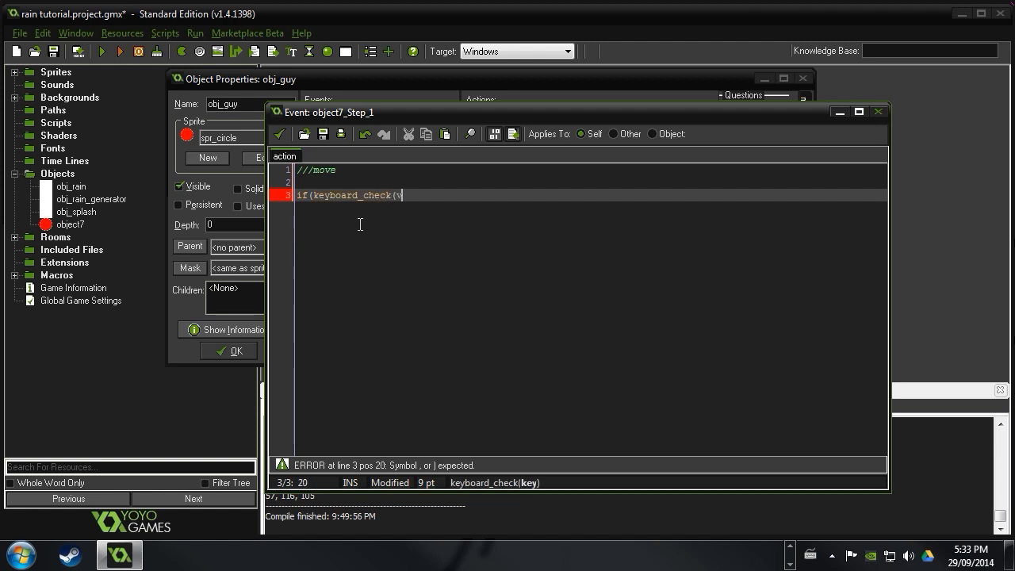
{"action": "type", "text": "k_left"}
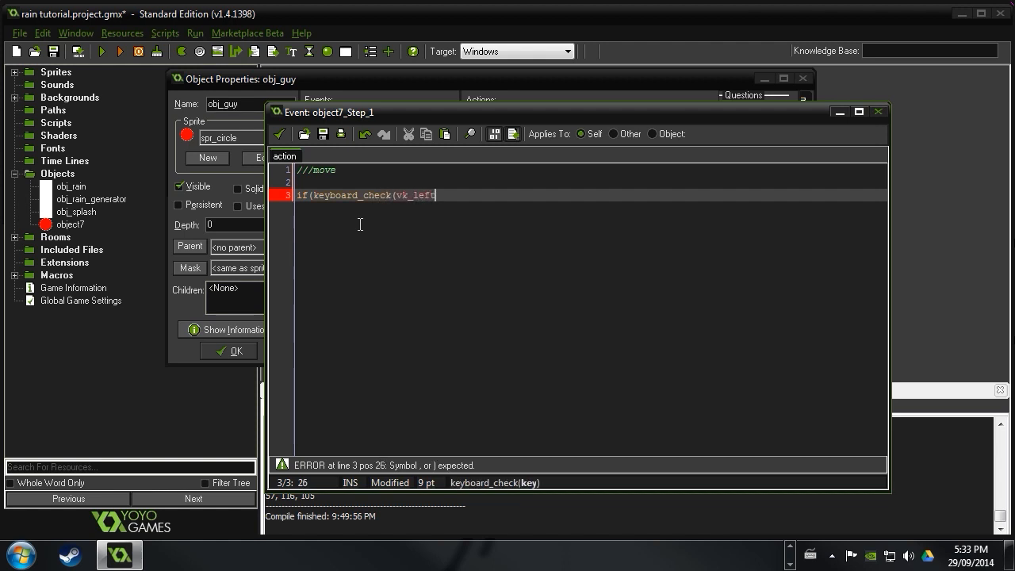
{"action": "type", "text": "))"}
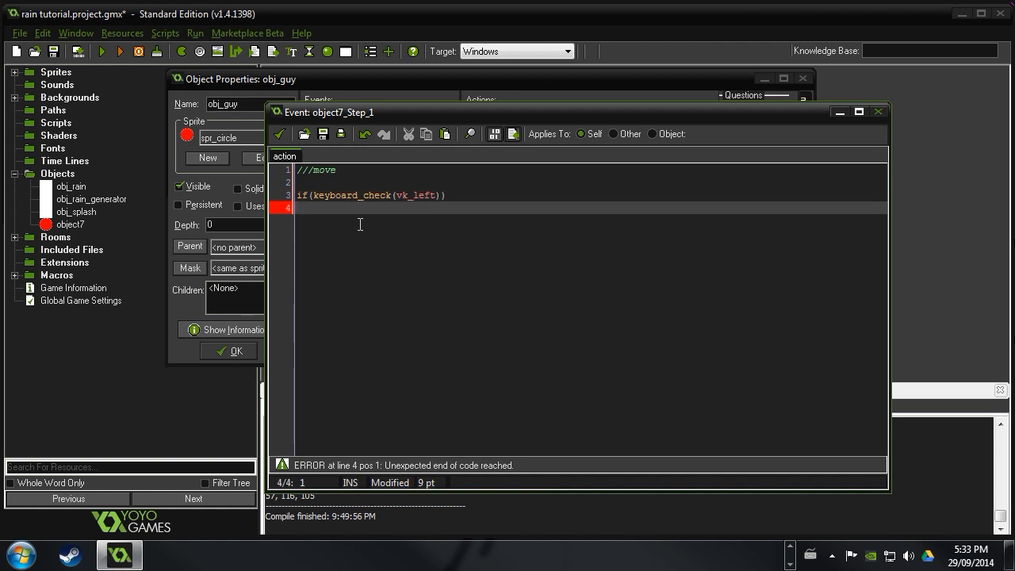
{"action": "type", "text": "x -"}
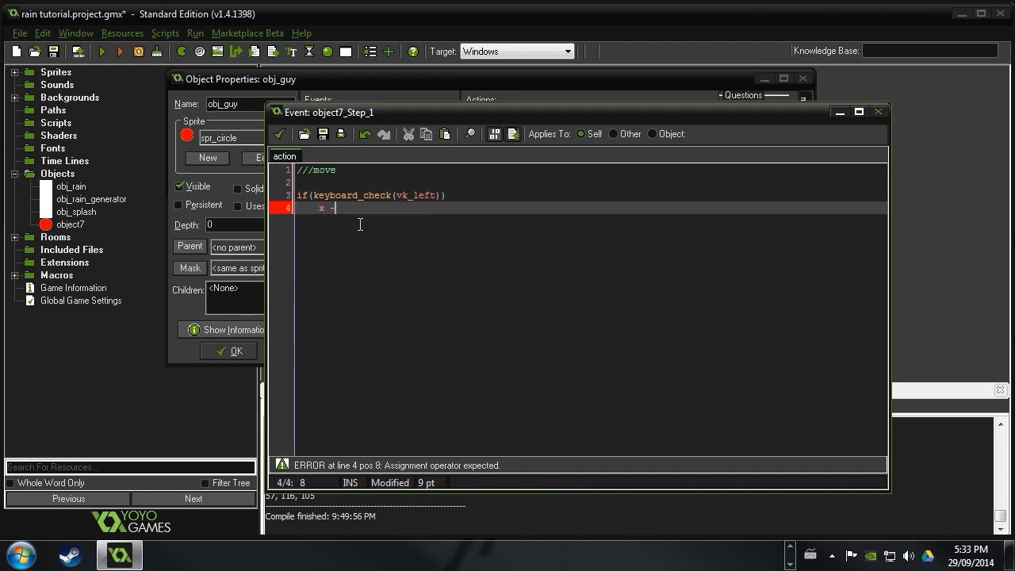
{"action": "type", "text": "= 3"}
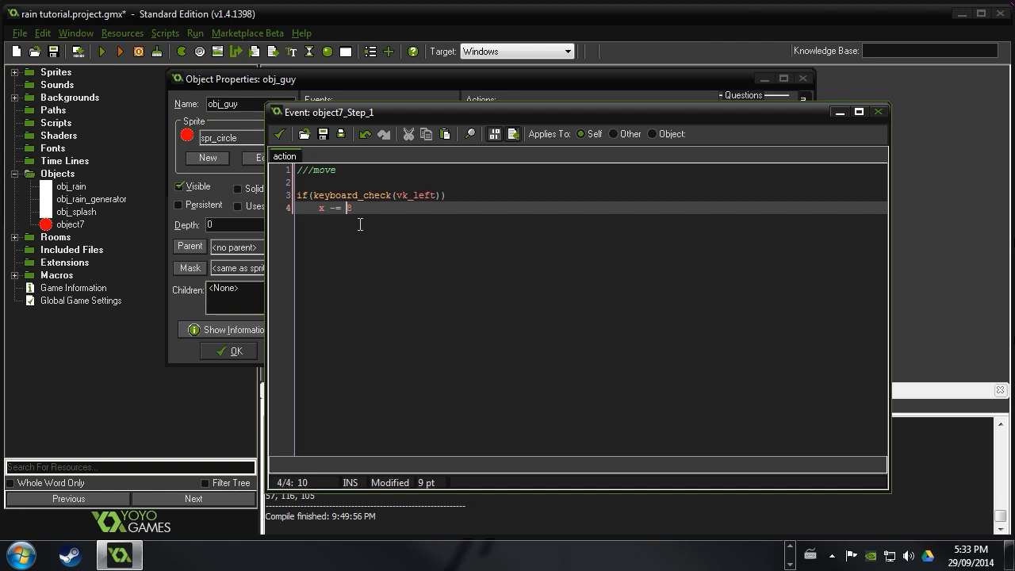
{"action": "type", "text": "8;"}
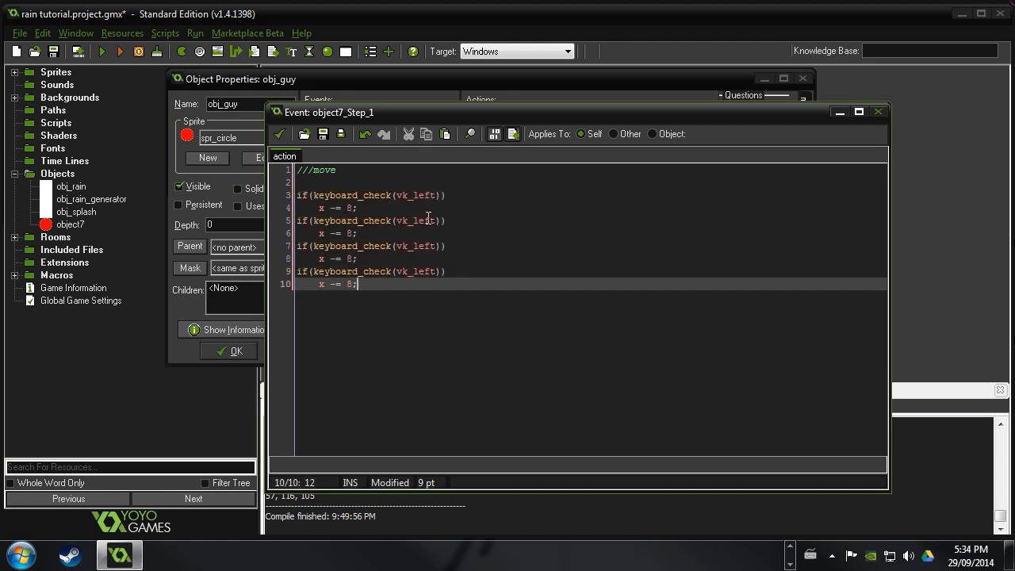
{"action": "double_click", "coordinate": [422, 221]}
{"action": "type", "text": "righ"}
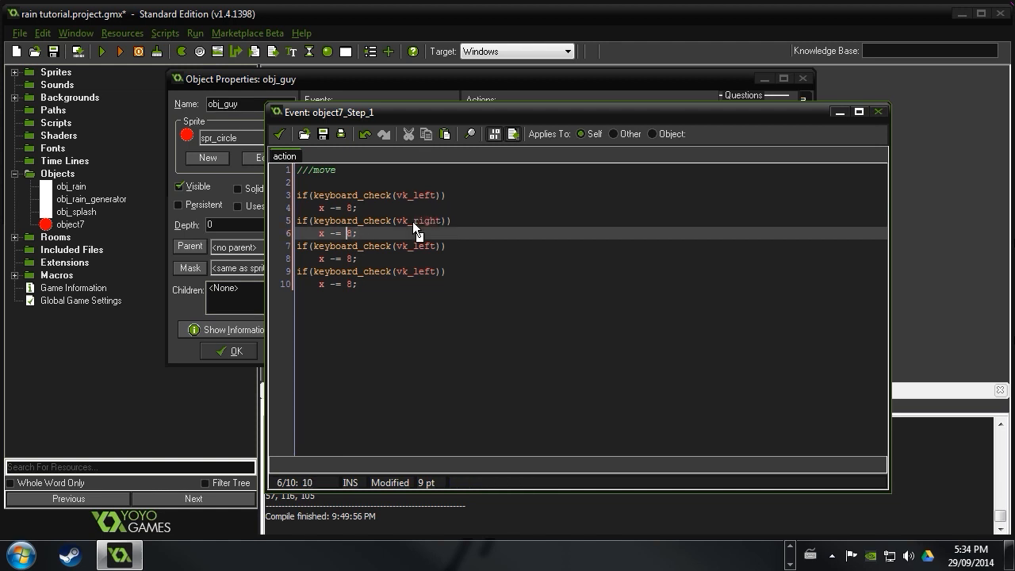
{"action": "type", "text": "+"}
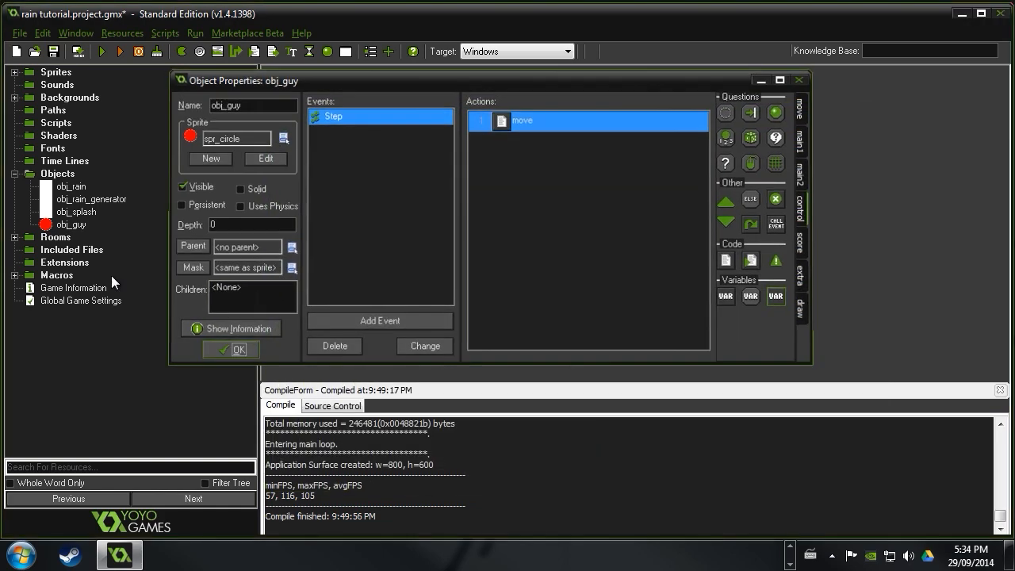
In rm_play's views settings, enable View 0 at 800x600 following obj_guy, then accept
{"action": "double_click", "coordinate": [70, 248]}
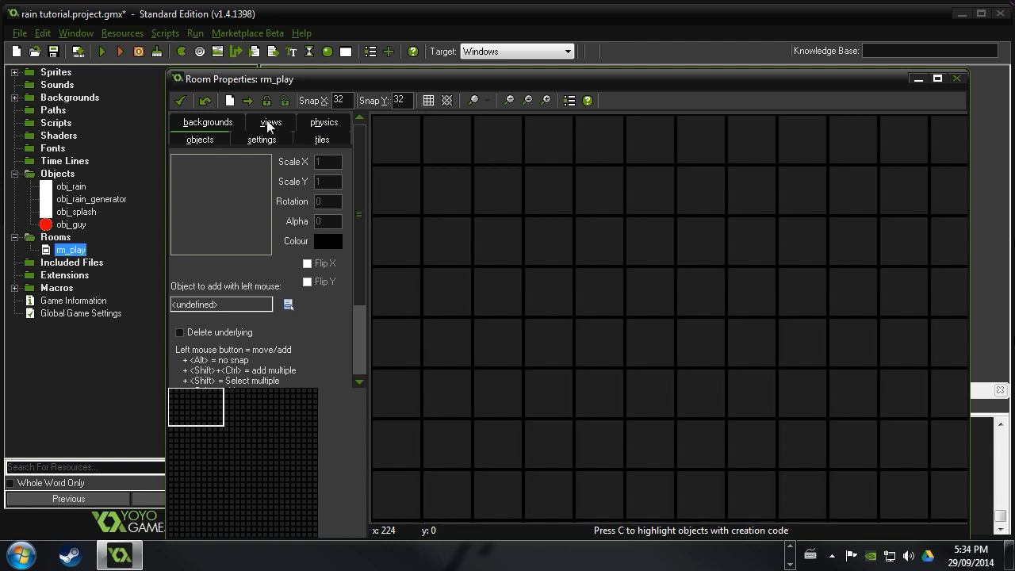
{"action": "left_click", "coordinate": [207, 123]}
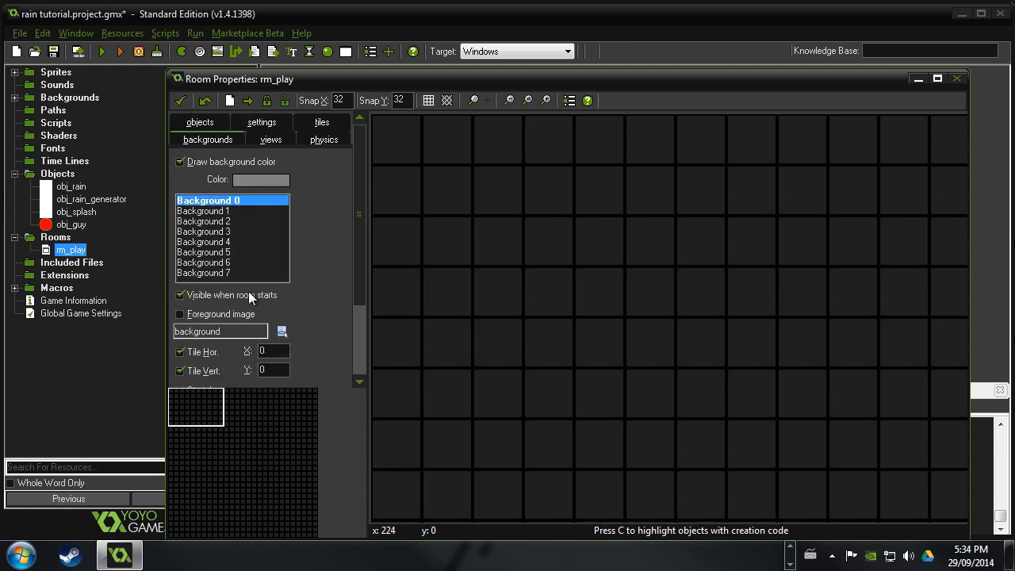
{"action": "left_click", "coordinate": [270, 139]}
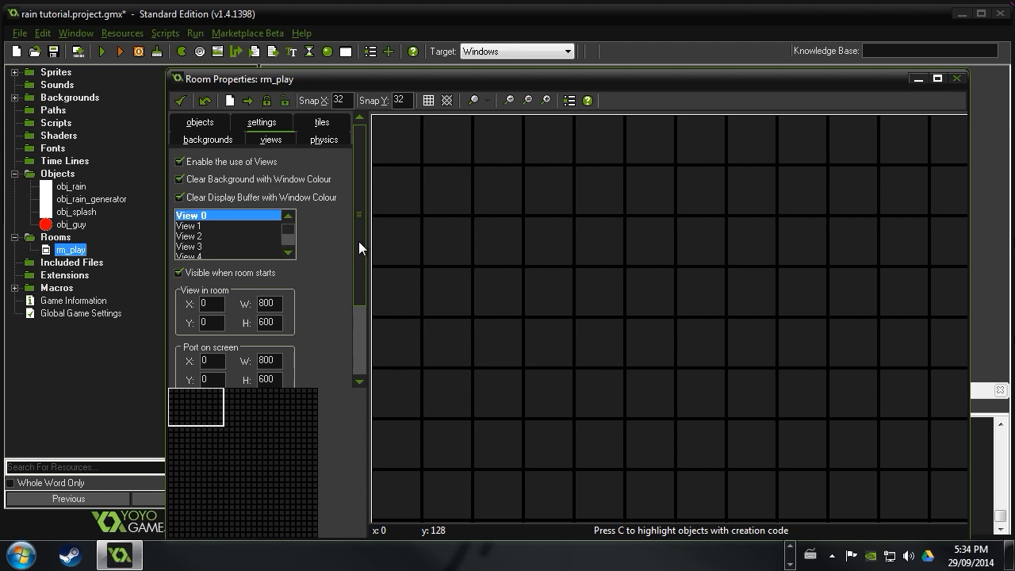
{"action": "scroll", "scroll_direction": "down", "scroll_amount": 3}
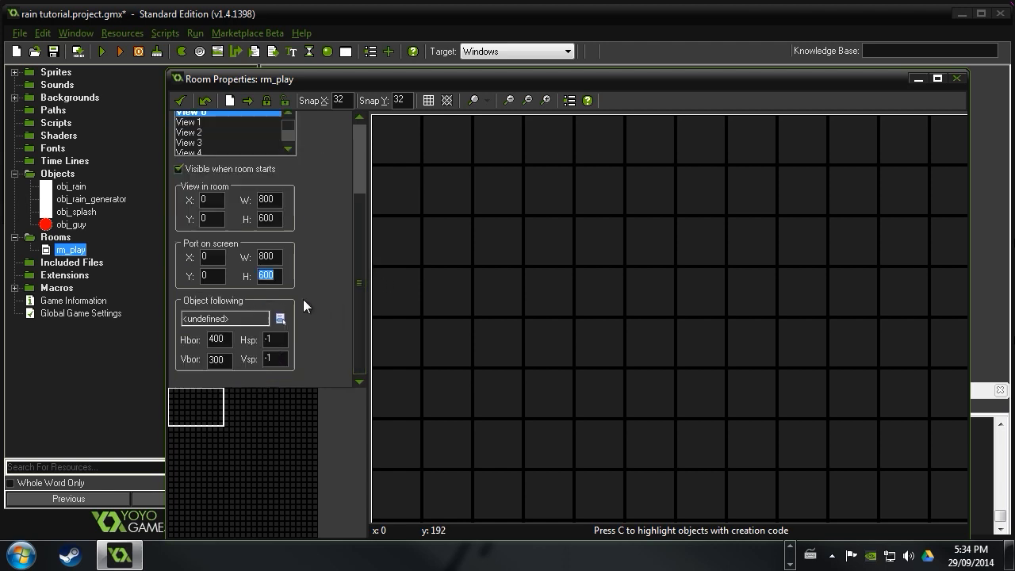
{"action": "left_click", "coordinate": [279, 318]}
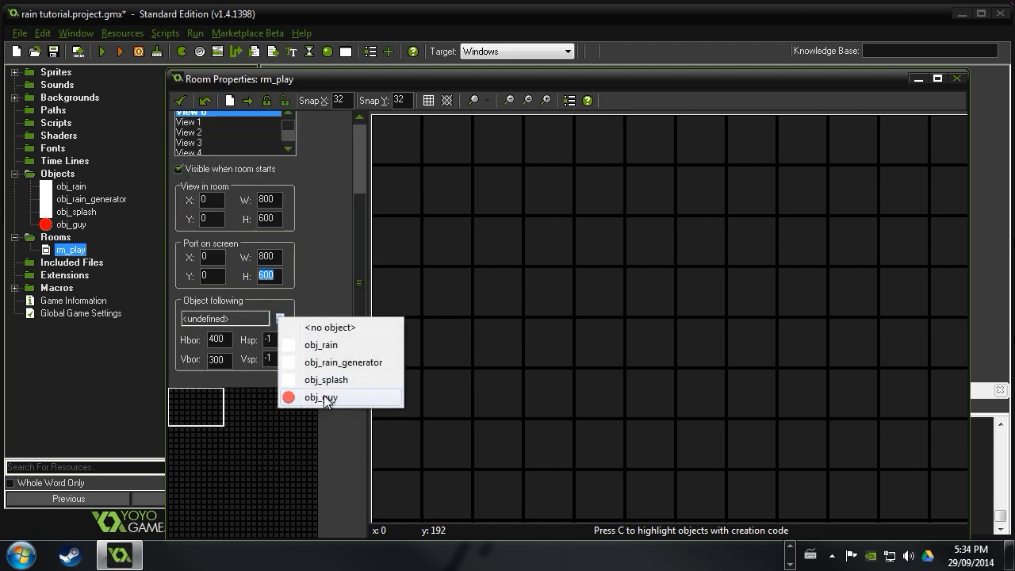
{"action": "left_click", "coordinate": [321, 397]}
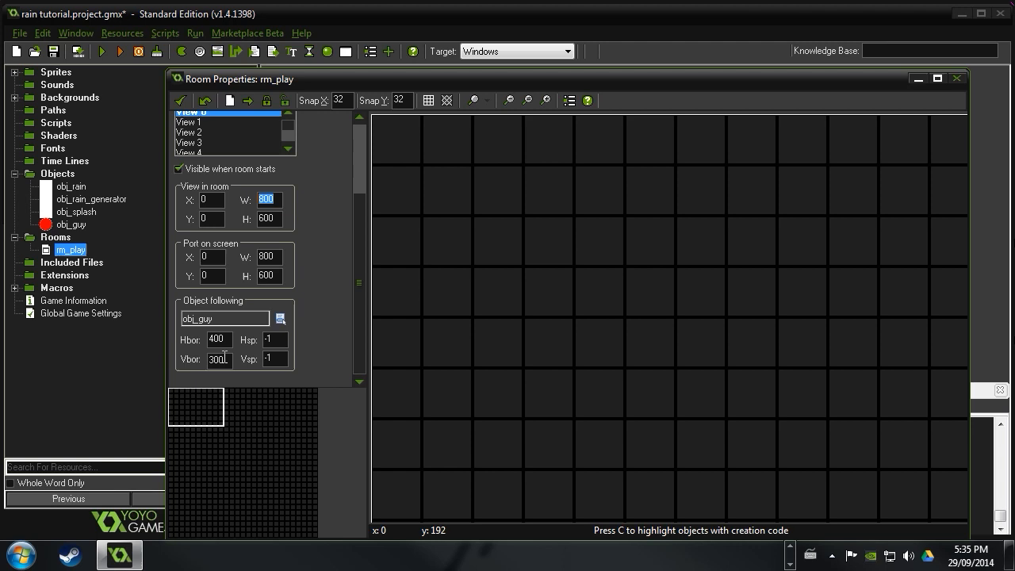
{"action": "left_click", "coordinate": [267, 218]}
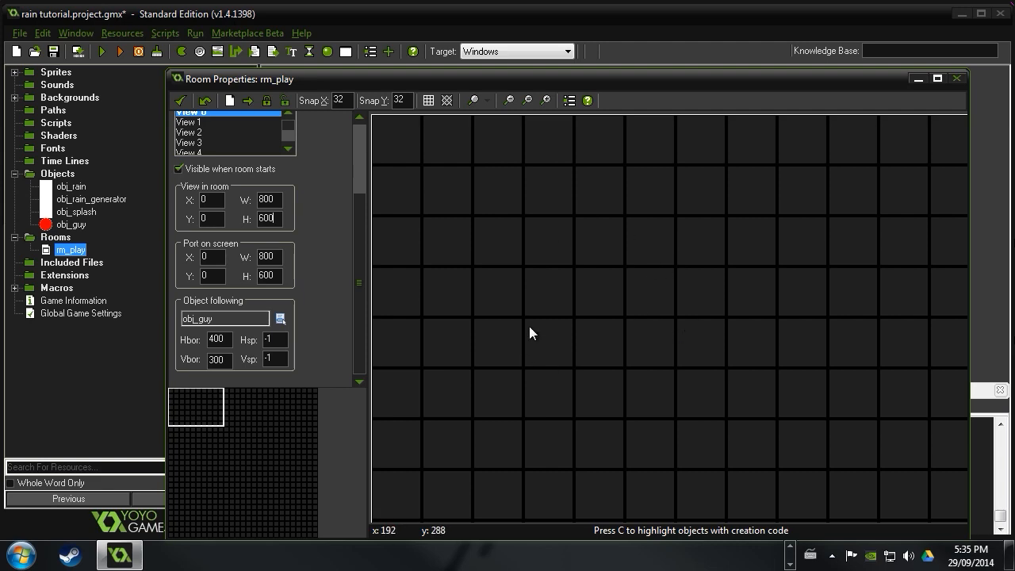
{"action": "left_click", "coordinate": [119, 51]}
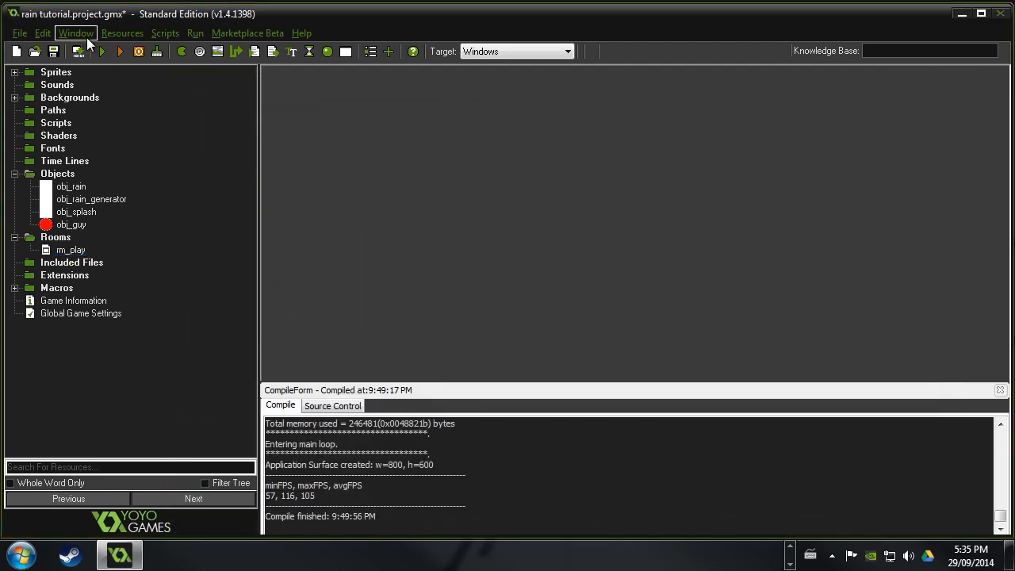
Test-run the game, then place an obj_guy instance in rm_play
{"action": "left_click", "coordinate": [79, 51]}
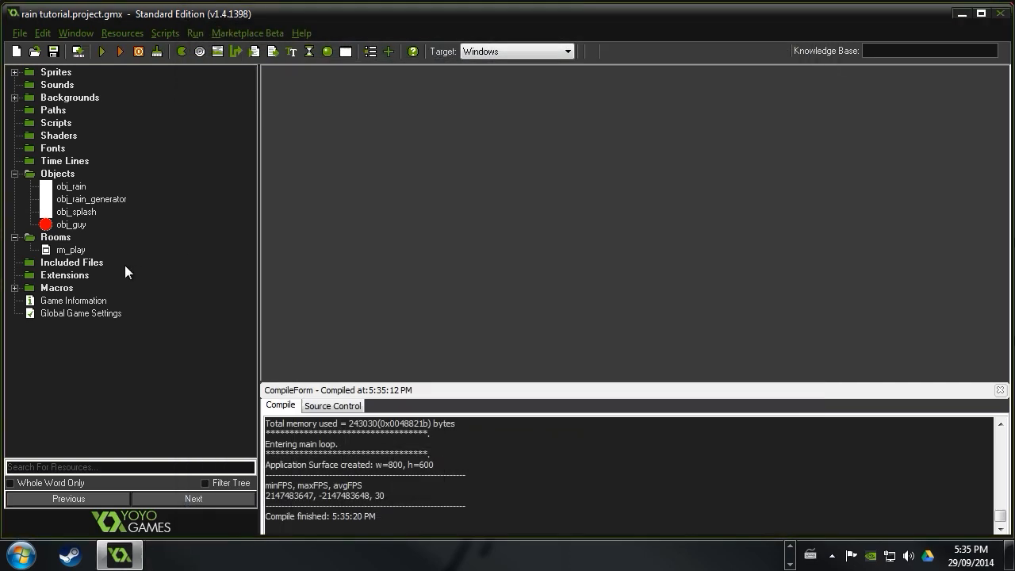
{"action": "double_click", "coordinate": [71, 249]}
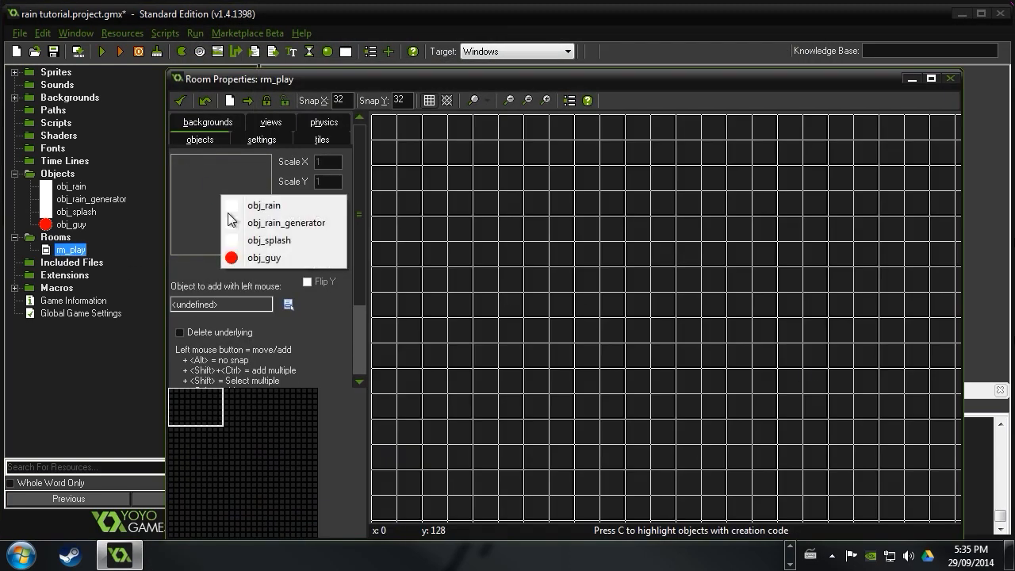
{"action": "left_click", "coordinate": [263, 257]}
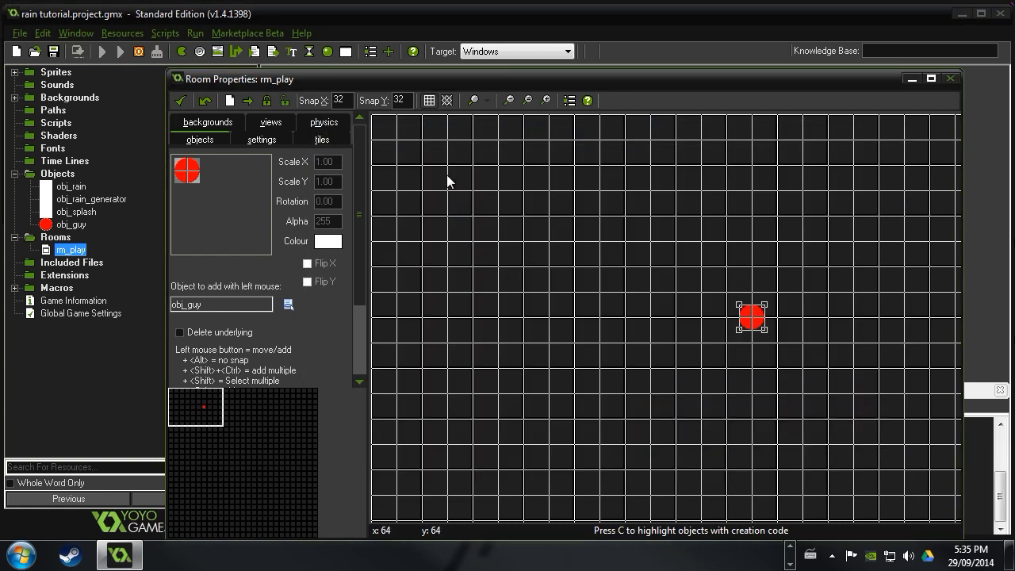
{"action": "left_click", "coordinate": [119, 51]}
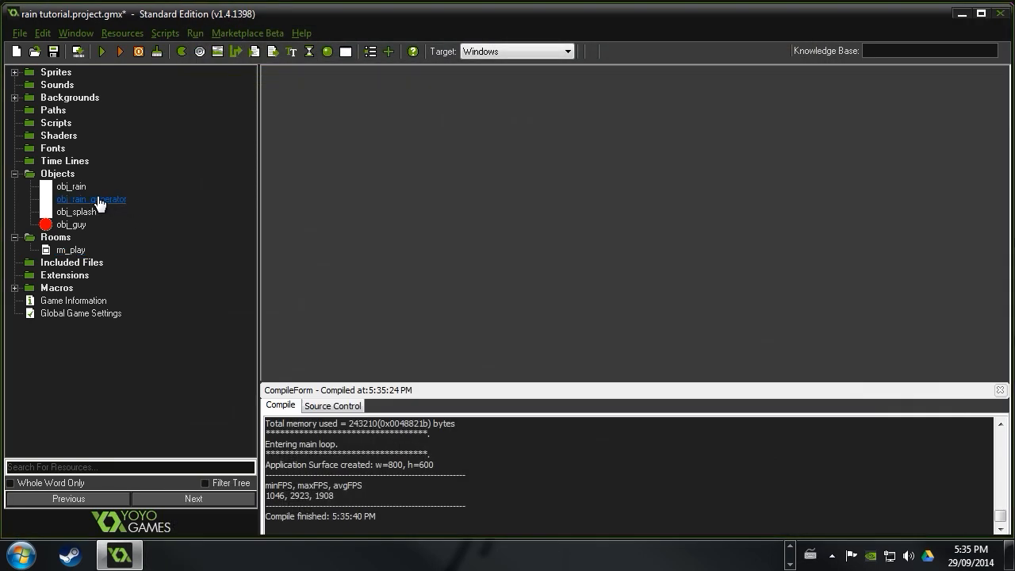
Add a Step event with an Execute Code action to obj_rain_generator
{"action": "double_click", "coordinate": [90, 199]}
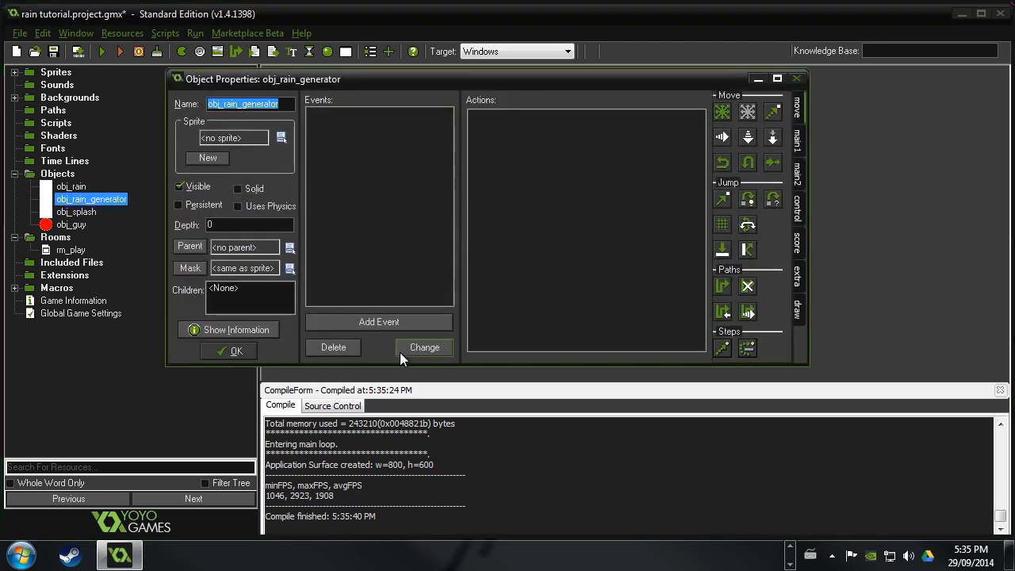
{"action": "left_click", "coordinate": [378, 321]}
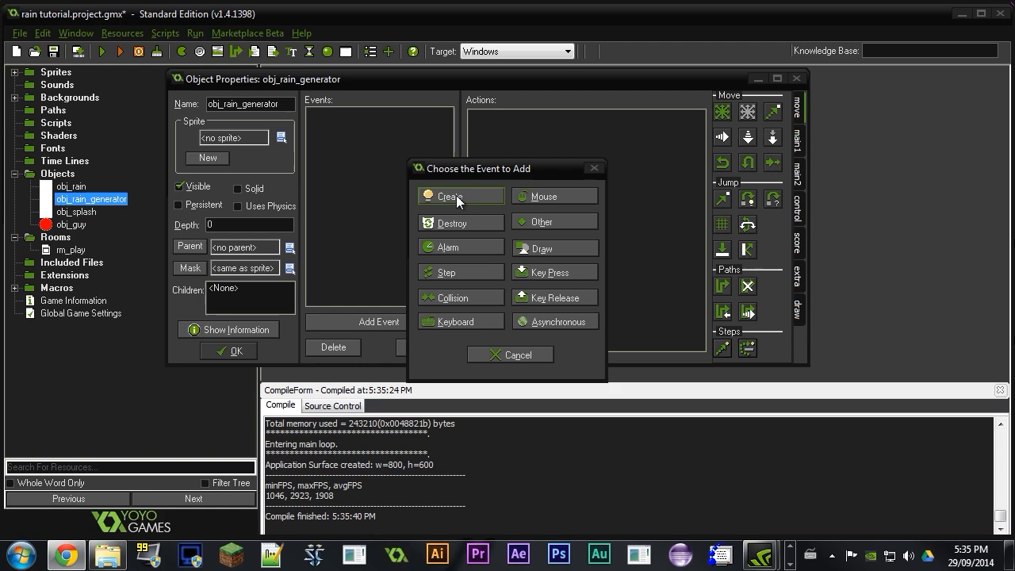
{"action": "left_click", "coordinate": [446, 272]}
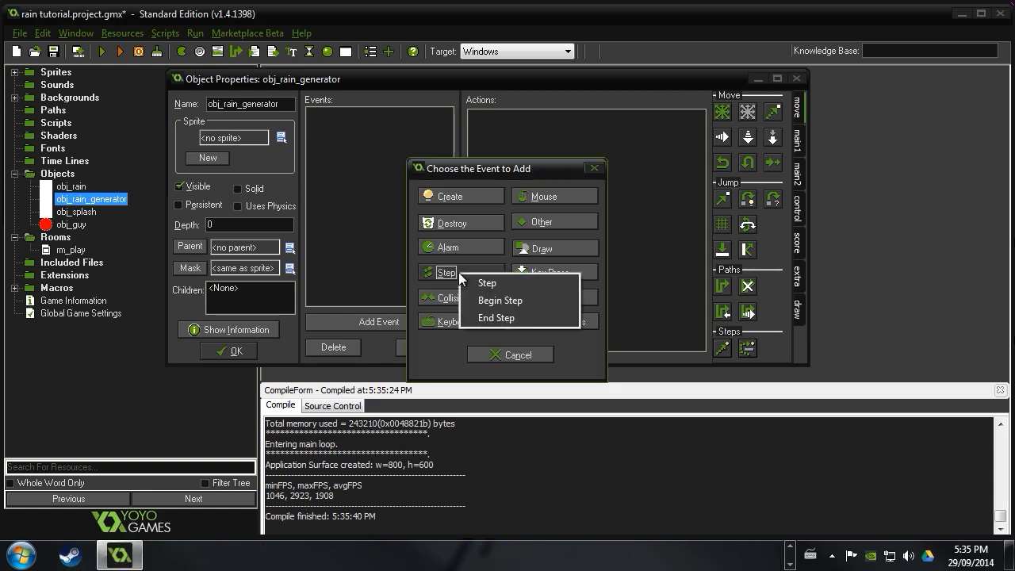
{"action": "left_click", "coordinate": [486, 283]}
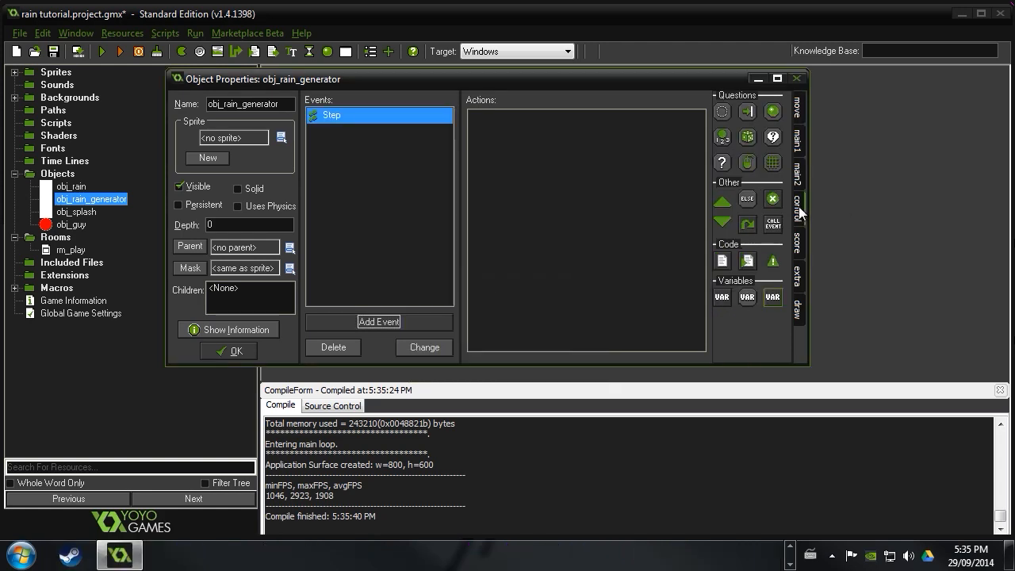
{"action": "double_click", "coordinate": [721, 261]}
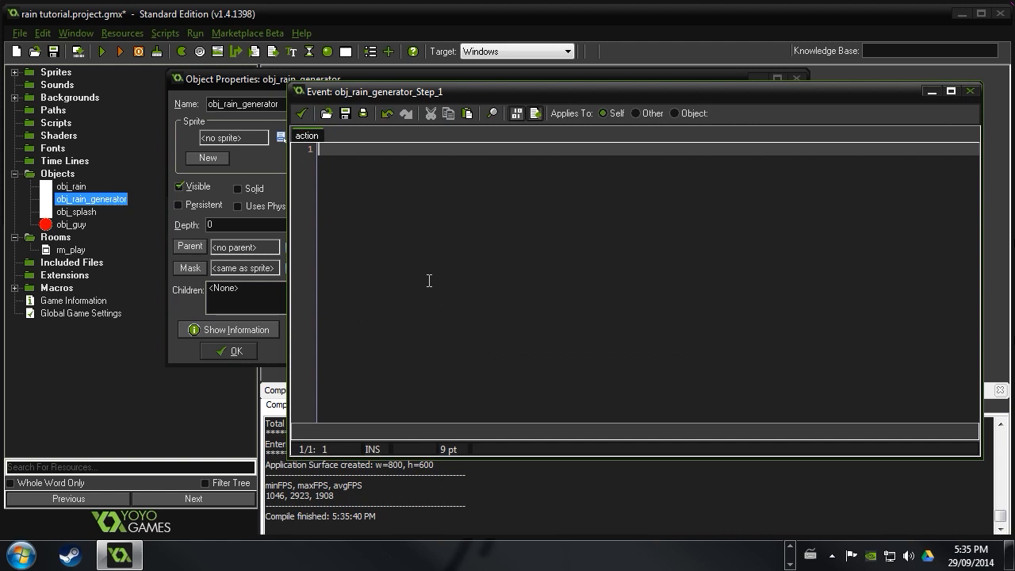
Write ///generate rain and edge = 200; in the Step code
{"action": "type", "text": "///generate rain"}
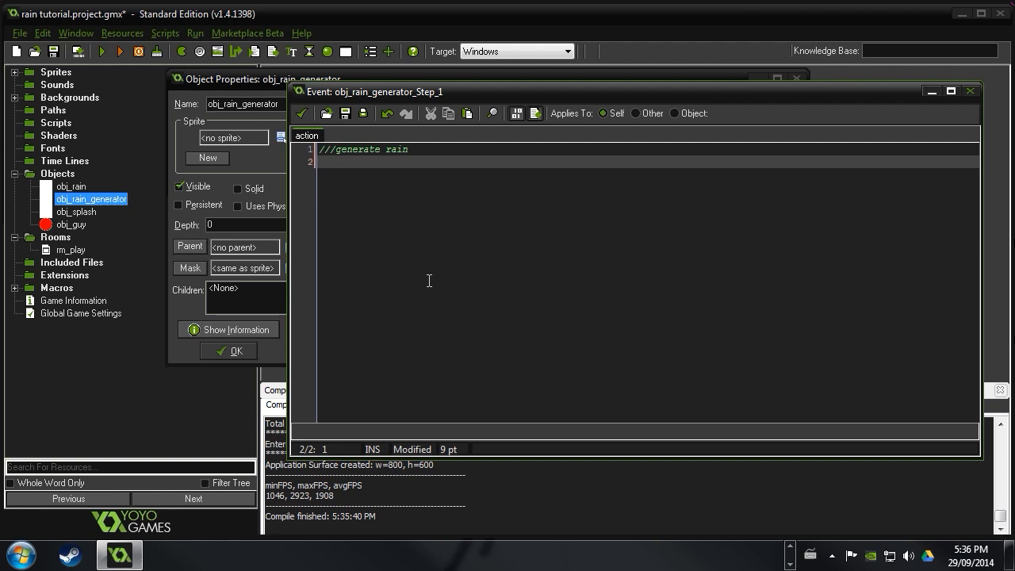
{"action": "type", "text": "edge ="}
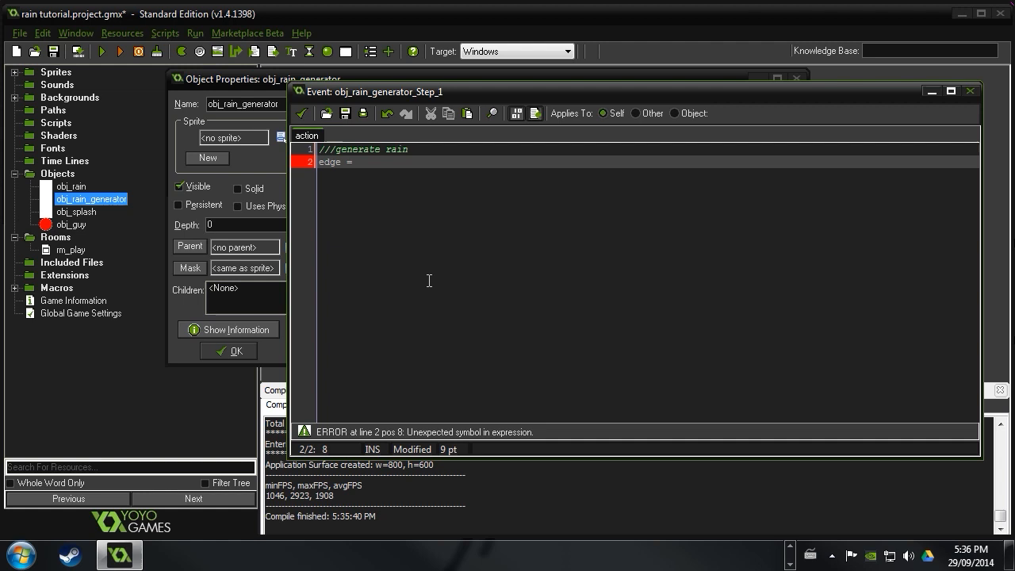
{"action": "type", "text": "200;"}
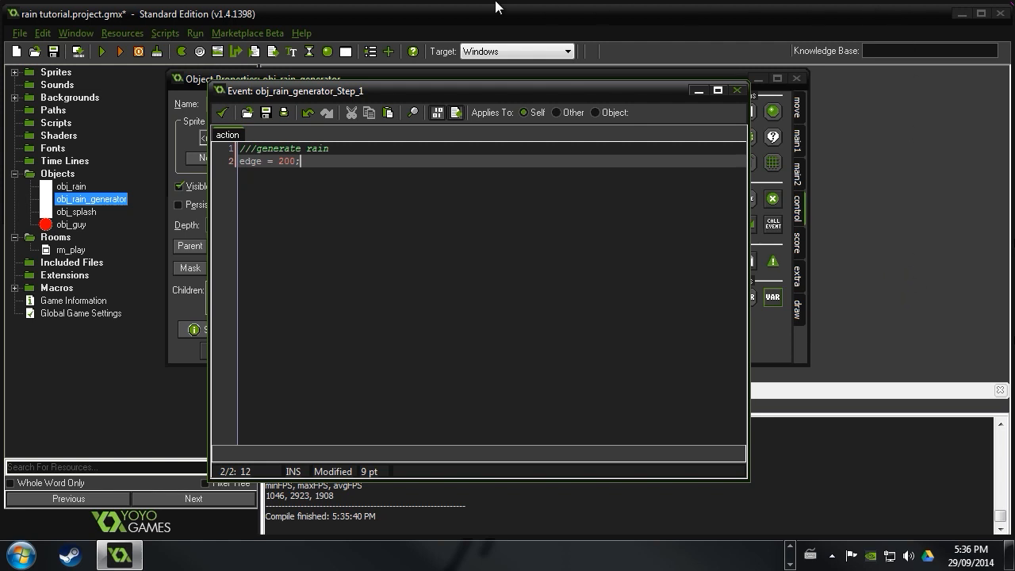
{"action": "mouse_move", "coordinate": [389, 82]}
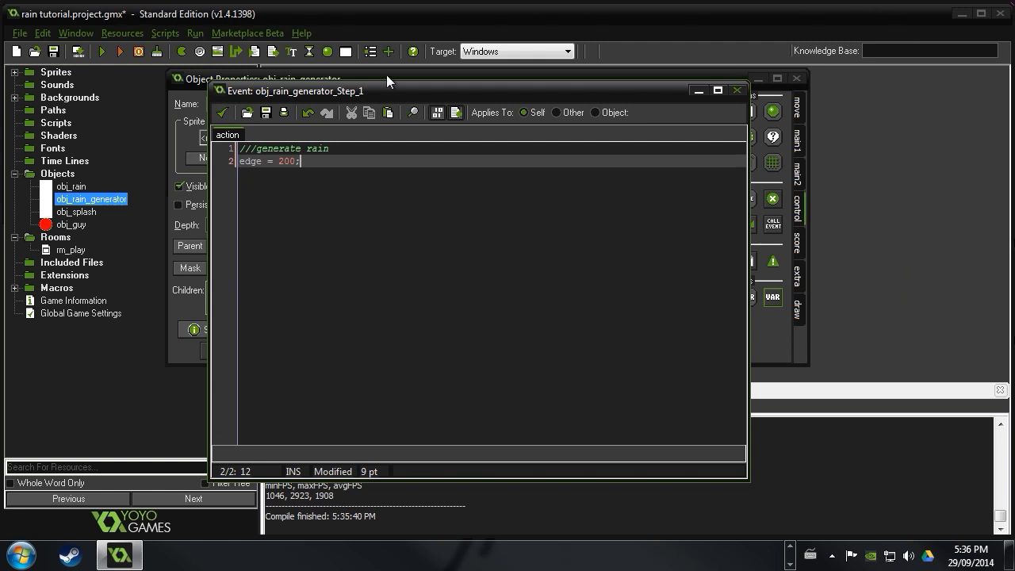
{"action": "mouse_move", "coordinate": [562, 285]}
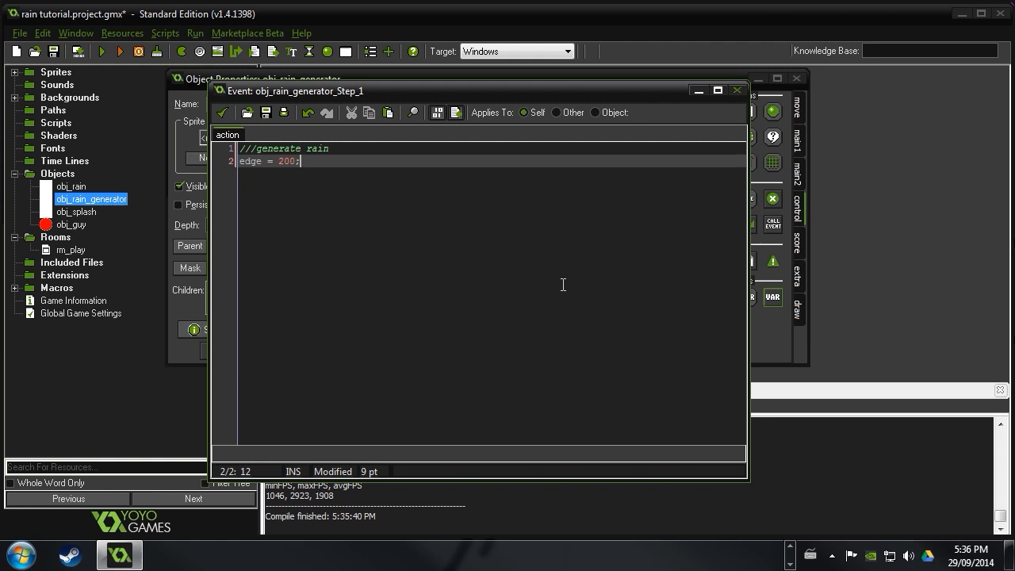
{"action": "mouse_move", "coordinate": [707, 222]}
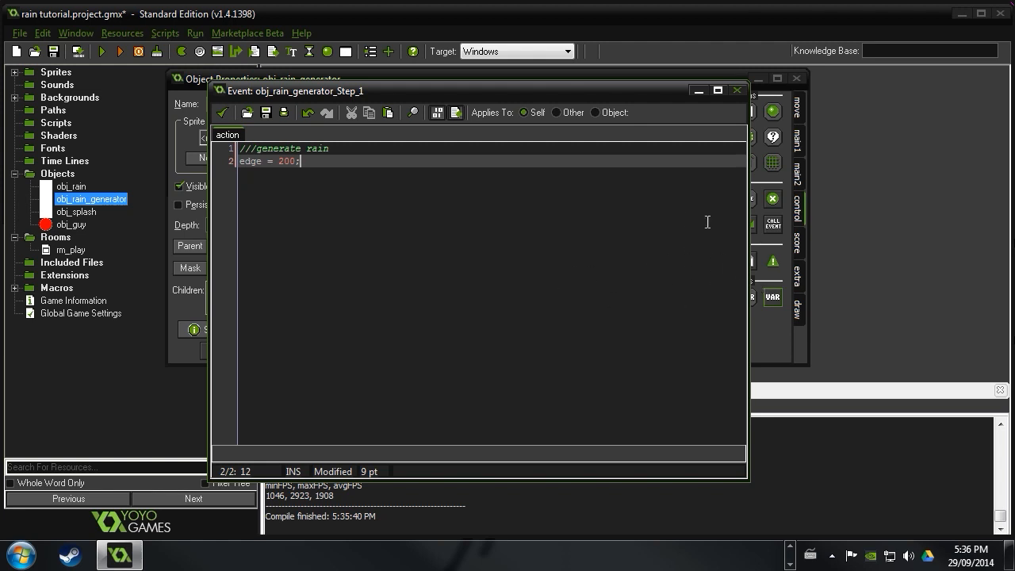
{"action": "mouse_move", "coordinate": [884, 293]}
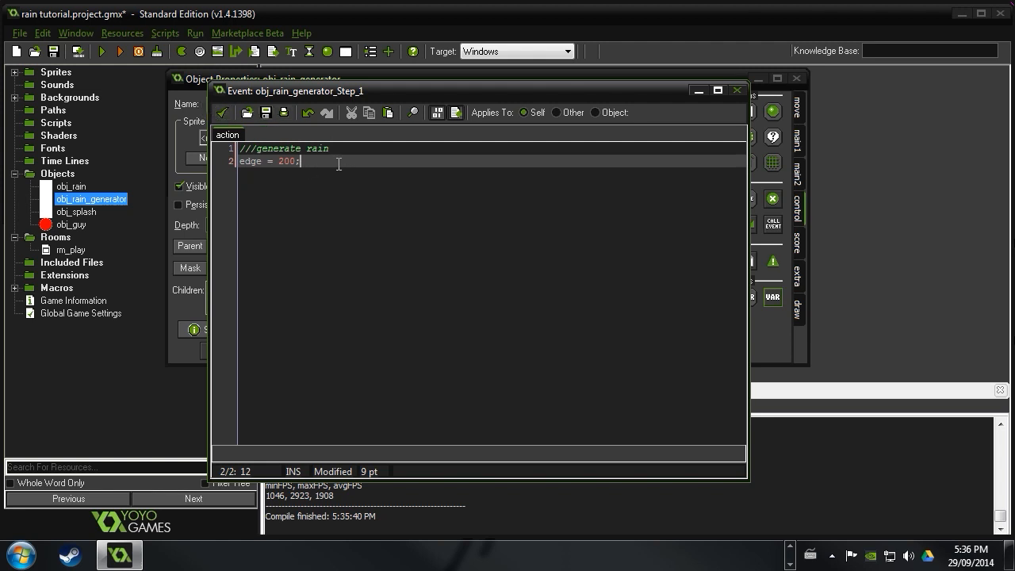
{"action": "double_click", "coordinate": [286, 160]}
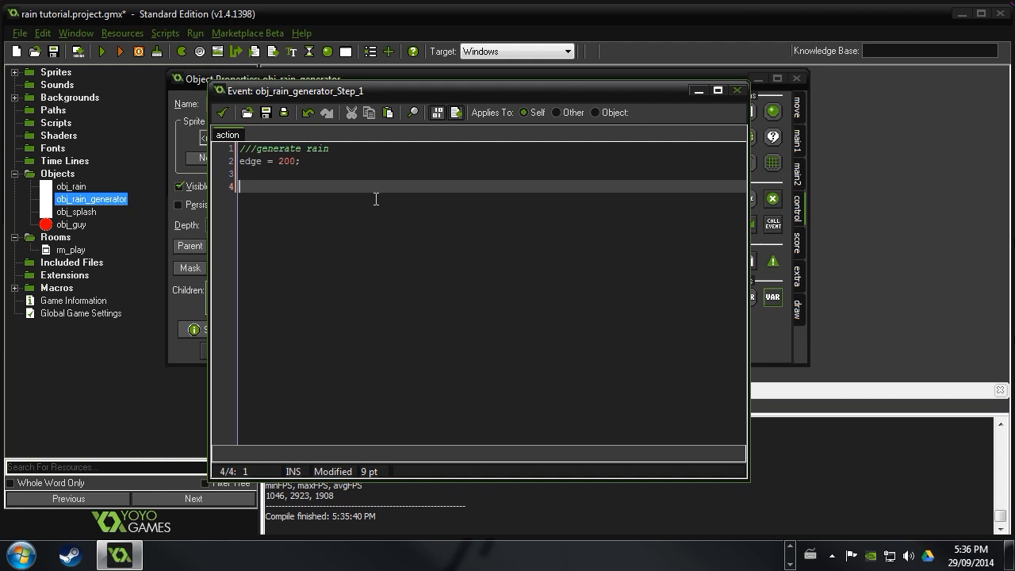
Start a repeat(40) loop calling instance_create with x view_xview-edge+random(view_wview+edge*2)
{"action": "type", "text": "rep"}
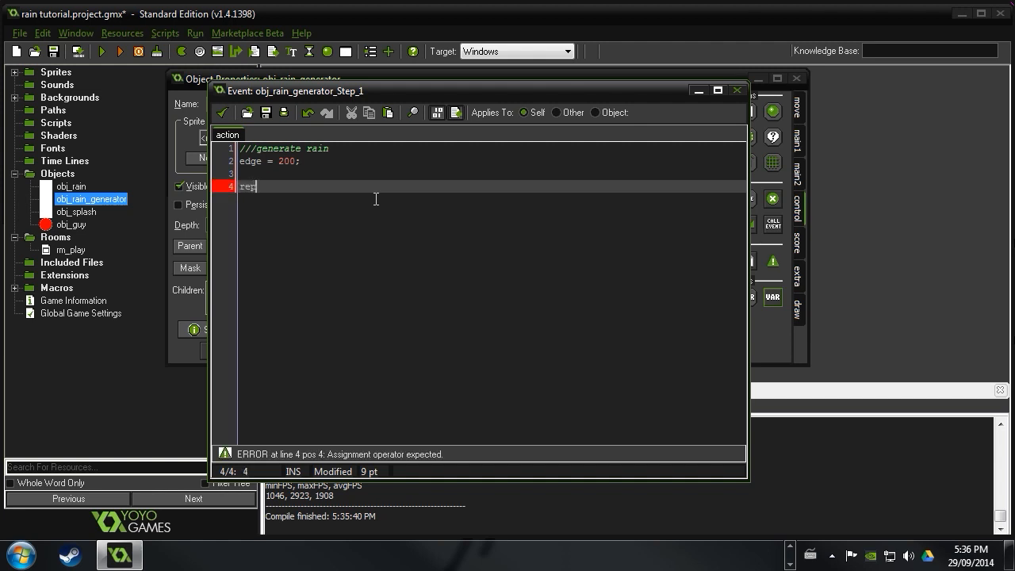
{"action": "type", "text": "eat ("}
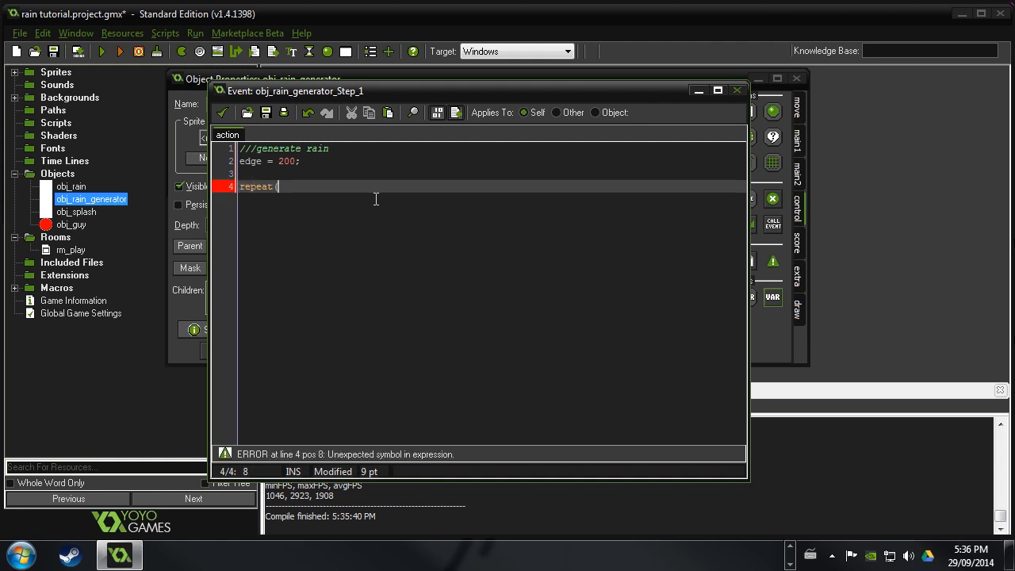
{"action": "type", "text": "(40)"}
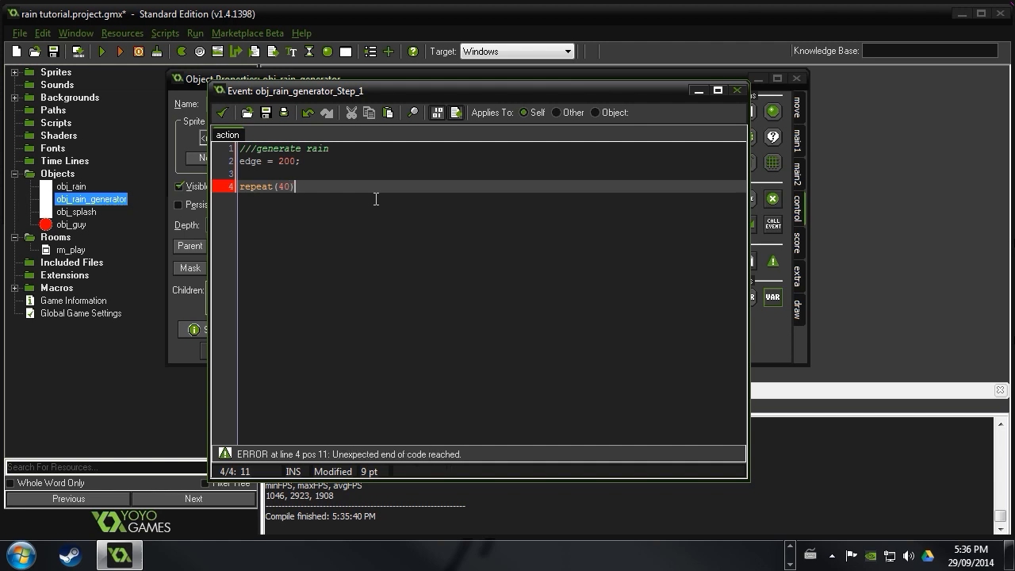
{"action": "type", "text": "{"}
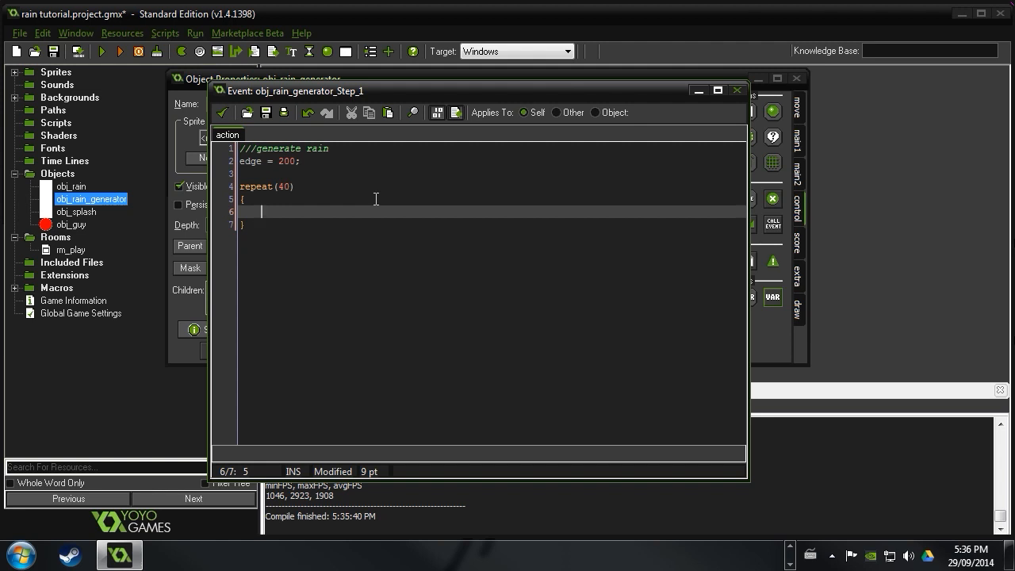
{"action": "type", "text": "instance"}
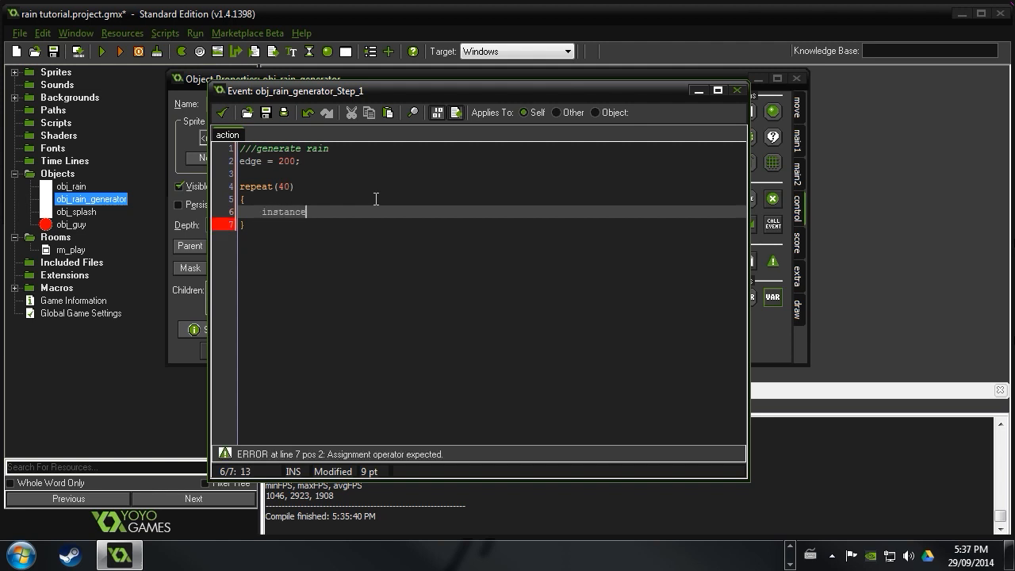
{"action": "type", "text": "_create"}
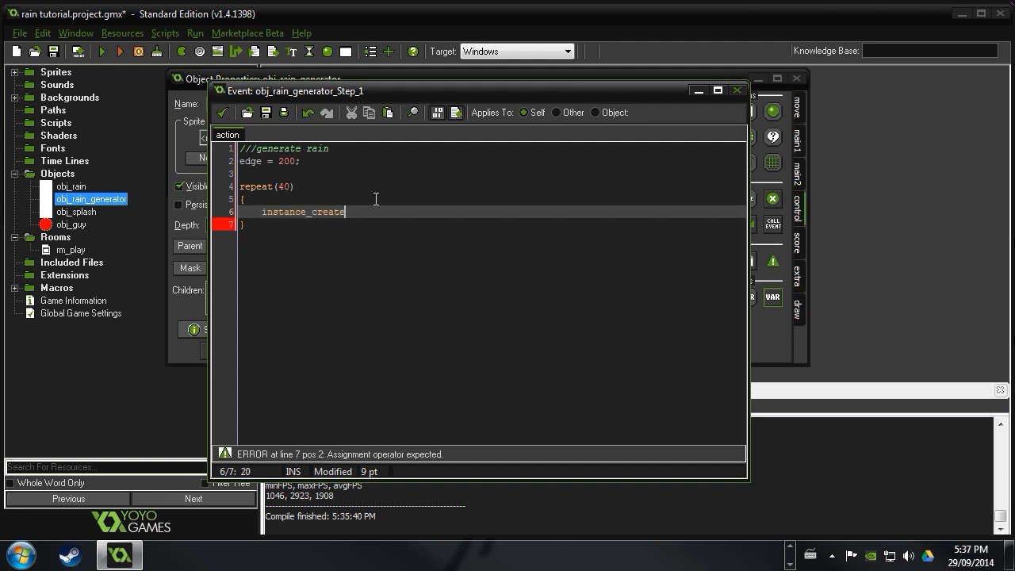
{"action": "type", "text": "("}
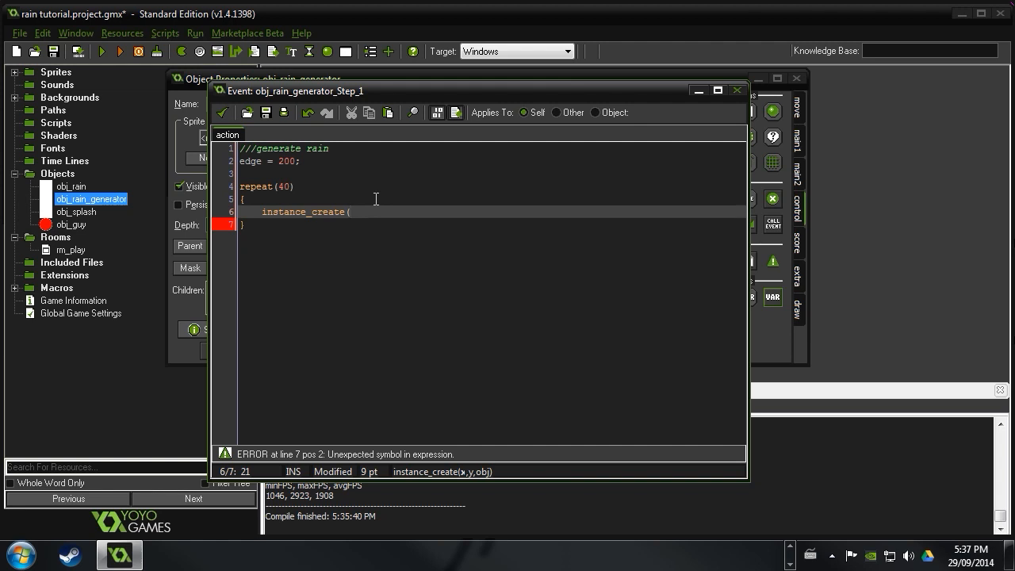
{"action": "type", "text": "view_"}
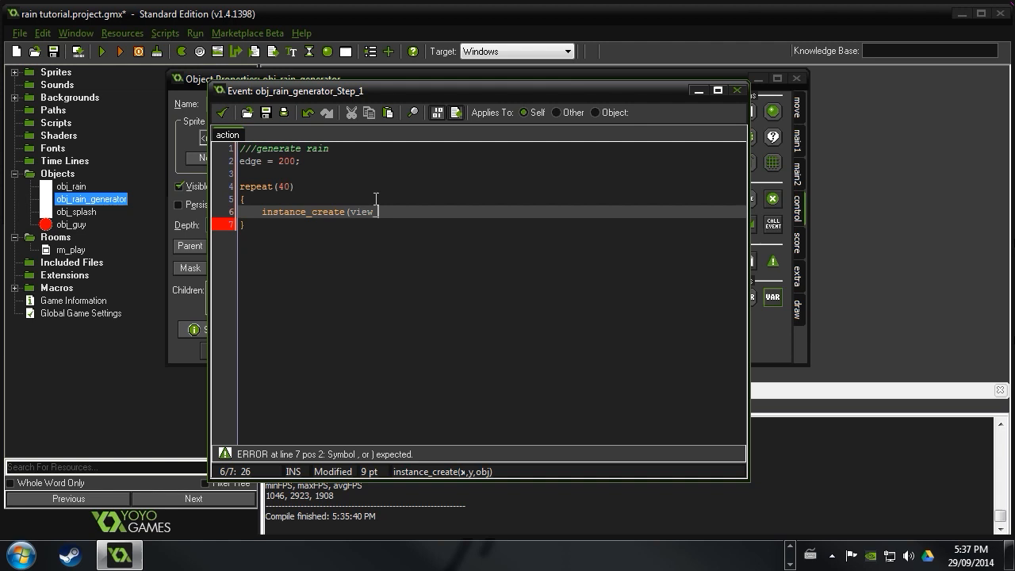
{"action": "type", "text": "xview"}
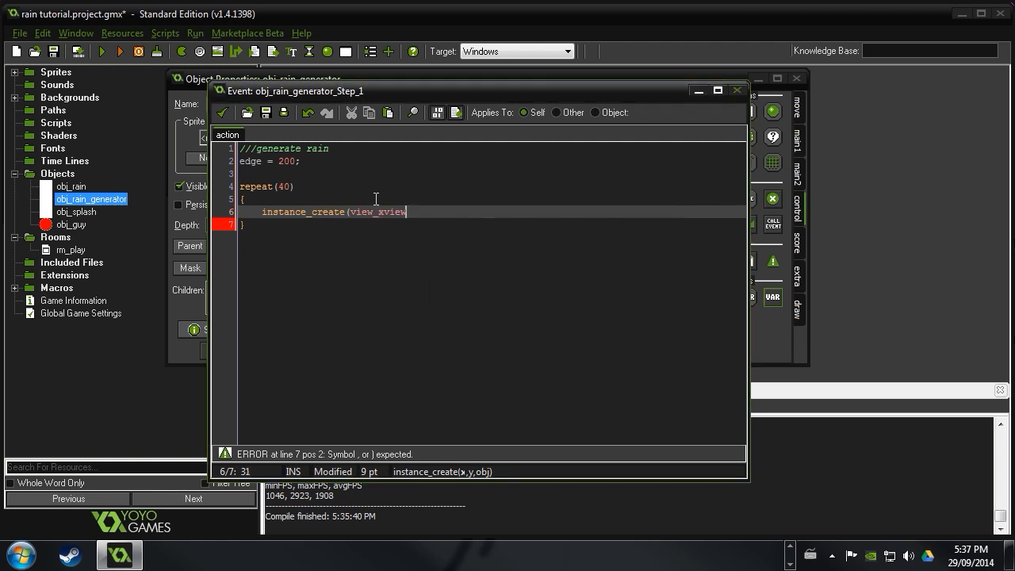
{"action": "type", "text": "-edge+"}
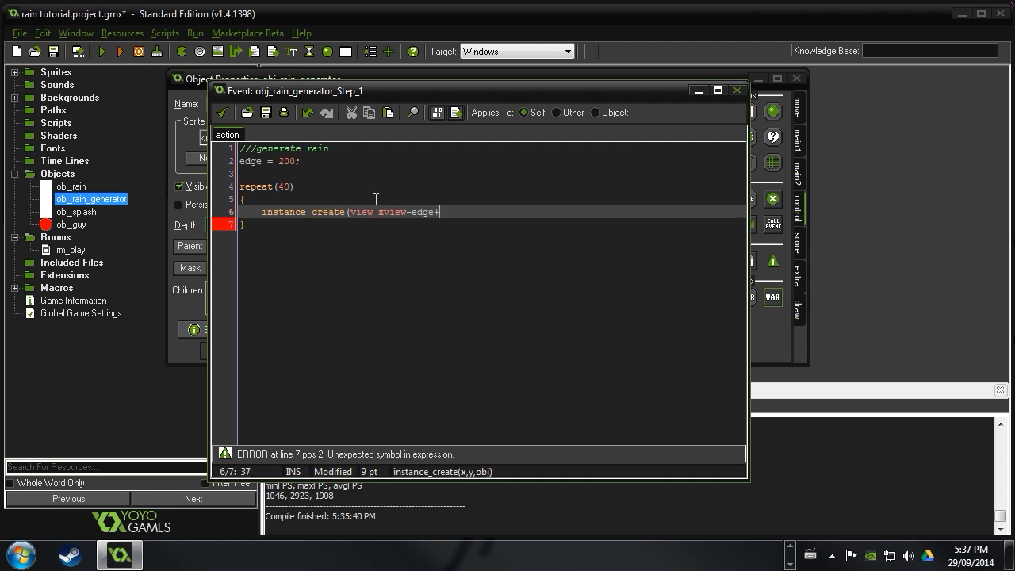
{"action": "type", "text": "random("}
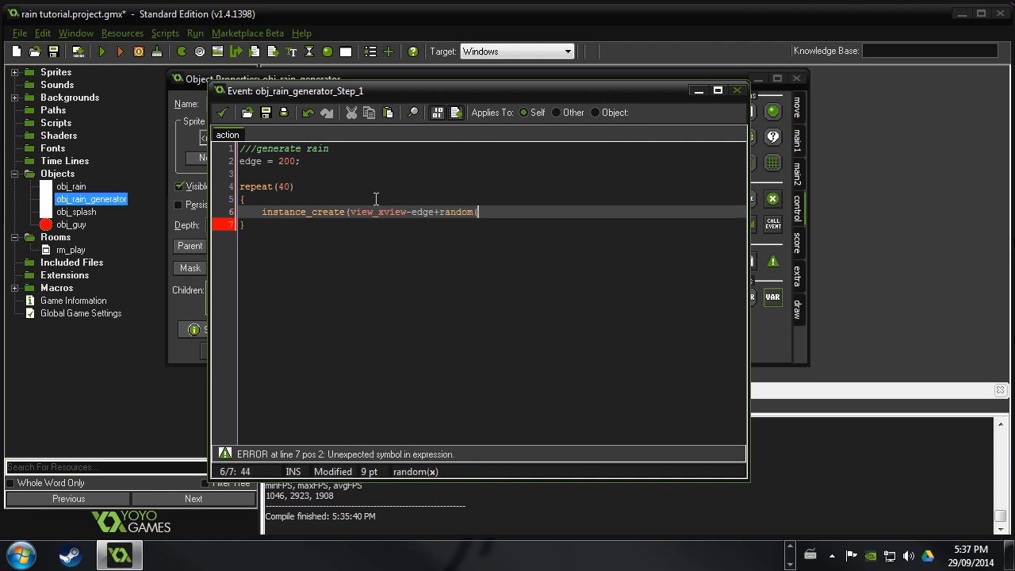
{"action": "type", "text": "view("}
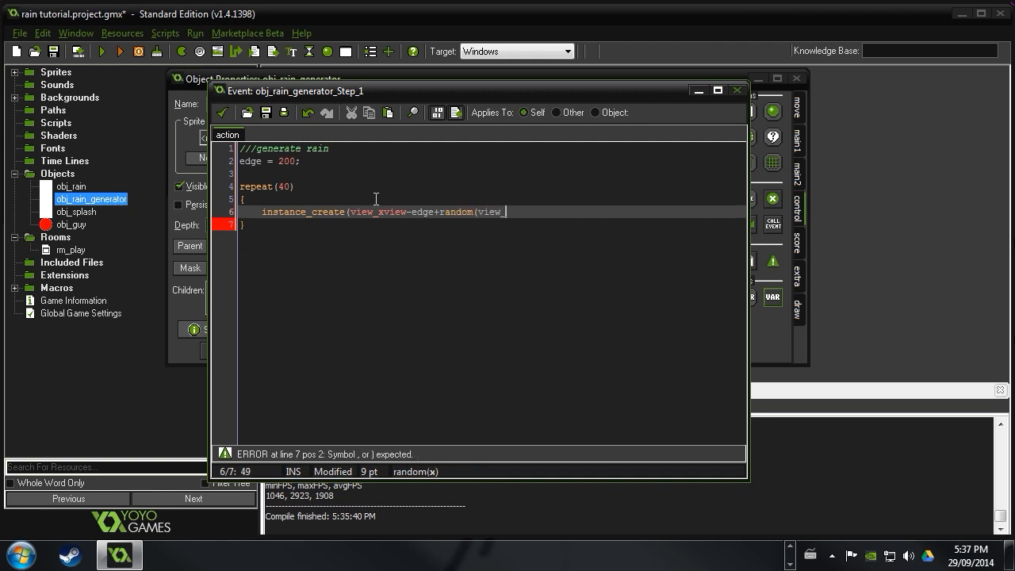
{"action": "type", "text": "wview+e"}
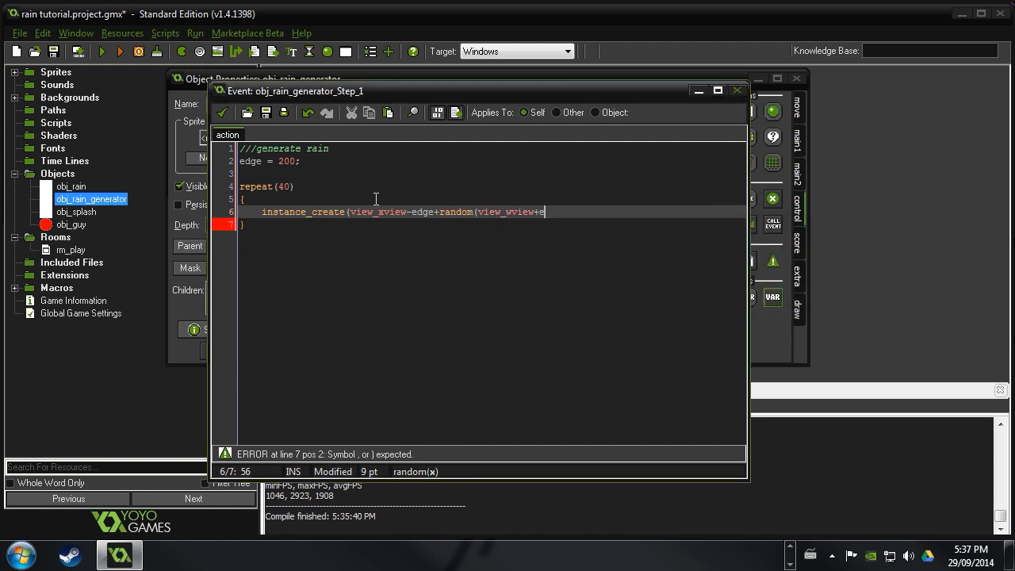
{"action": "type", "text": "dge*2"}
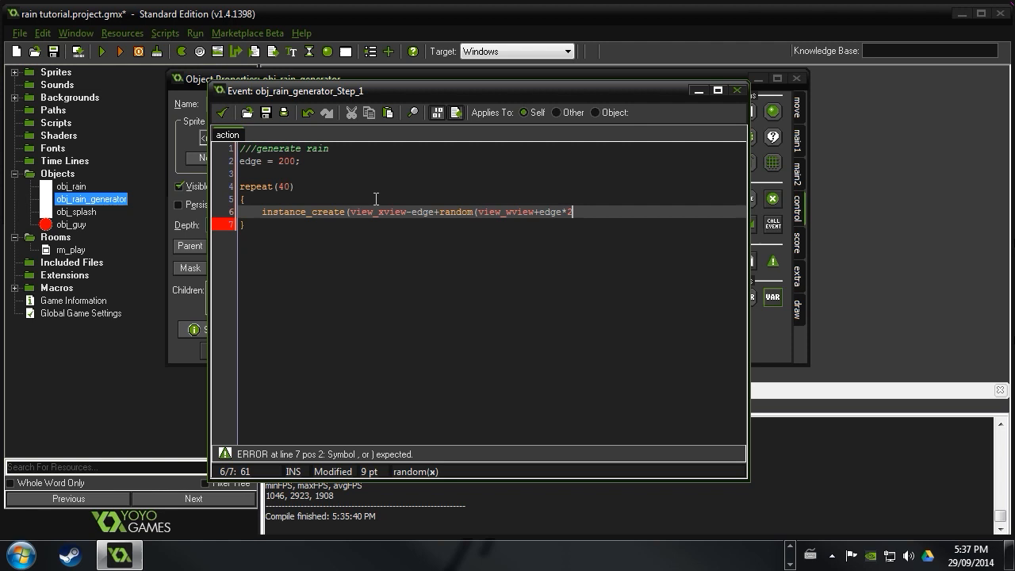
{"action": "type", "text": ","}
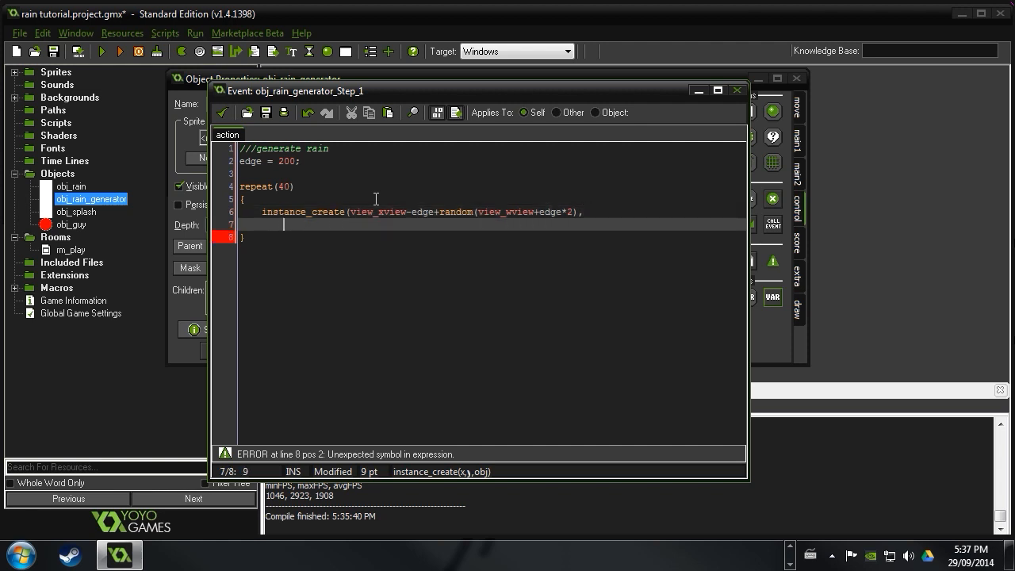
Add y as view_yview-edge+random(view_hview+edge*2) and obj_rain as the created object
{"action": "type", "text": "view"}
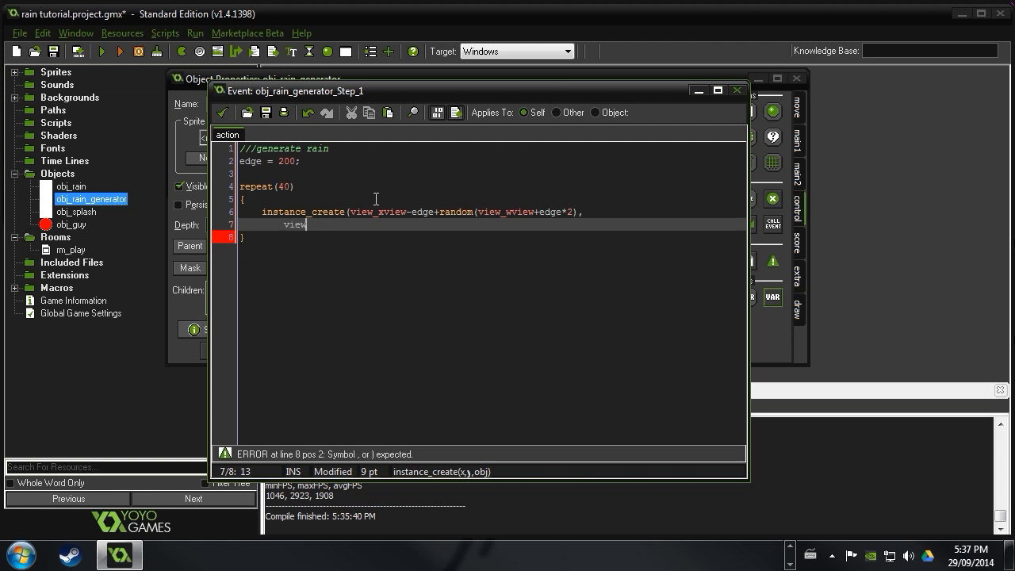
{"action": "type", "text": "_yview"}
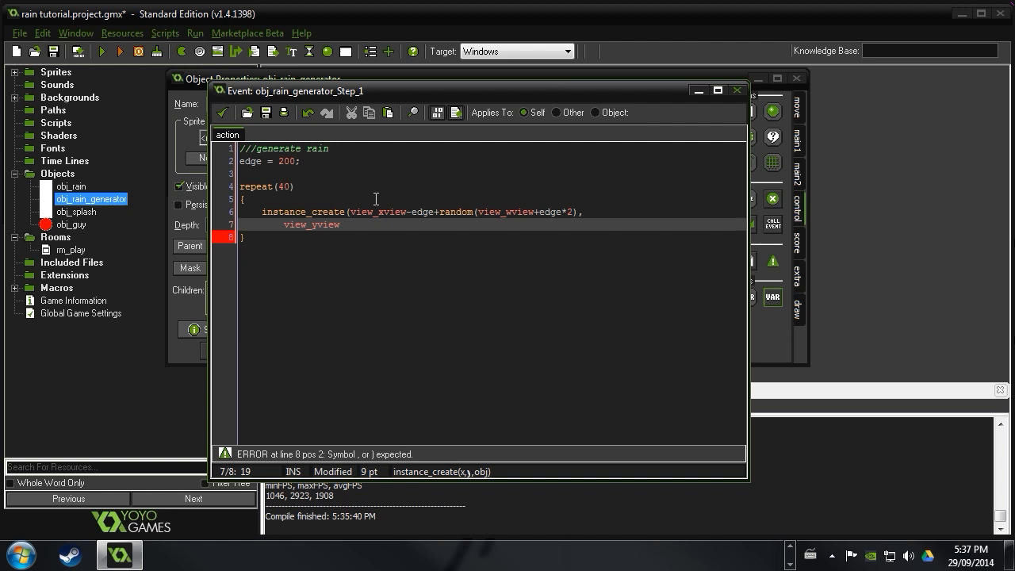
{"action": "type", "text": "-edge+v"}
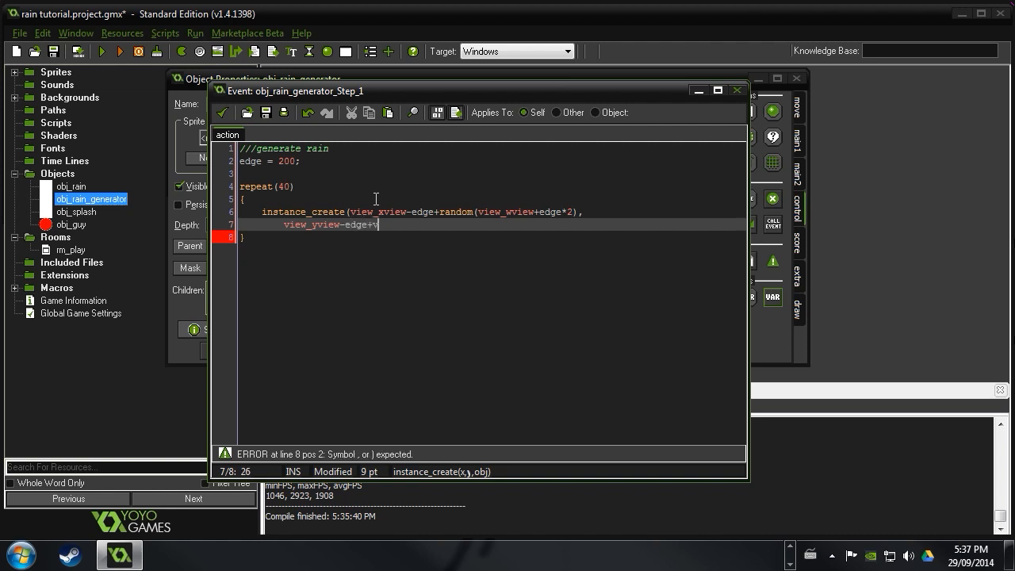
{"action": "type", "text": "iew_hview"}
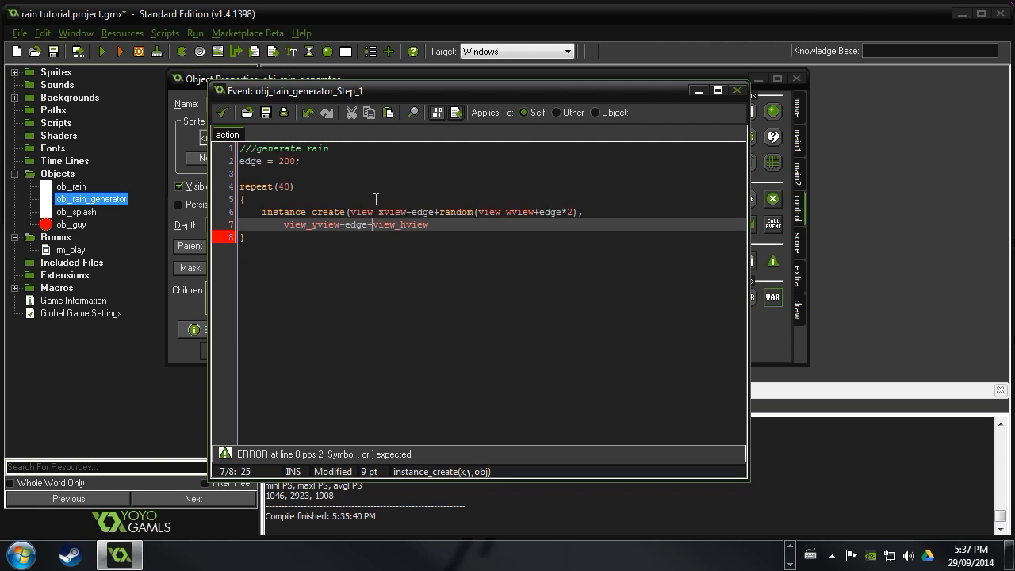
{"action": "type", "text": "random("}
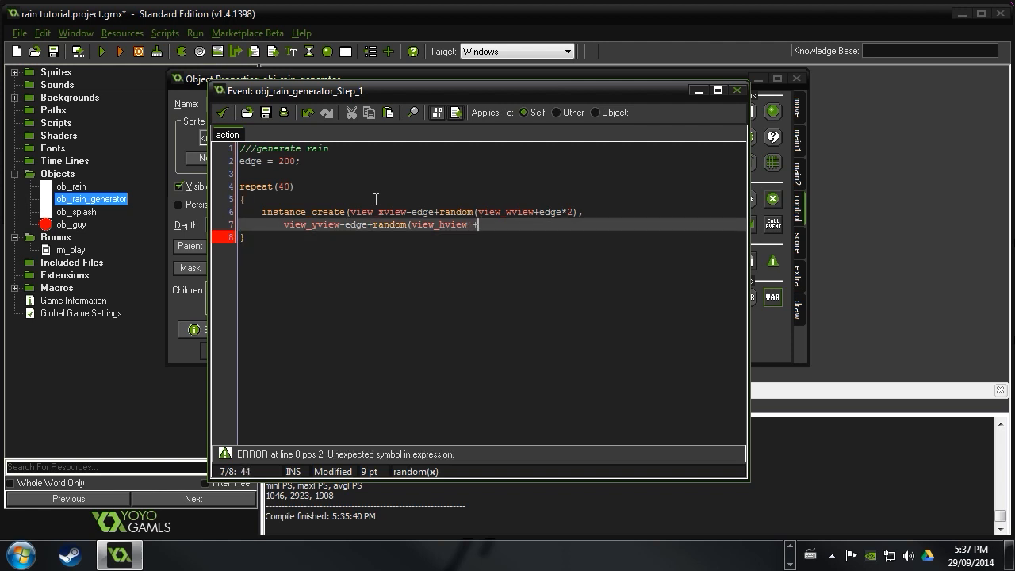
{"action": "type", "text": "edge"}
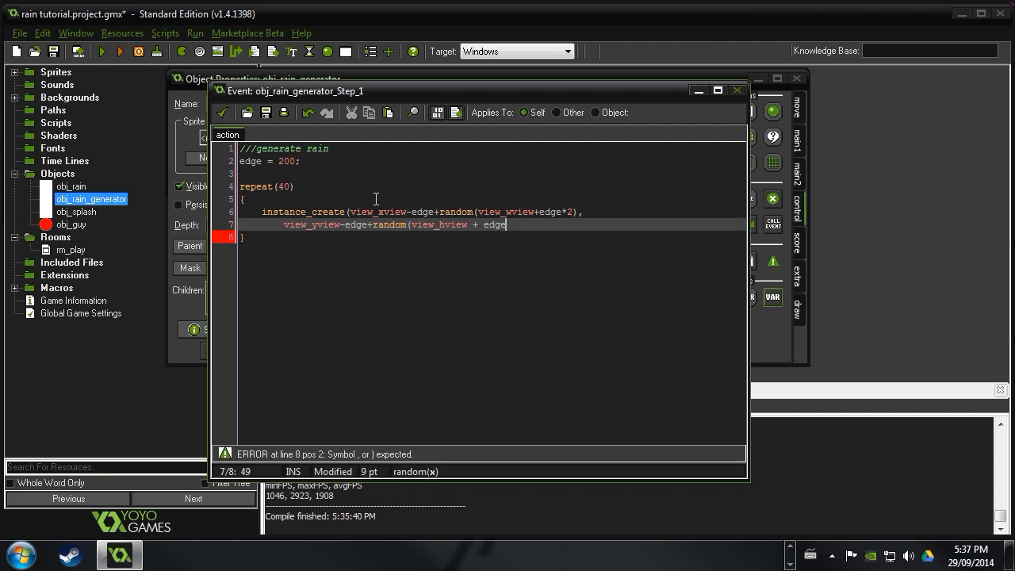
{"action": "type", "text": "*2"}
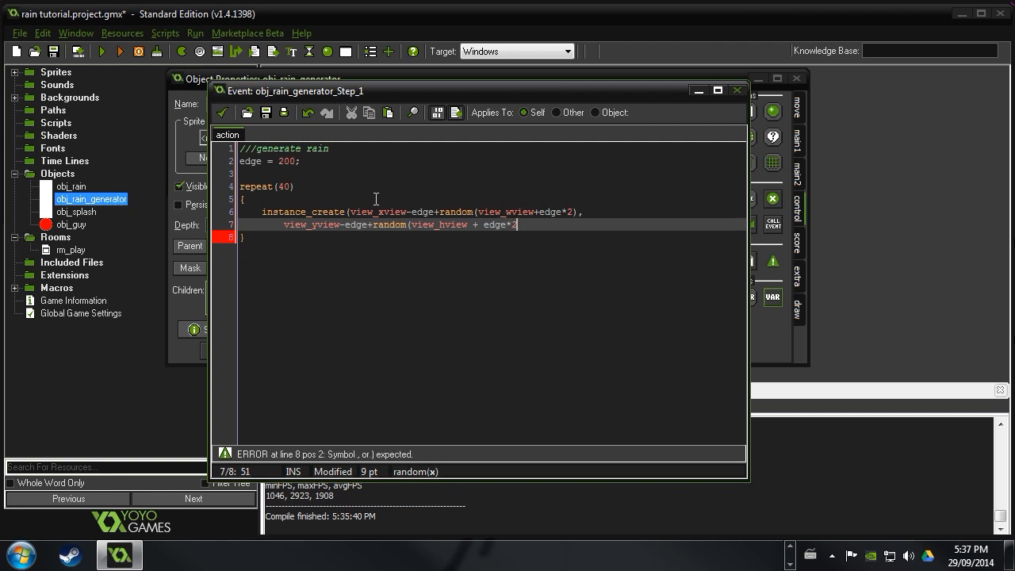
{"action": "type", "text": ")"}
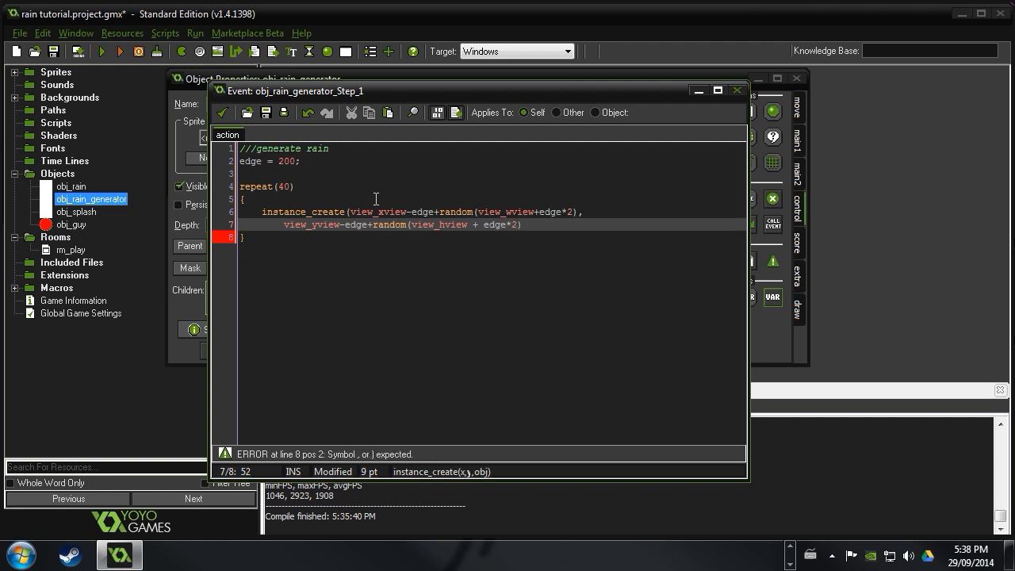
{"action": "type", "text": ","}
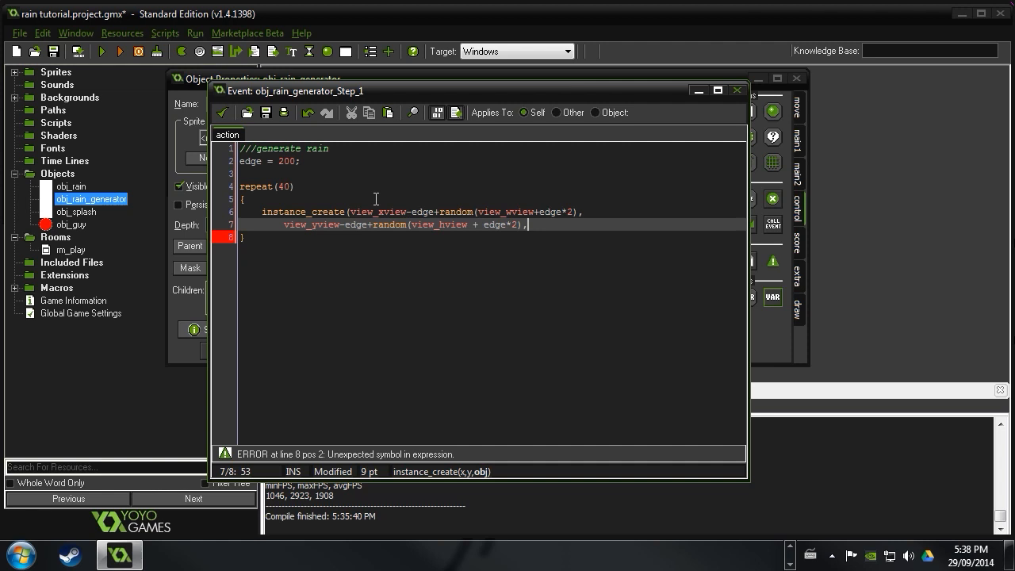
{"action": "type", "text": "obj_rain);"}
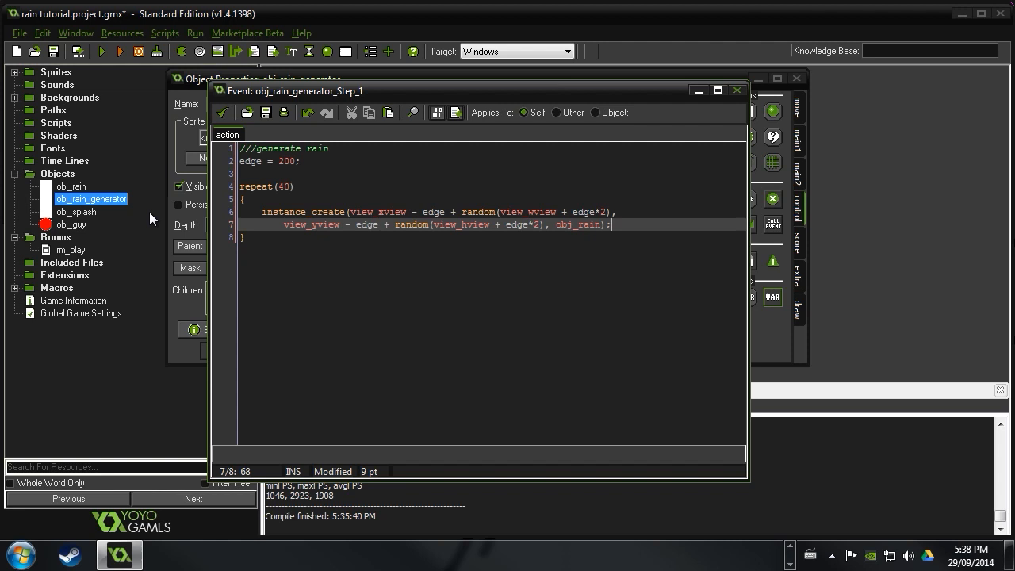
{"action": "mouse_move", "coordinate": [223, 112]}
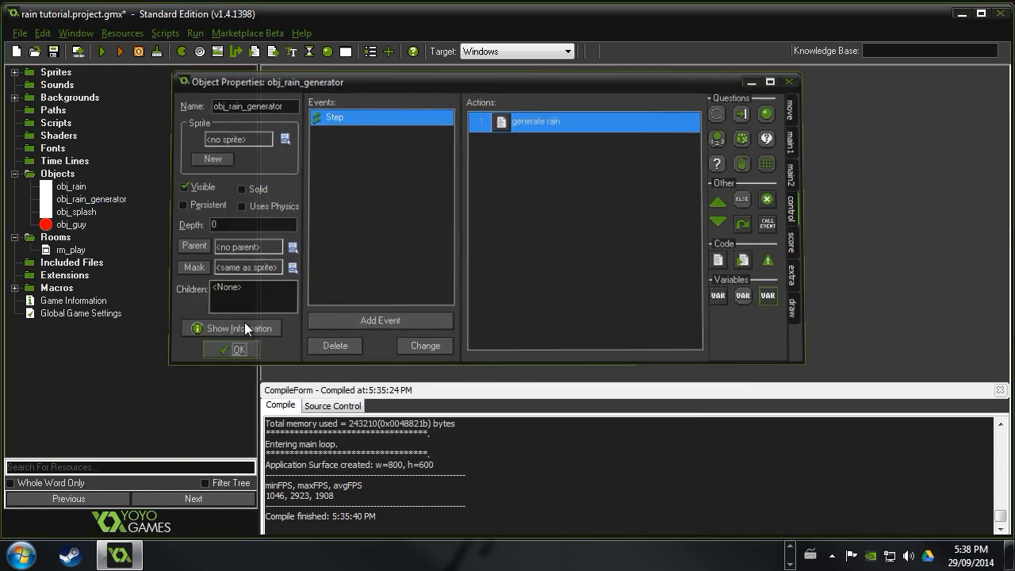
Close obj_rain_generator, open obj_rain and add a Create event
{"action": "left_click", "coordinate": [239, 349]}
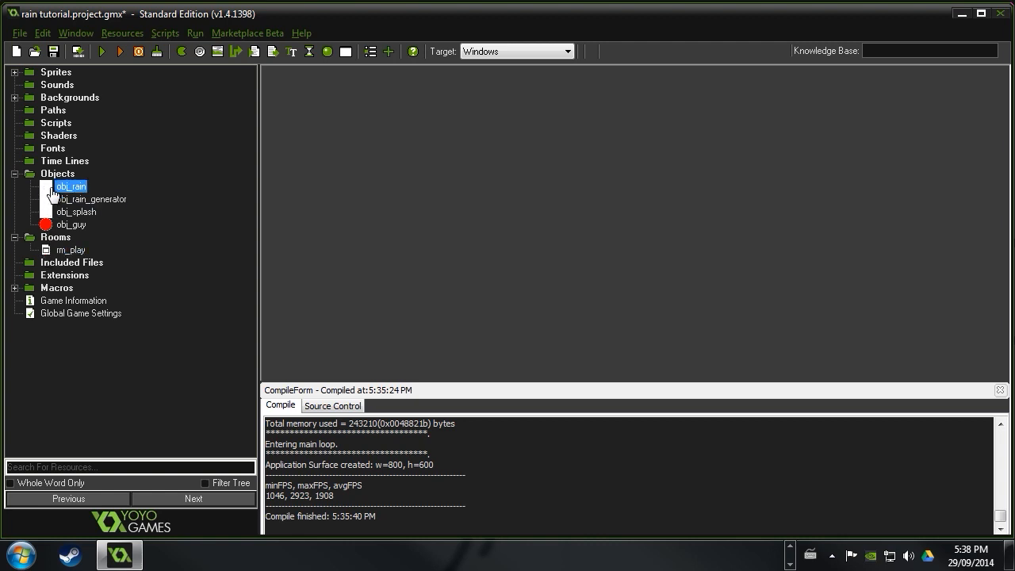
{"action": "double_click", "coordinate": [71, 185]}
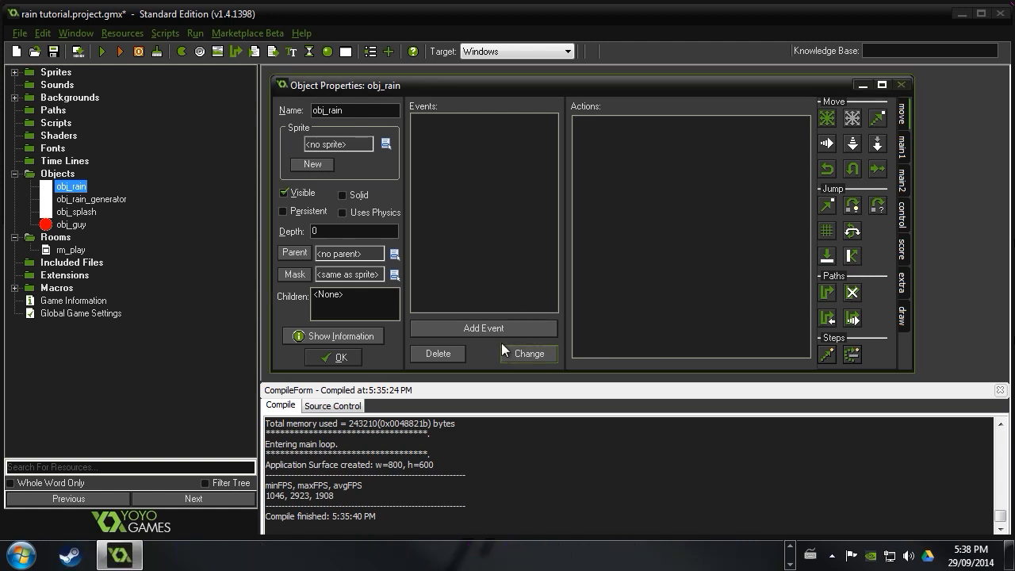
{"action": "left_click", "coordinate": [483, 327]}
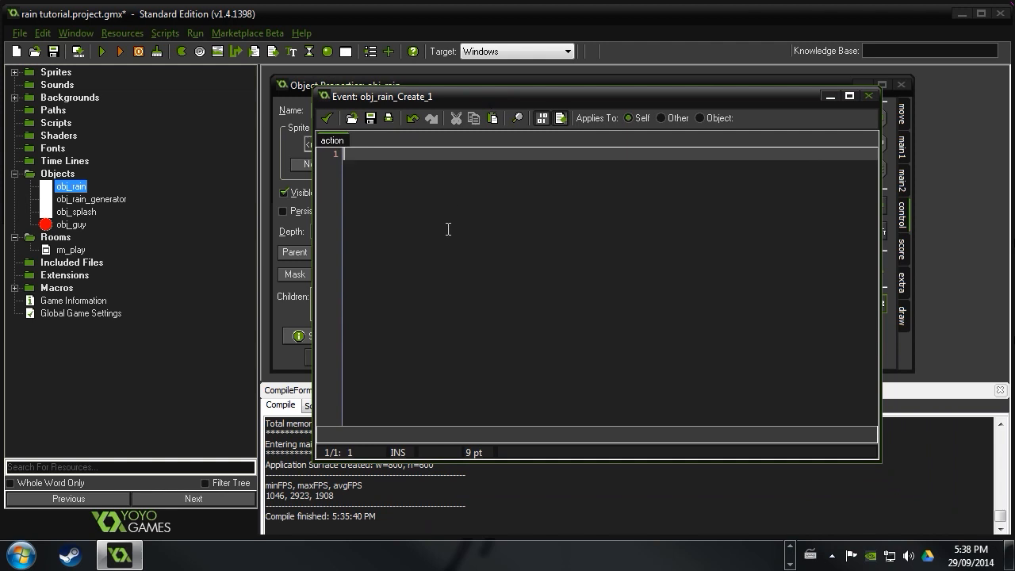
Write ///set height and height = 40; in obj_rain's Create code and save
{"action": "type", "text": "height = 40;"}
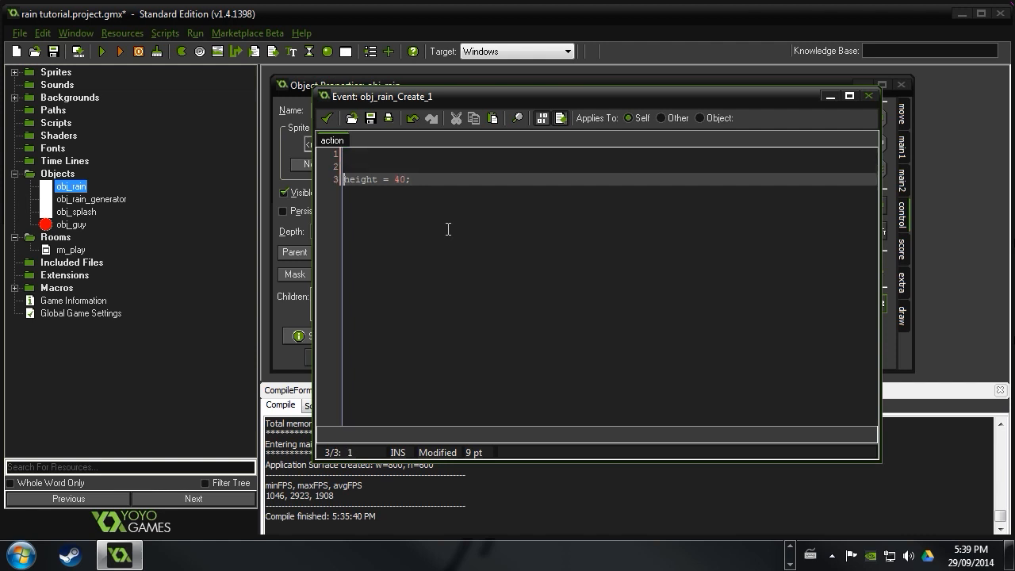
{"action": "type", "text": "///"}
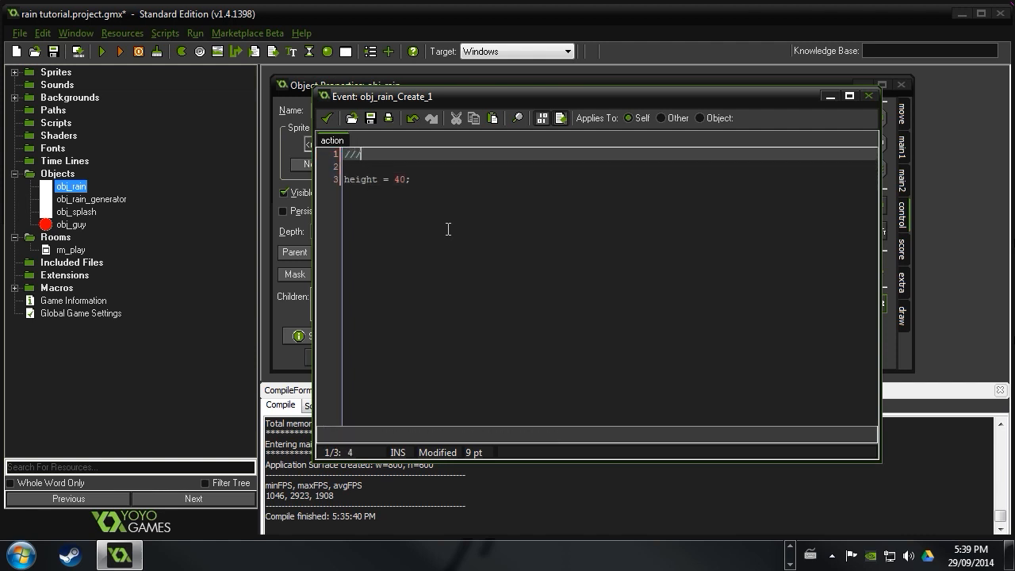
{"action": "type", "text": "set height"}
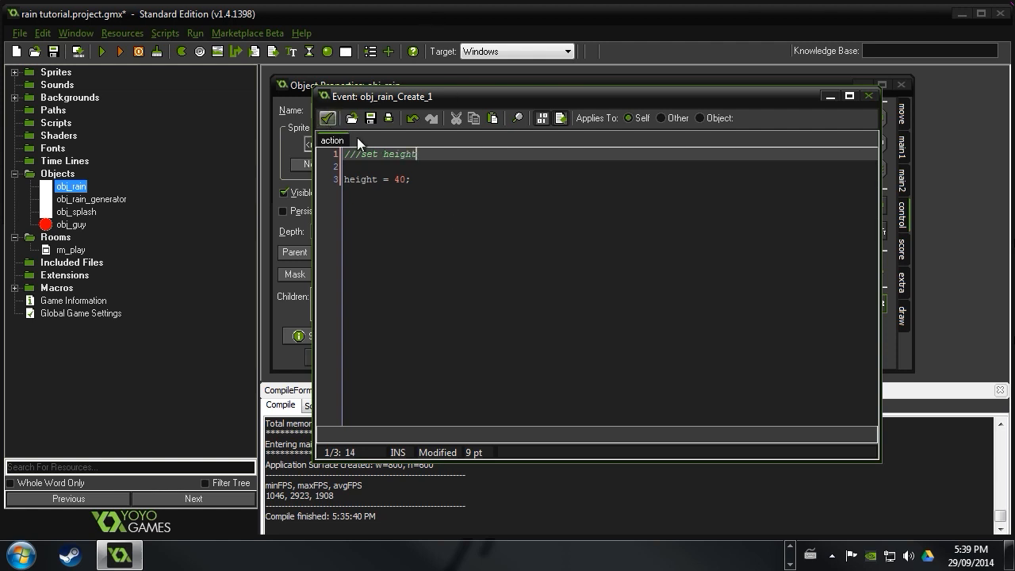
{"action": "left_click", "coordinate": [424, 165]}
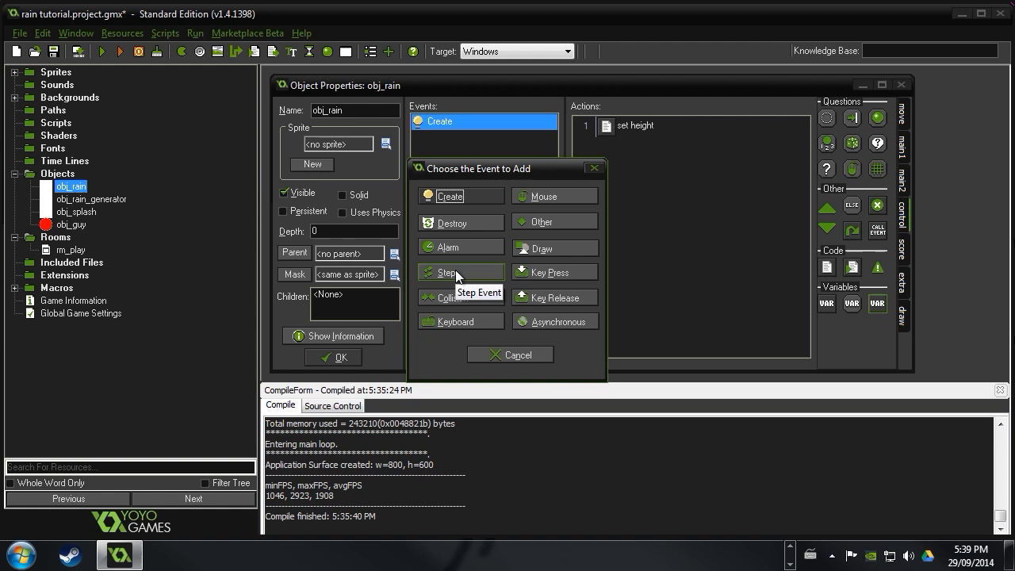
Give obj_rain a Step event whose code decrements height by 1
{"action": "left_click", "coordinate": [446, 272]}
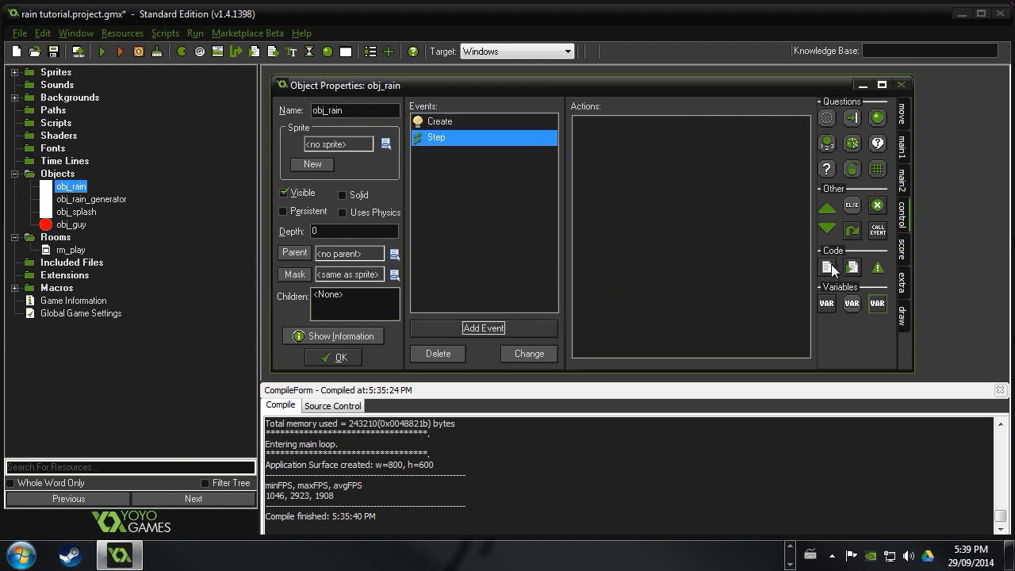
{"action": "double_click", "coordinate": [436, 138]}
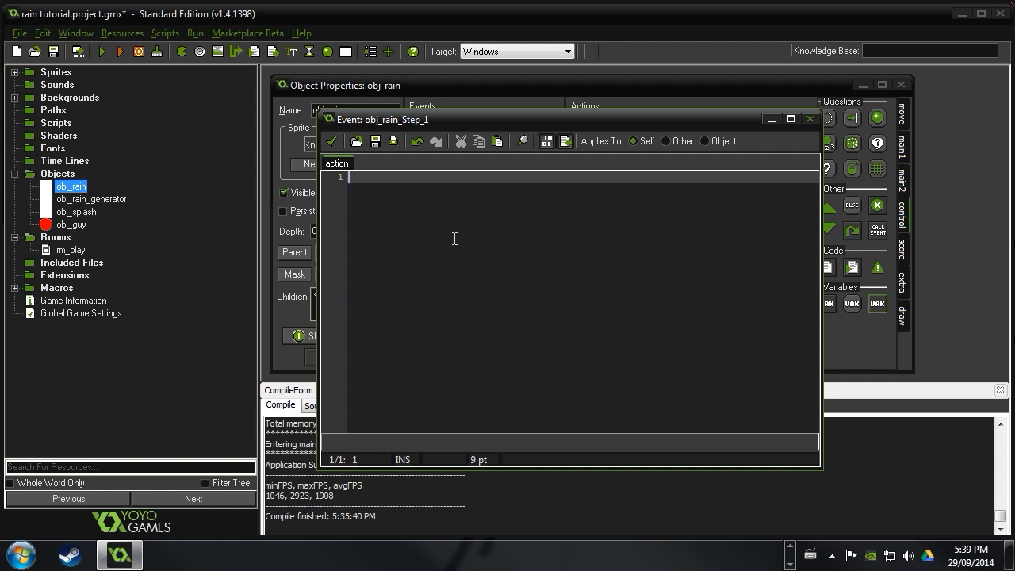
{"action": "type", "text": "height"}
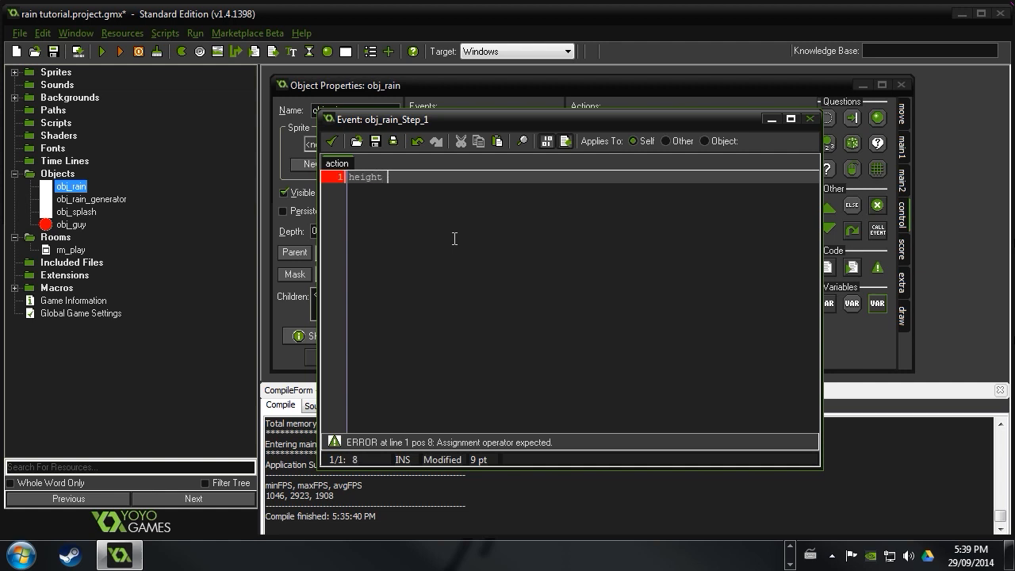
{"action": "type", "text": "-= 1;"}
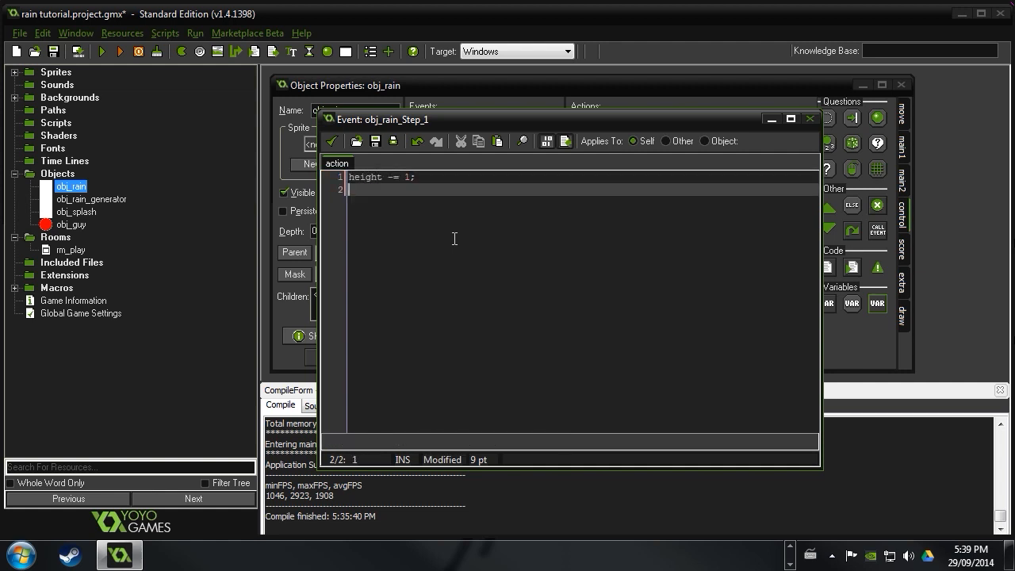
{"action": "key", "text": "enter"}
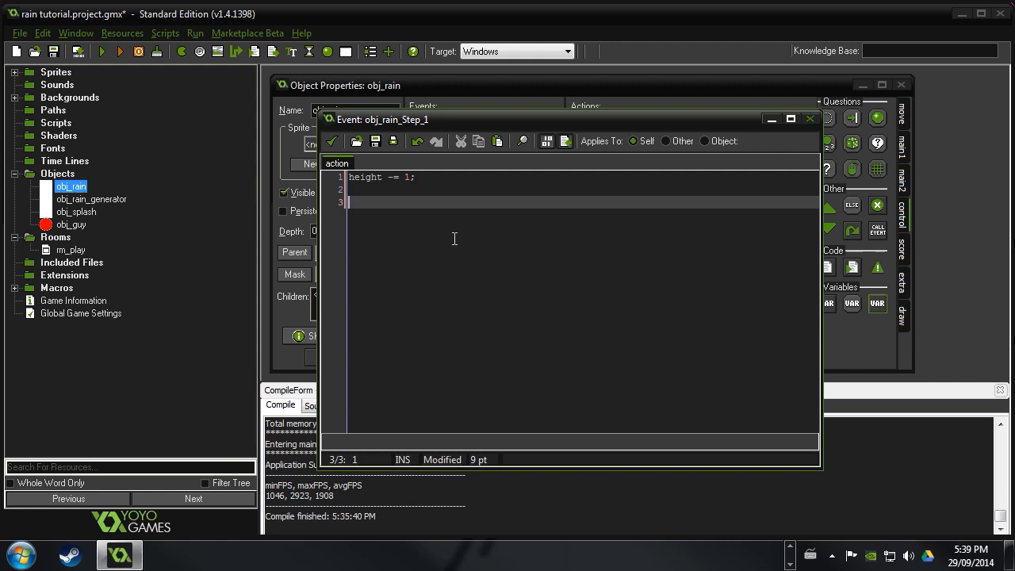
Add if(height <= 0) to destroy the drop and create obj_splash at x,y
{"action": "type", "text": "if(height"}
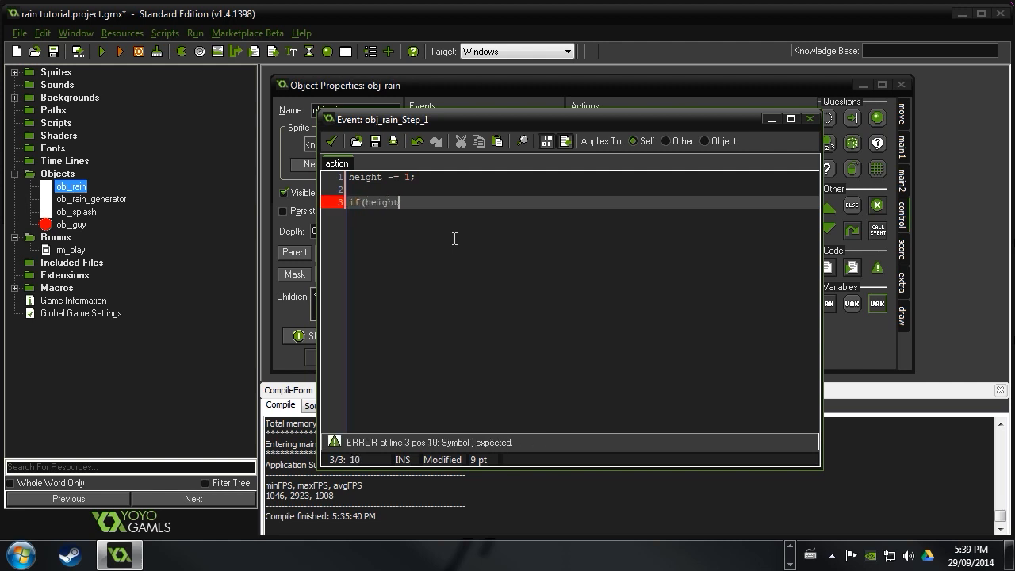
{"action": "type", "text": "<="}
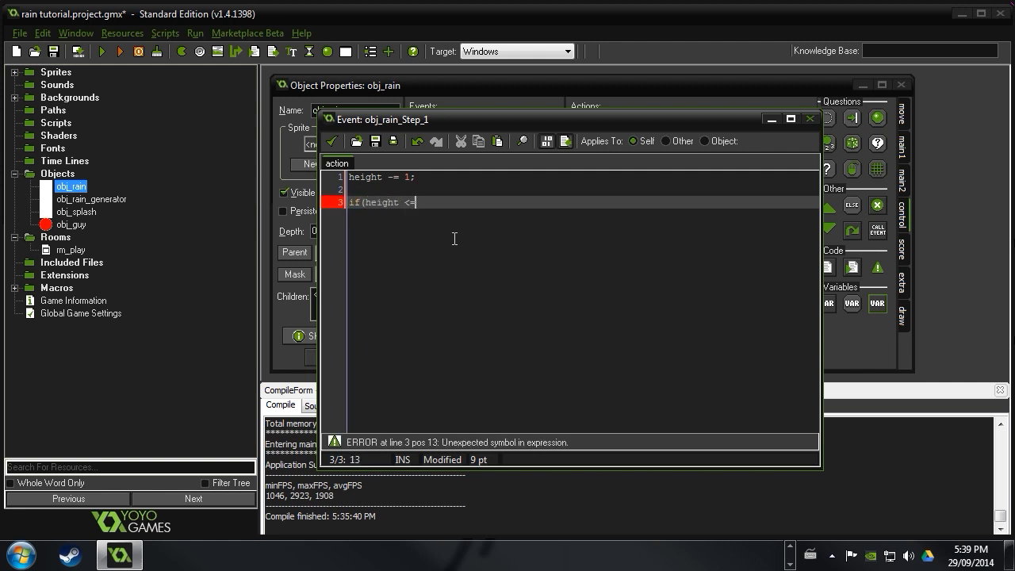
{"action": "type", "text": "0)"}
{"action": "type", "text": "{"}
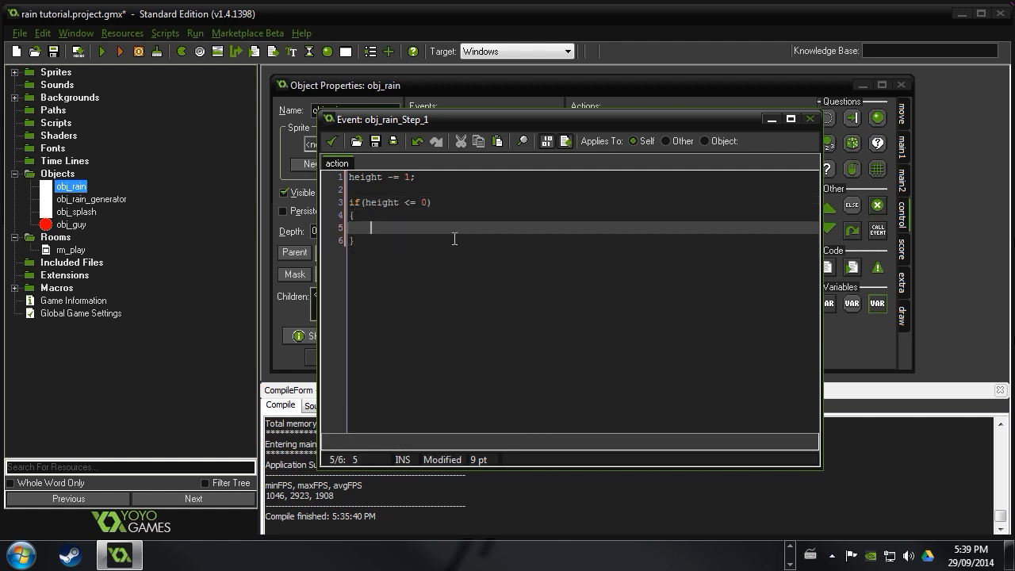
{"action": "type", "text": "insta"}
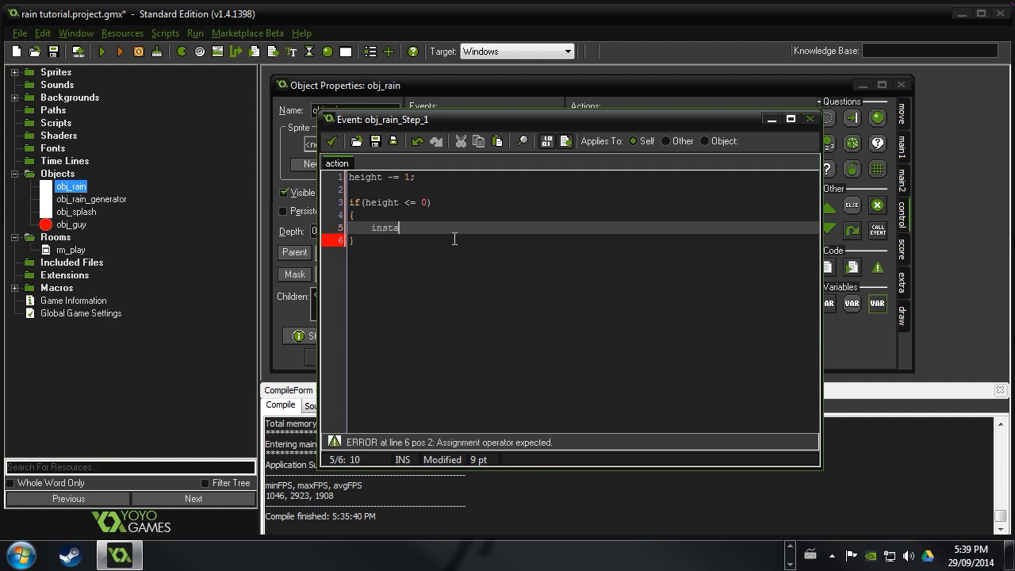
{"action": "type", "text": "nce_destroy"}
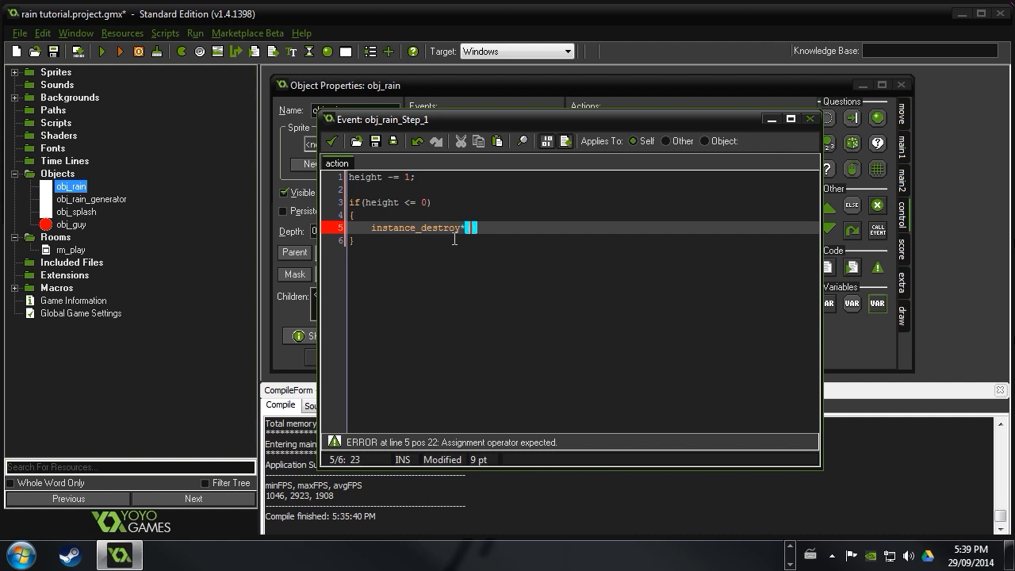
{"action": "type", "text": "();"}
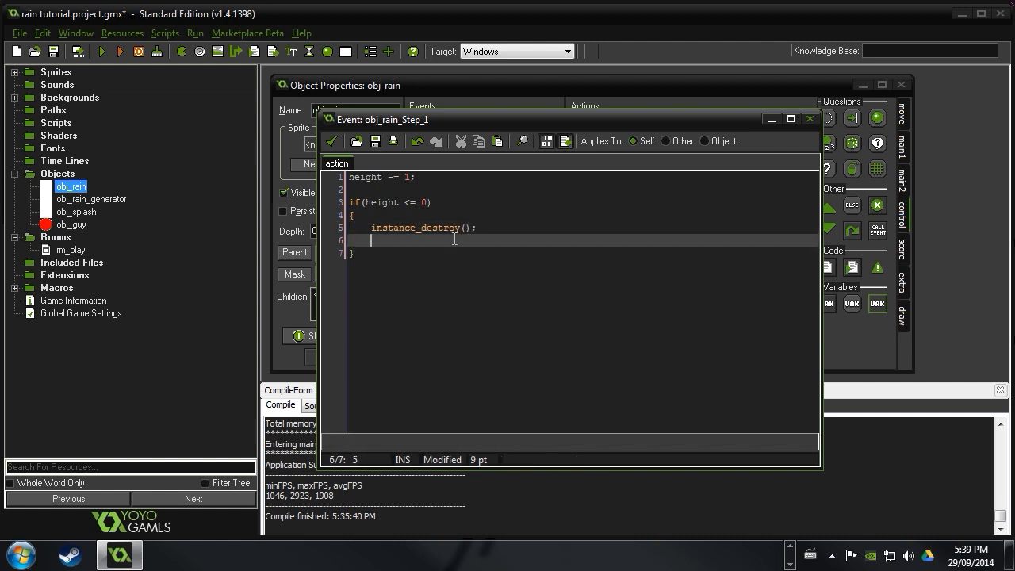
{"action": "type", "text": "instance_create("}
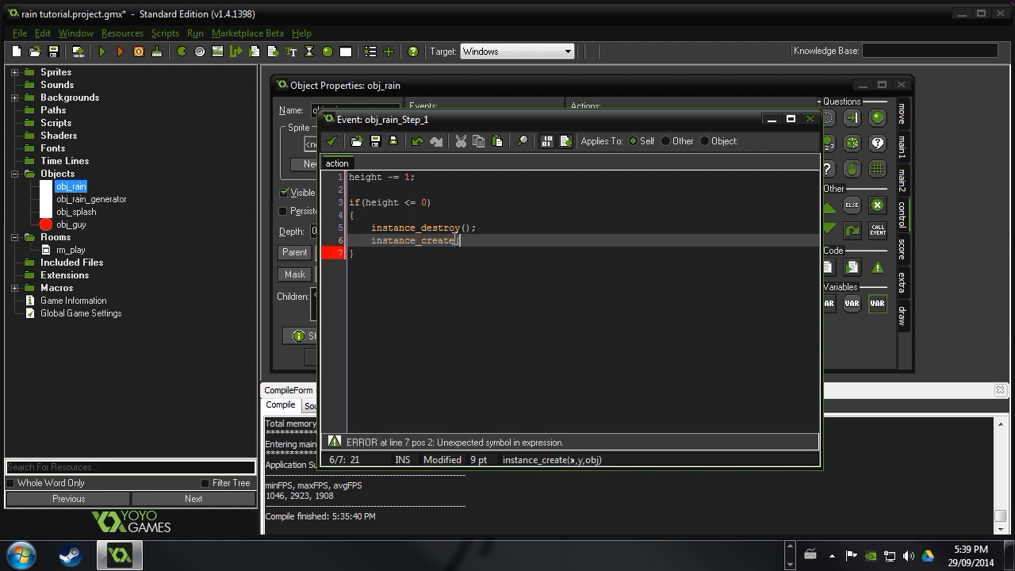
{"action": "type", "text": "x,y,obj_splash);"}
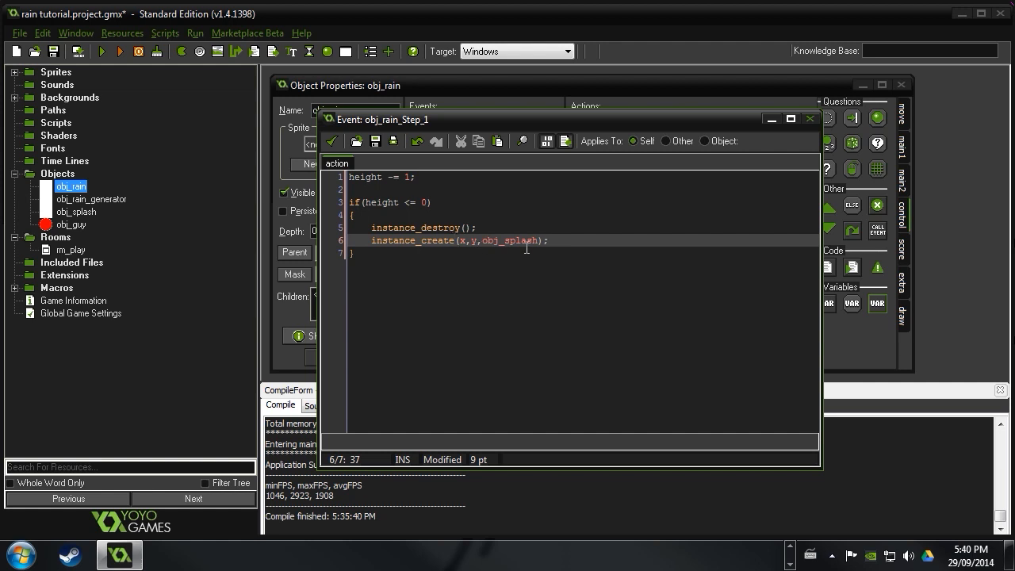
{"action": "double_click", "coordinate": [503, 241]}
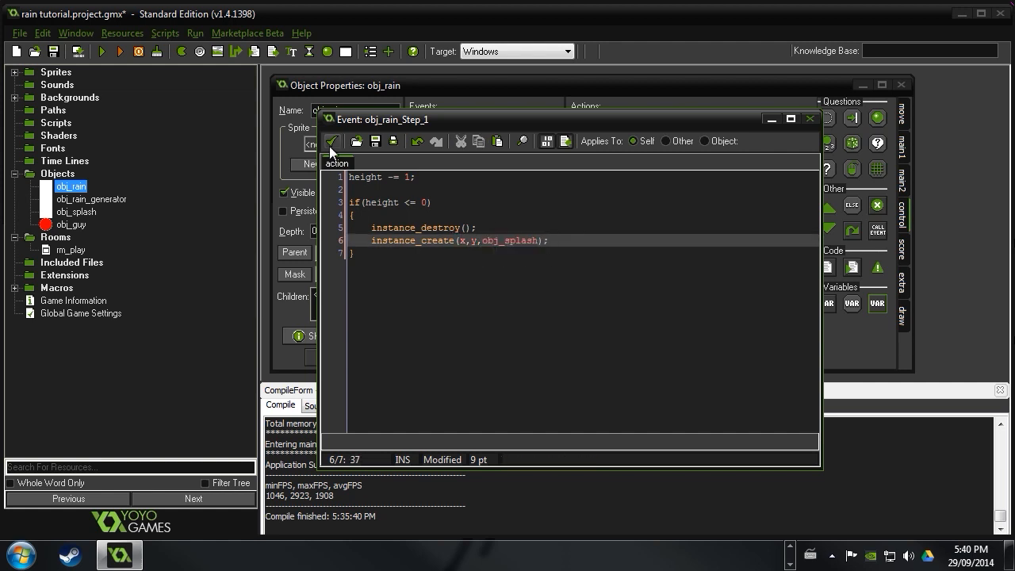
{"action": "mouse_move", "coordinate": [333, 140]}
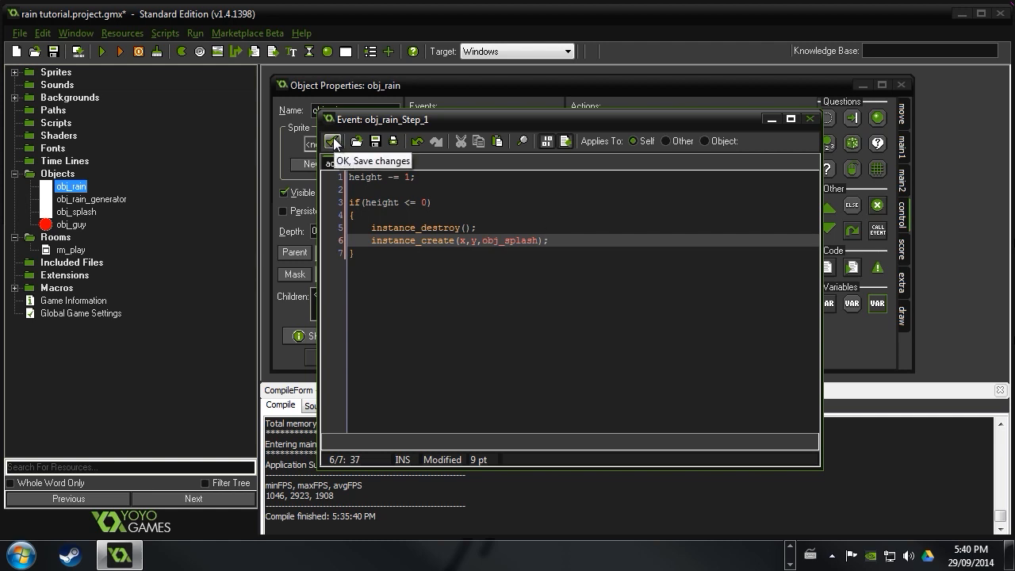
Save the Step code and add a plain Draw event to obj_rain
{"action": "left_click", "coordinate": [333, 140]}
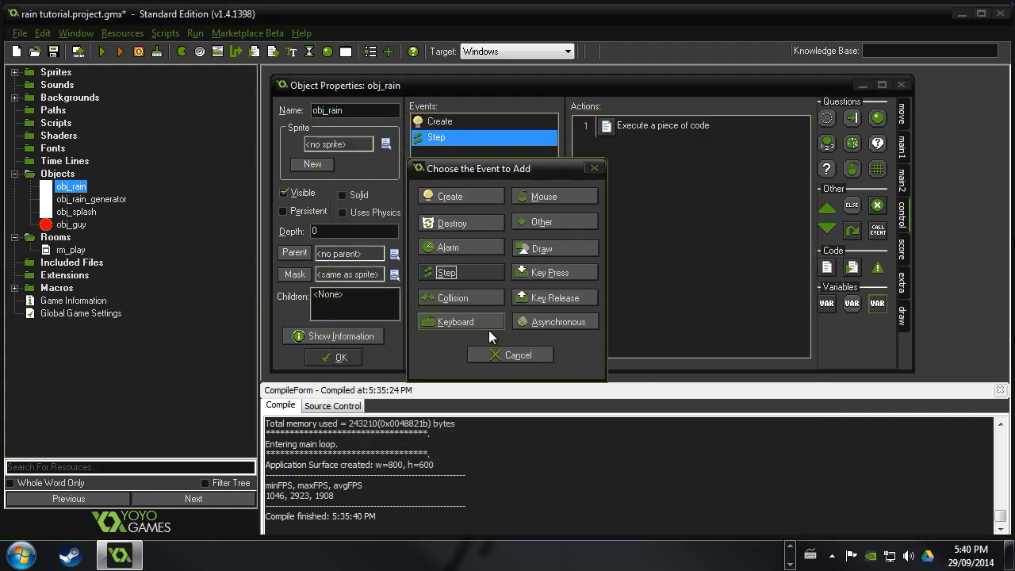
{"action": "left_click", "coordinate": [542, 247]}
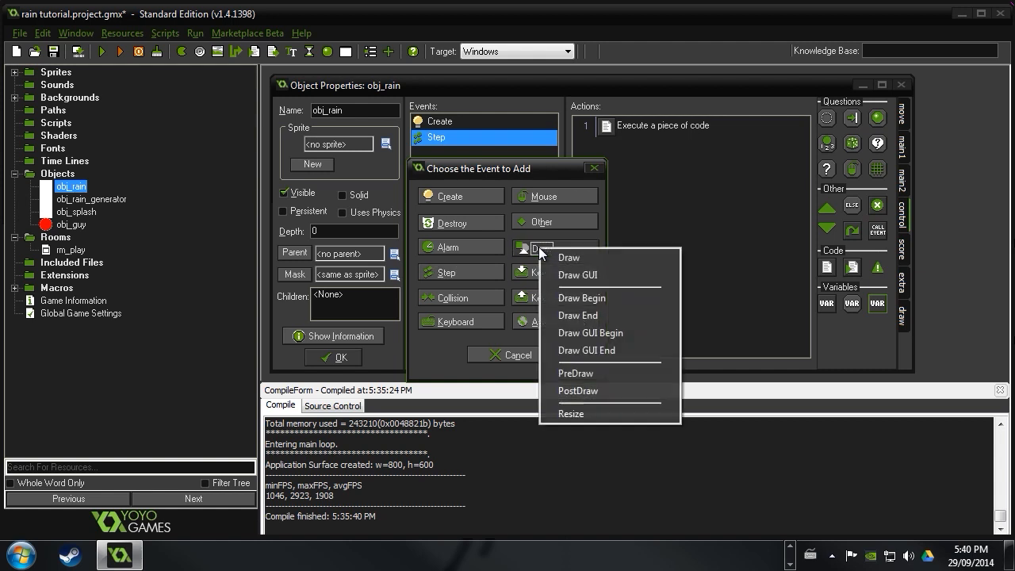
{"action": "left_click", "coordinate": [568, 257]}
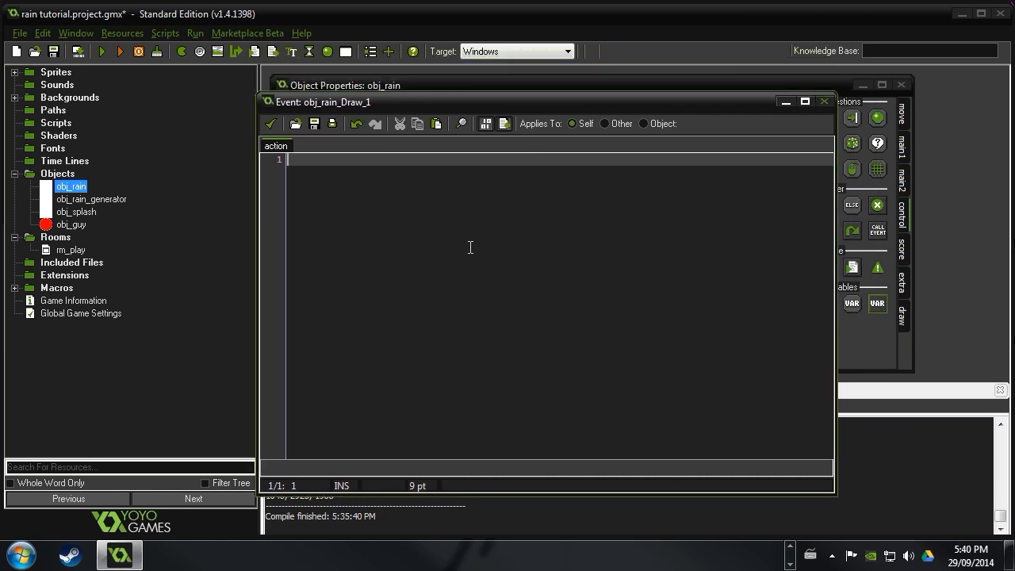
{"action": "mouse_move", "coordinate": [497, 306]}
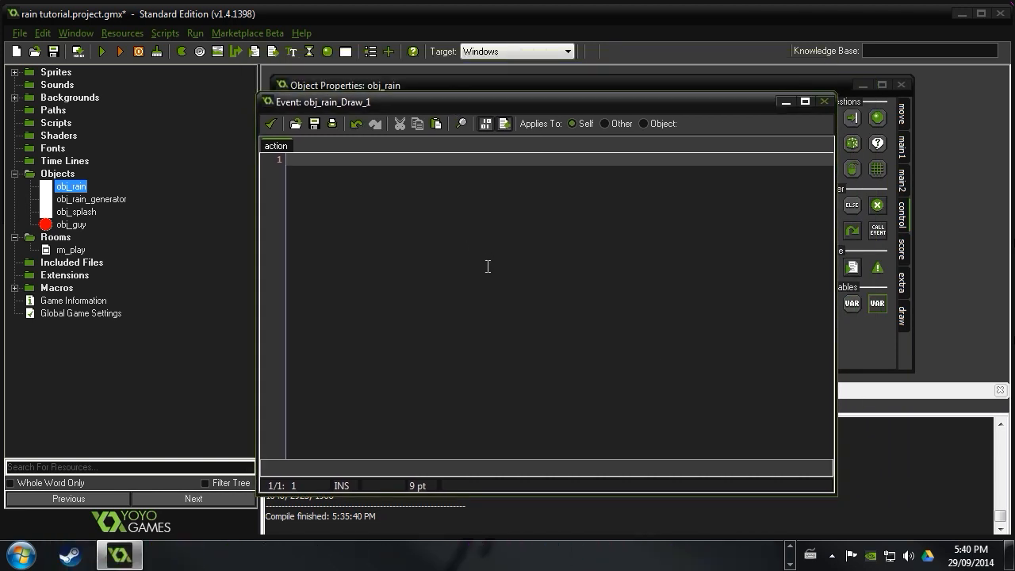
Write draw_set_color(c_gray); and draw_set_alpha(.6); in the Draw code
{"action": "type", "text": "draw_set"}
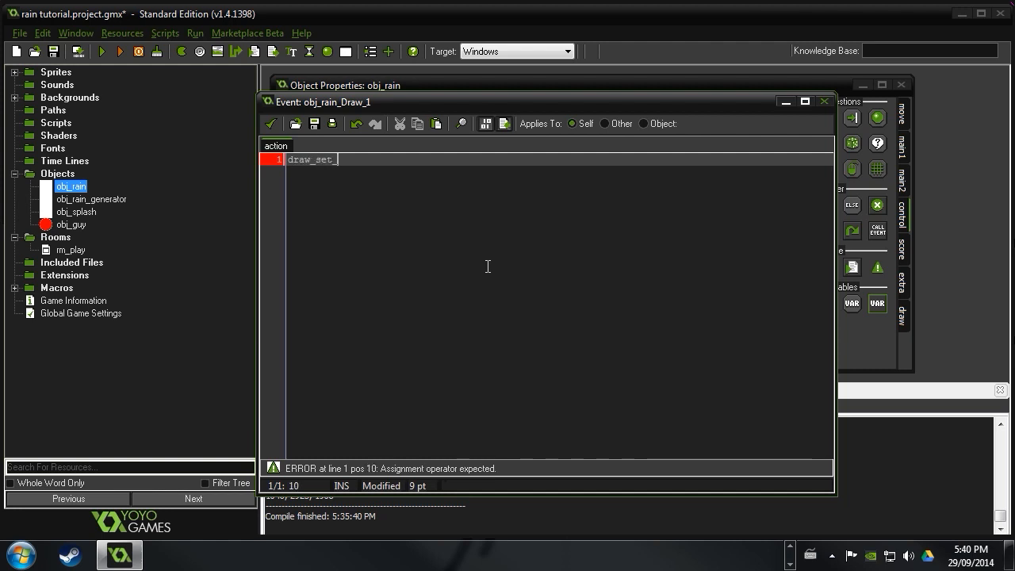
{"action": "type", "text": "_color("}
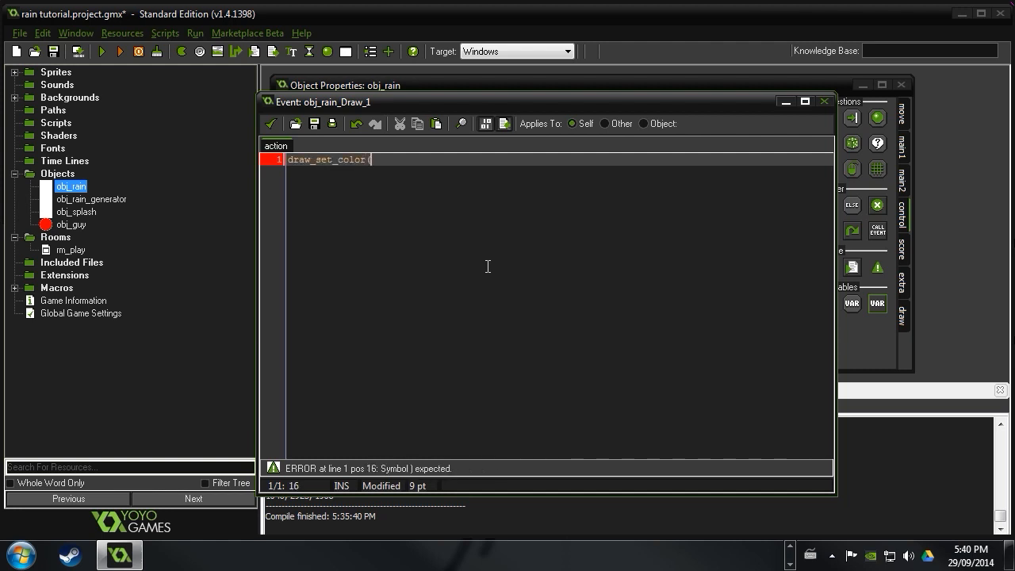
{"action": "type", "text": "c_"}
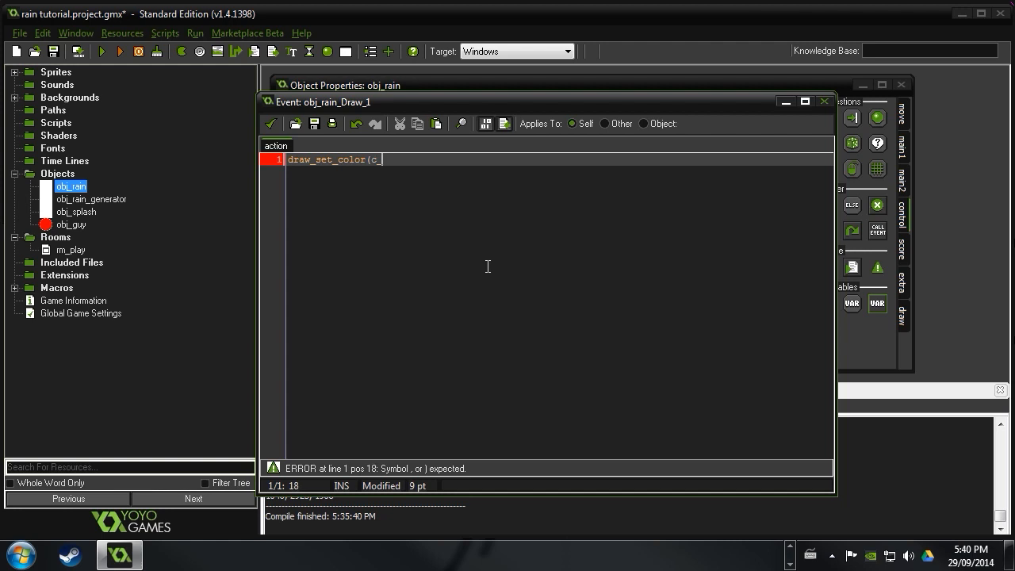
{"action": "type", "text": "gray);"}
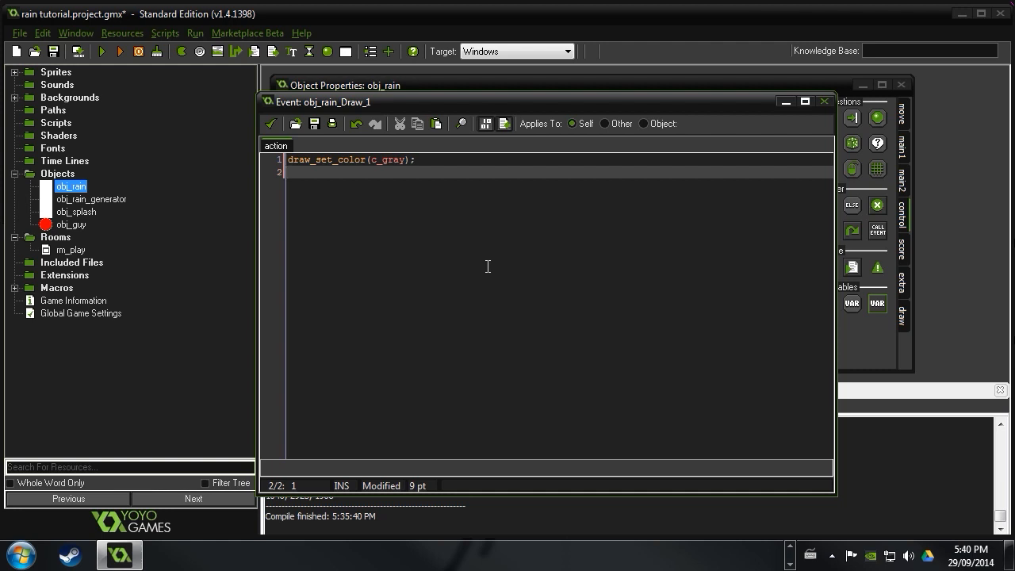
{"action": "type", "text": "draw"}
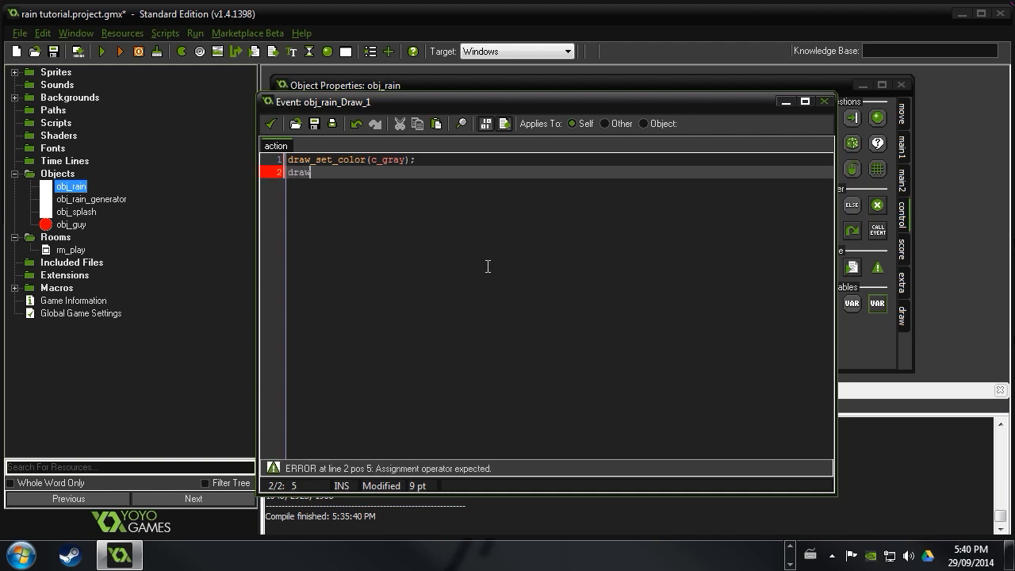
{"action": "type", "text": "_set_al"}
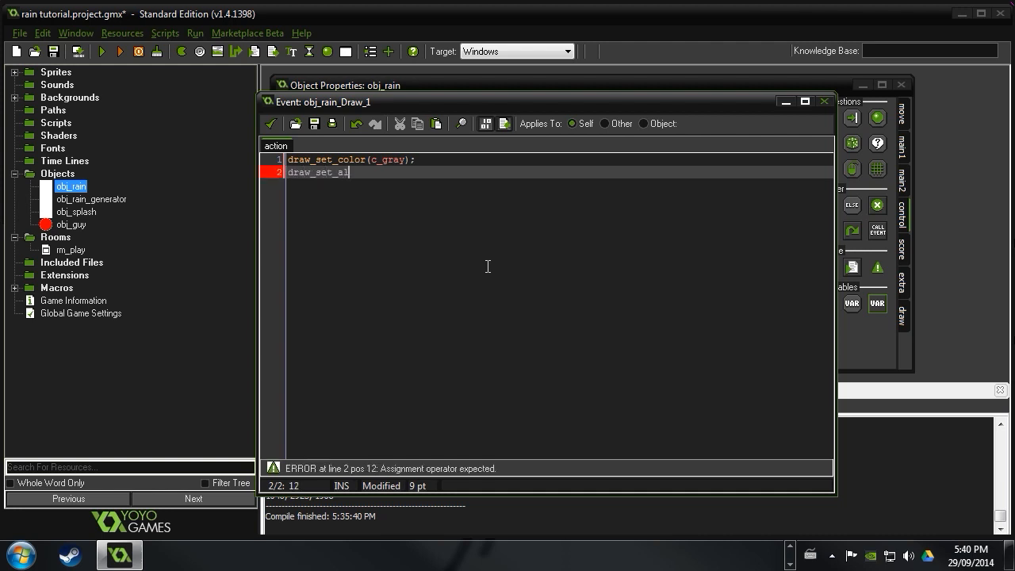
{"action": "type", "text": "pha"}
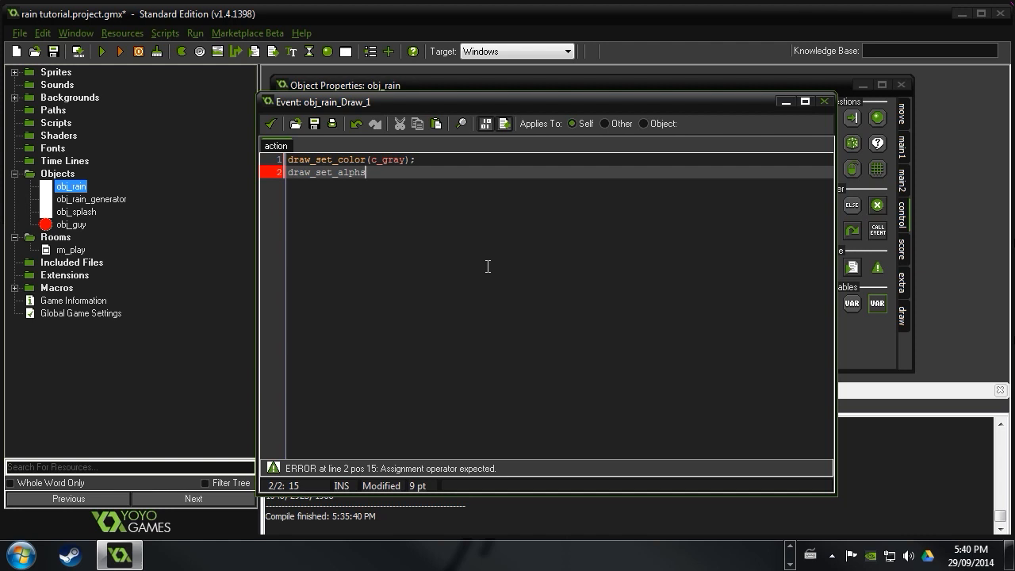
{"action": "type", "text": "("}
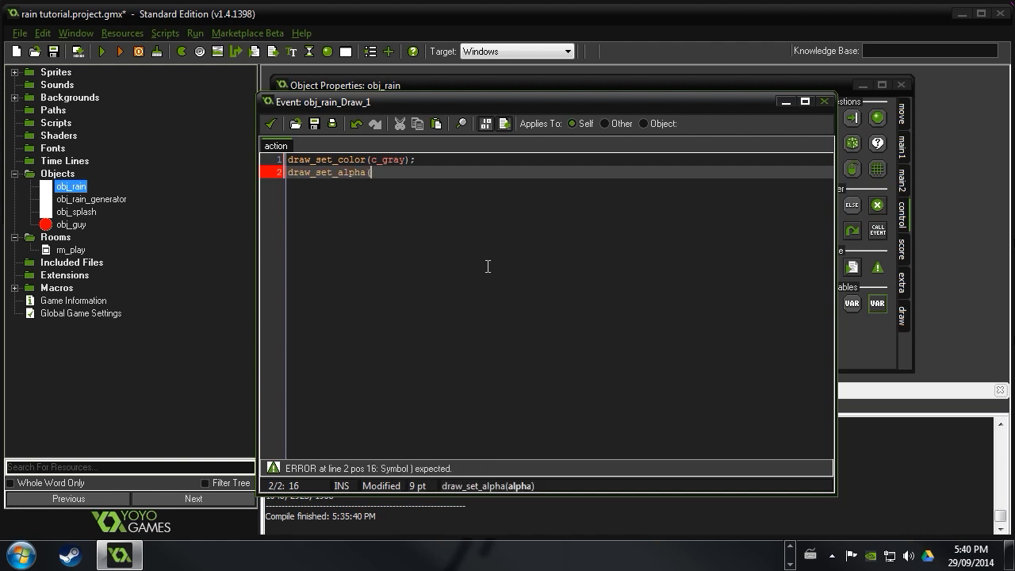
{"action": "type", "text": ".6"}
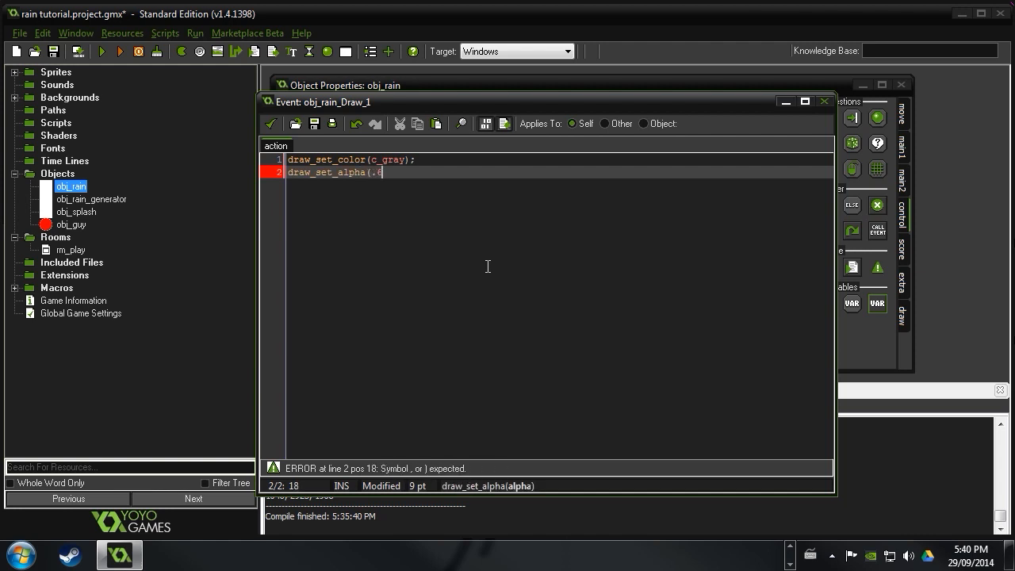
{"action": "type", "text": ");"}
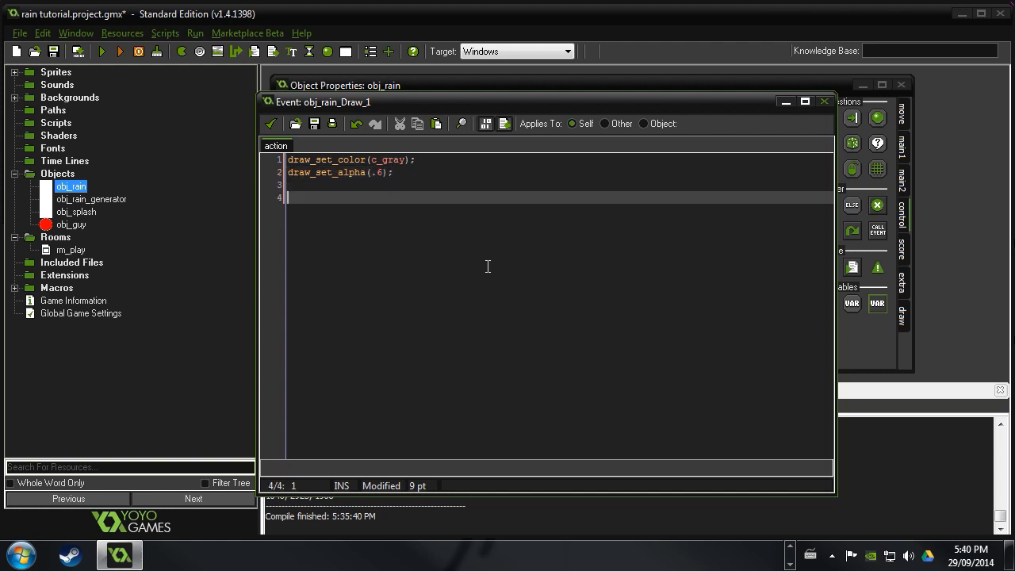
Declare local variables length, vectorx and vectory in the Draw code
{"action": "type", "text": "var"}
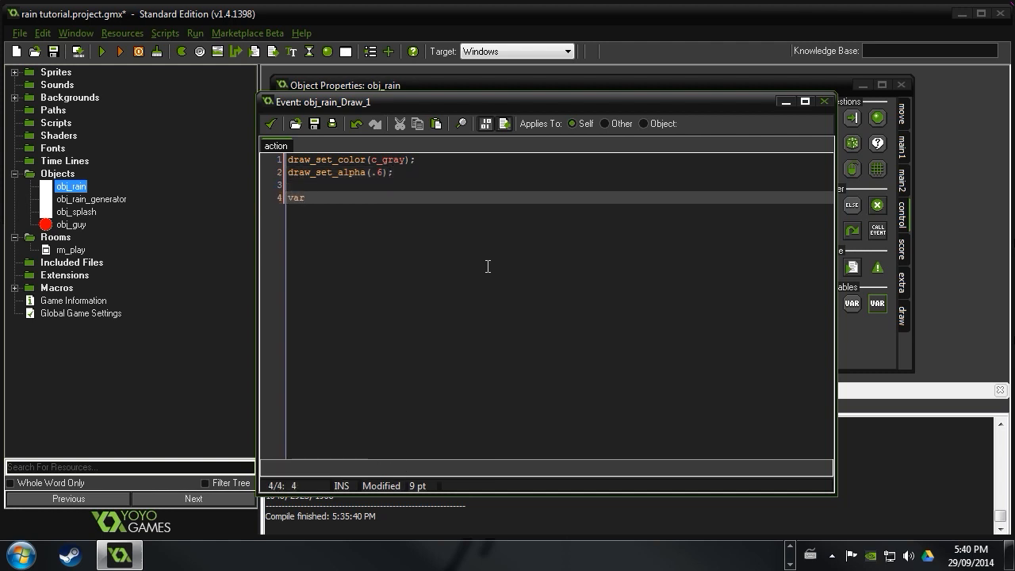
{"action": "type", "text": "length;"}
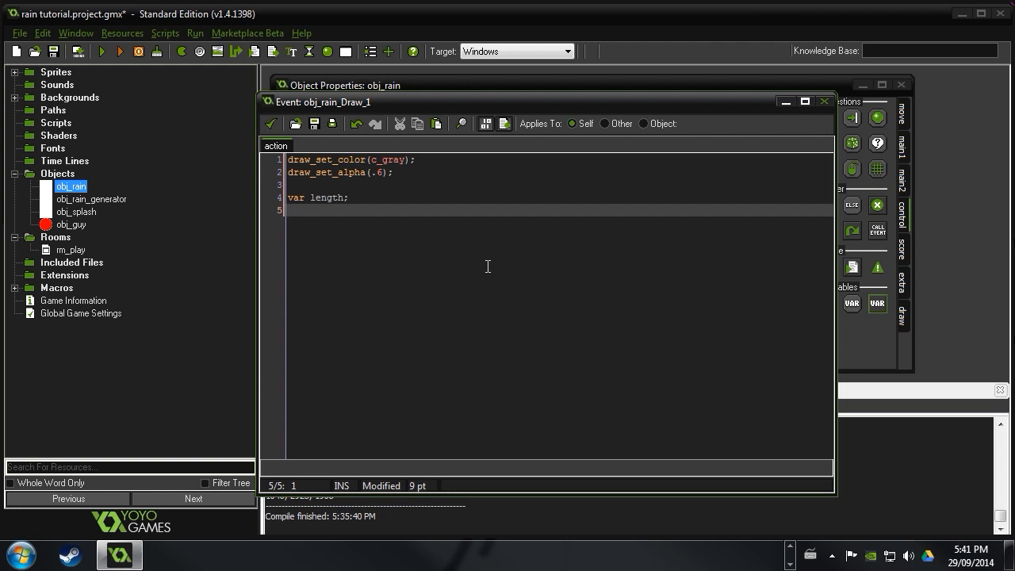
{"action": "type", "text": "var"}
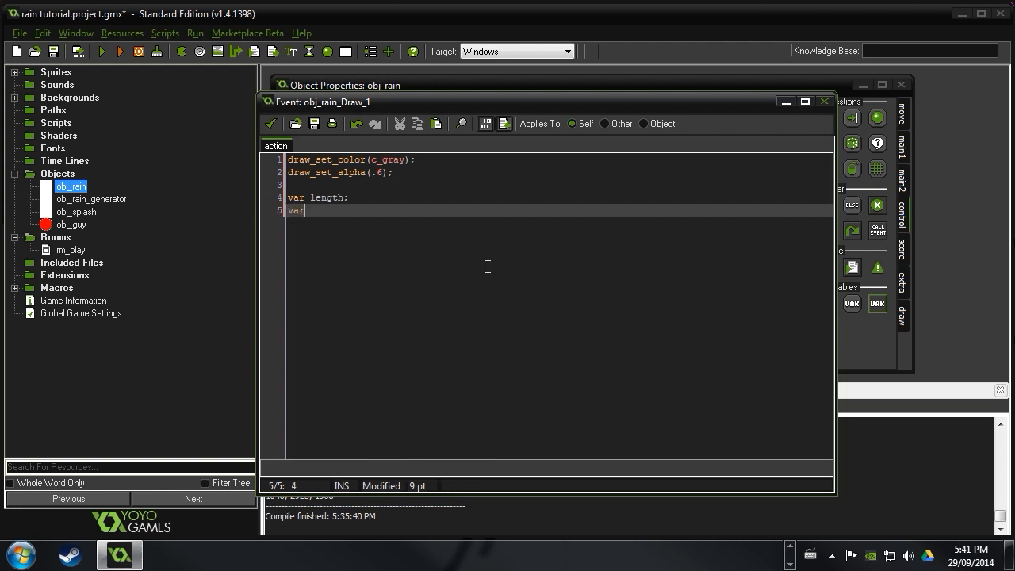
{"action": "type", "text": "ve"}
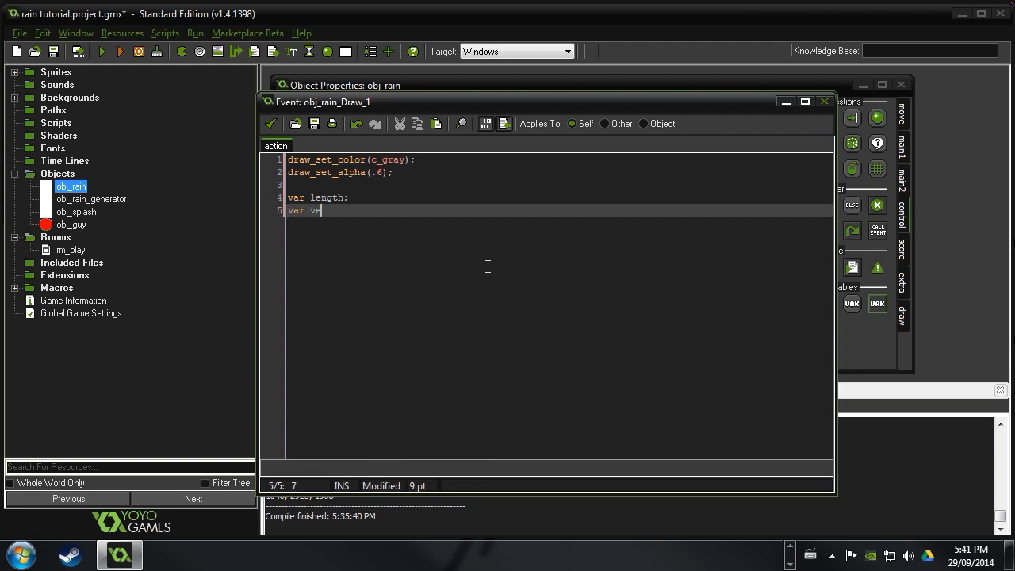
{"action": "type", "text": "ctorx, v"}
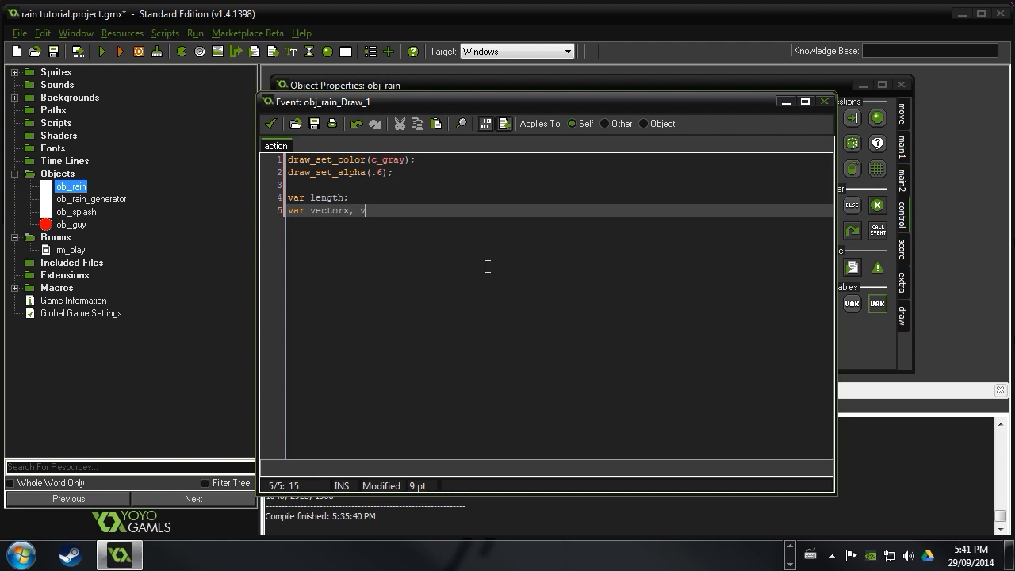
{"action": "type", "text": "ectory;"}
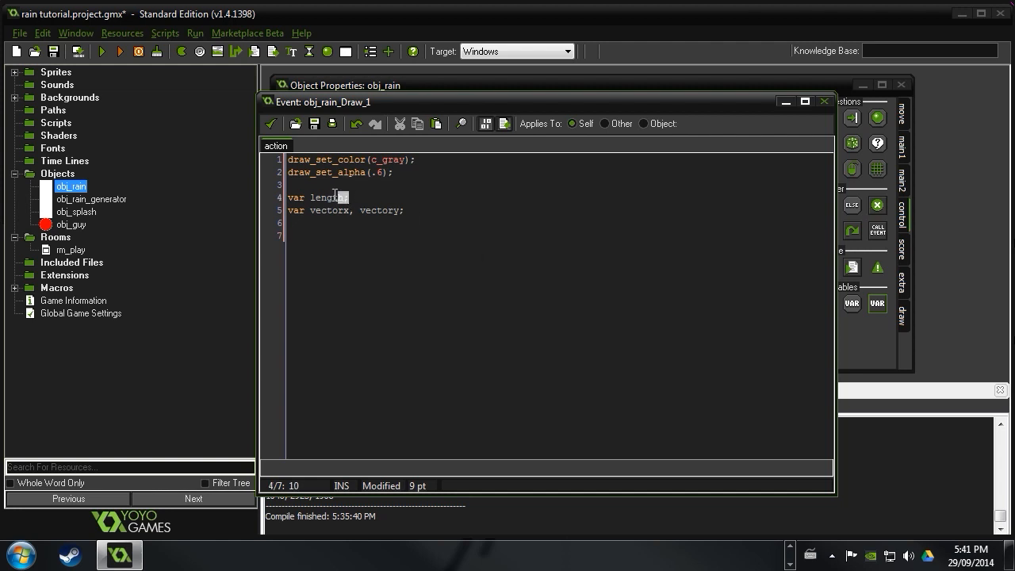
{"action": "type", "text": "h;"}
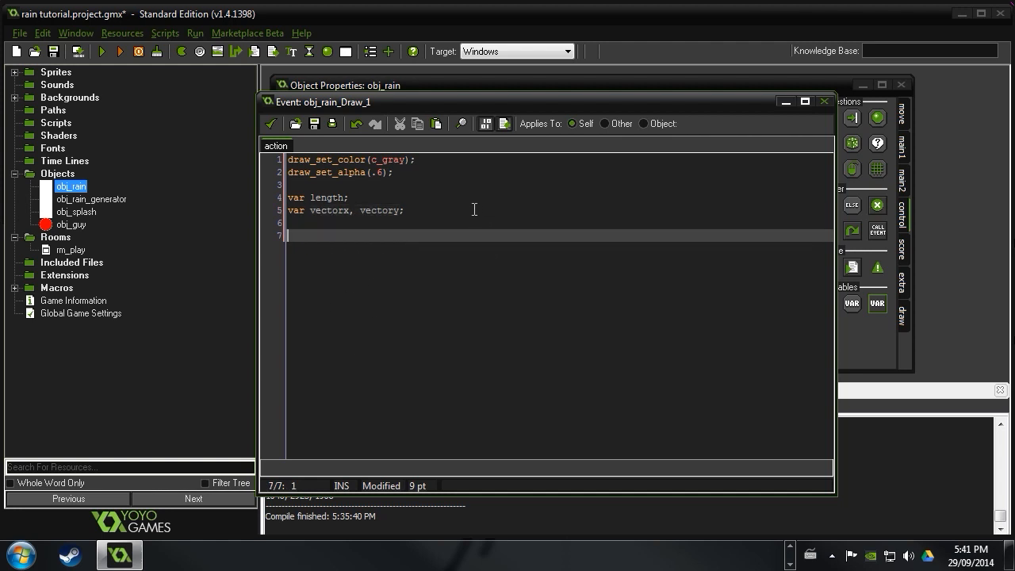
{"action": "mouse_move", "coordinate": [533, 237]}
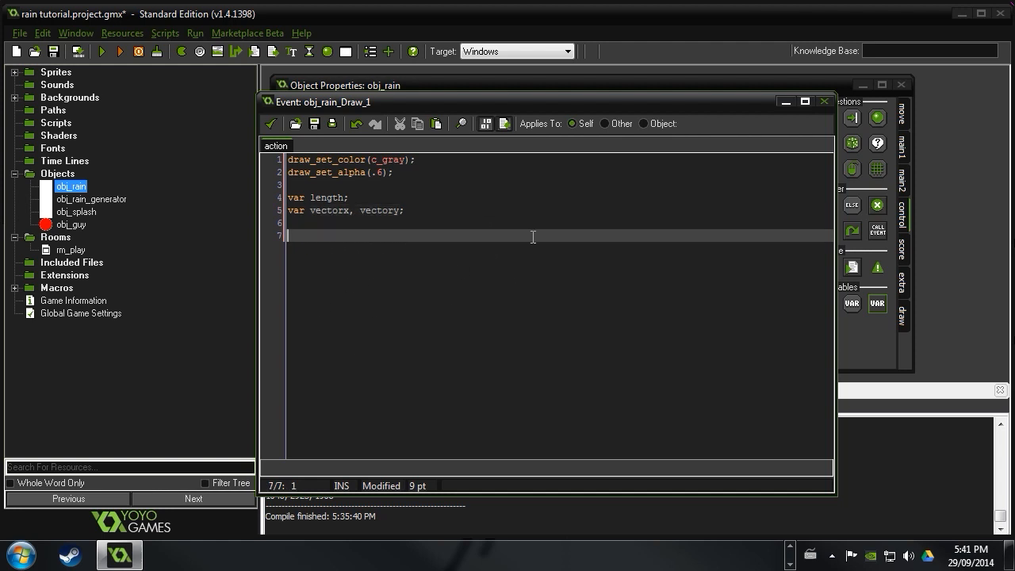
{"action": "mouse_move", "coordinate": [568, 220]}
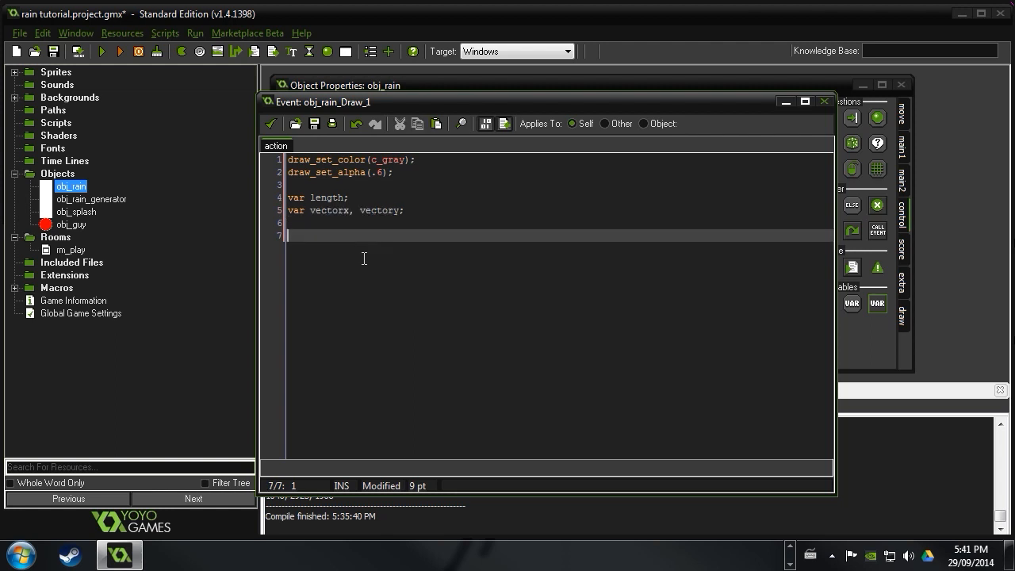
Compute vectorx = (x-(view_xview+view_wview/2))/(view_wview/2);
{"action": "type", "text": "vecto"}
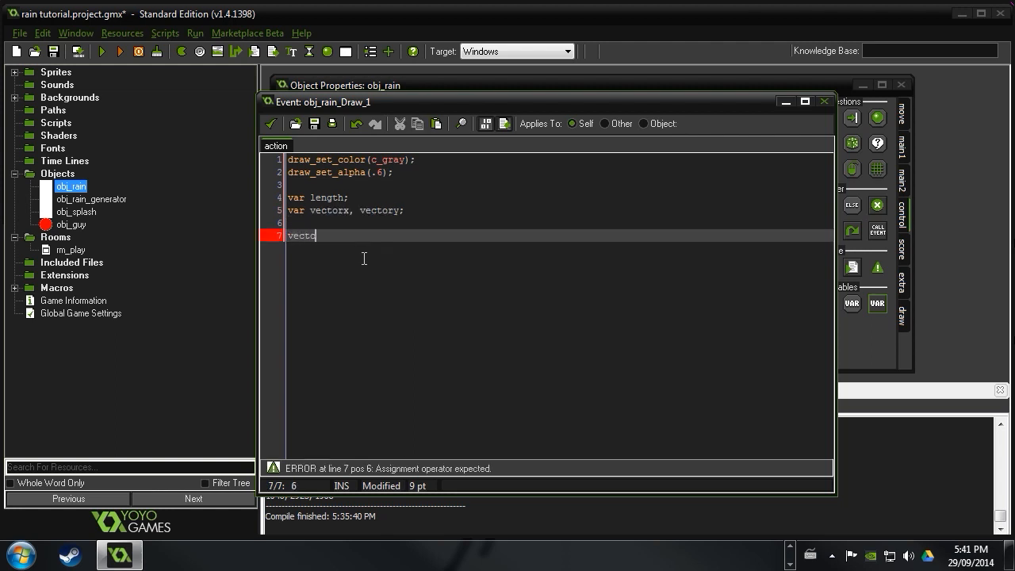
{"action": "type", "text": "rx ="}
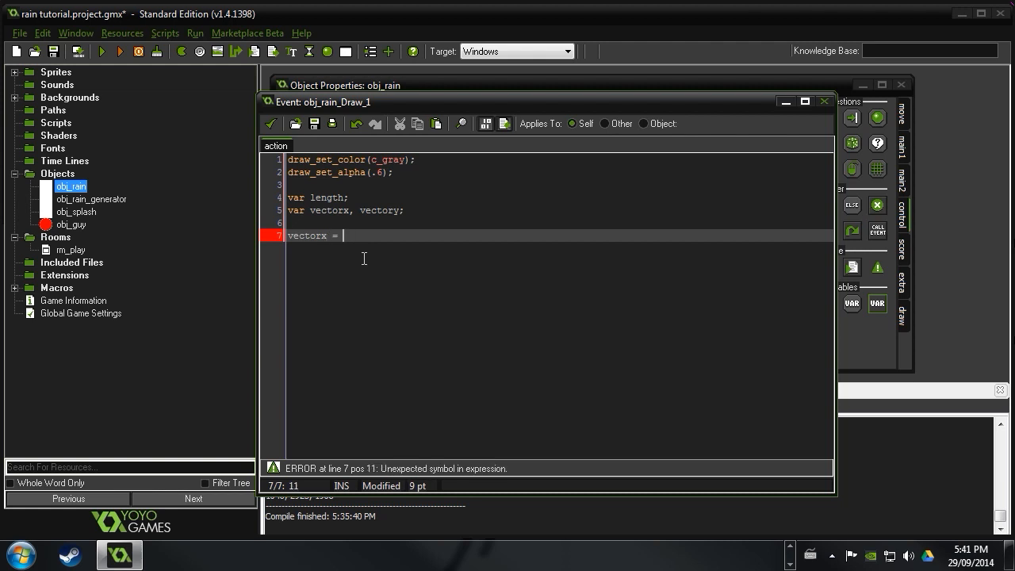
{"action": "type", "text": "(x-"}
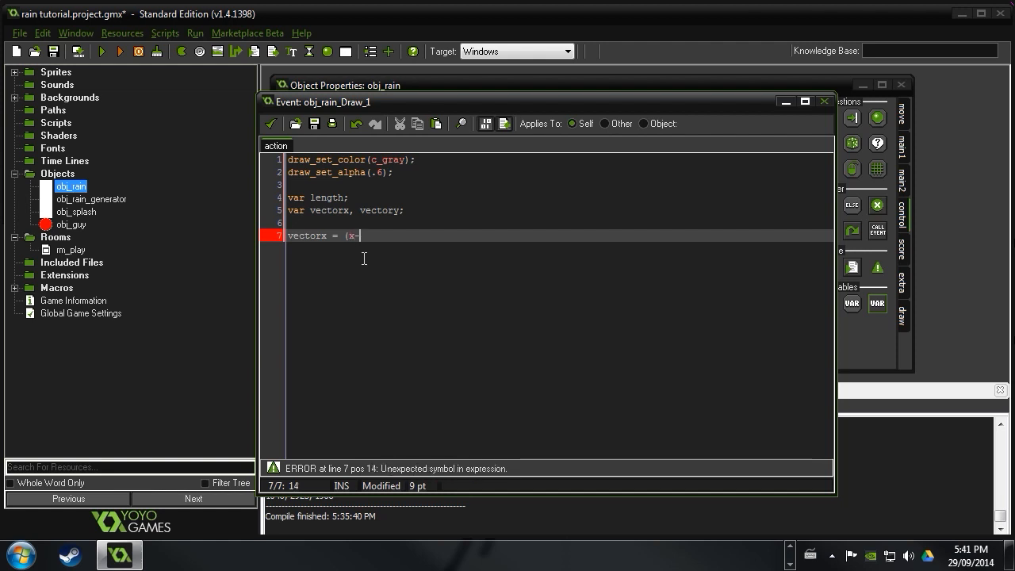
{"action": "type", "text": "(view_xview"}
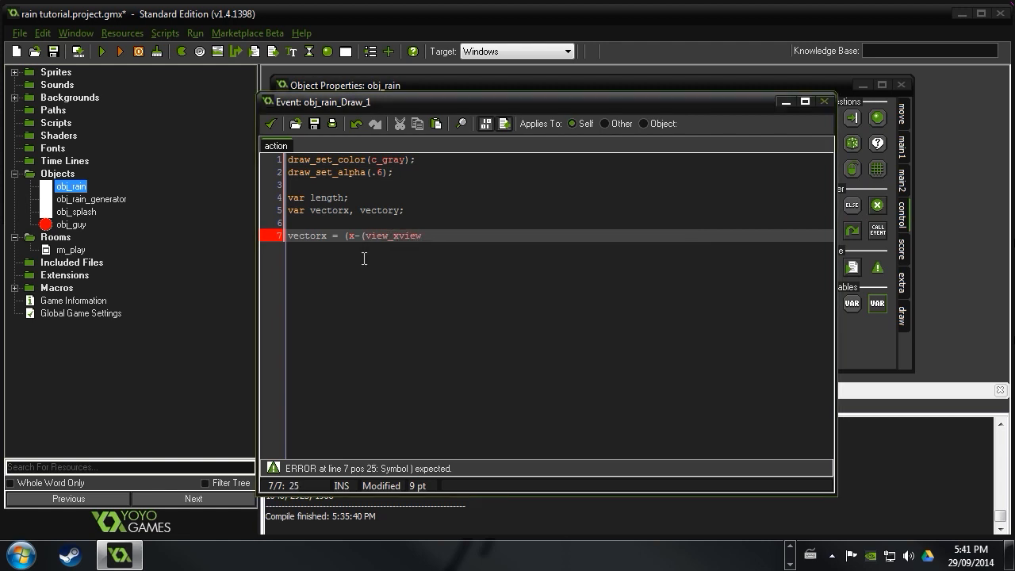
{"action": "type", "text": "+view_wview"}
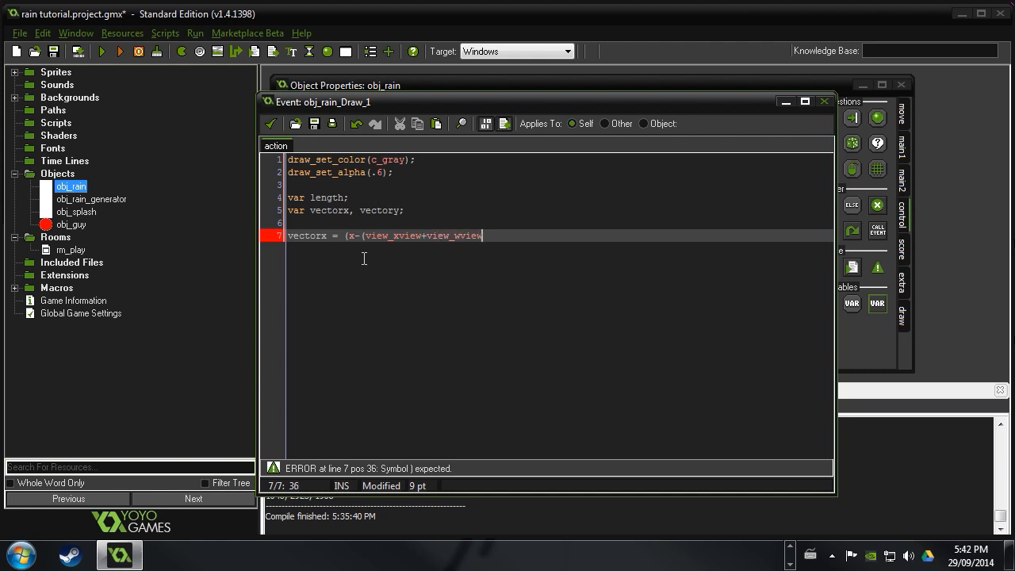
{"action": "type", "text": "/2"}
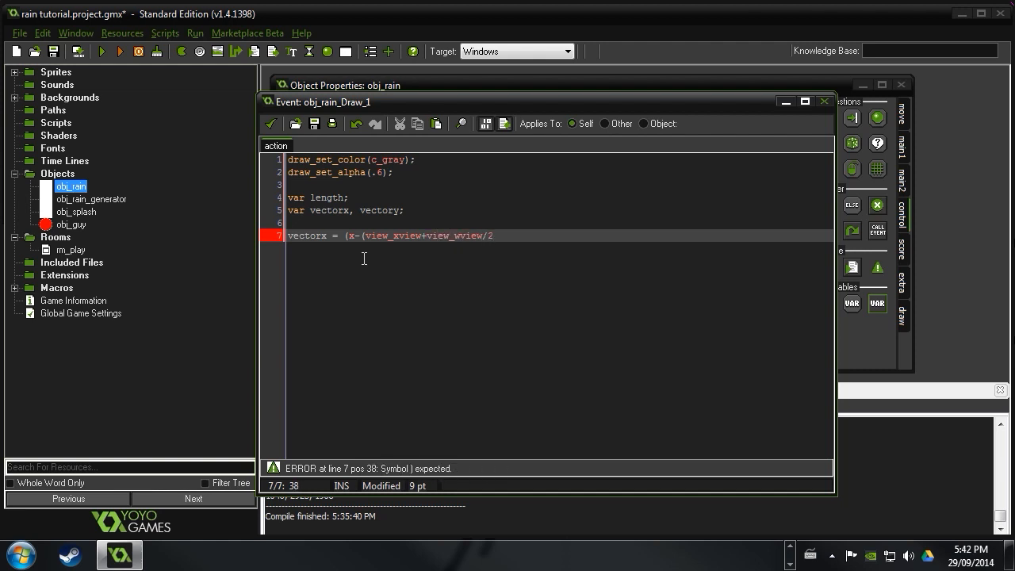
{"action": "type", "text": "2)"}
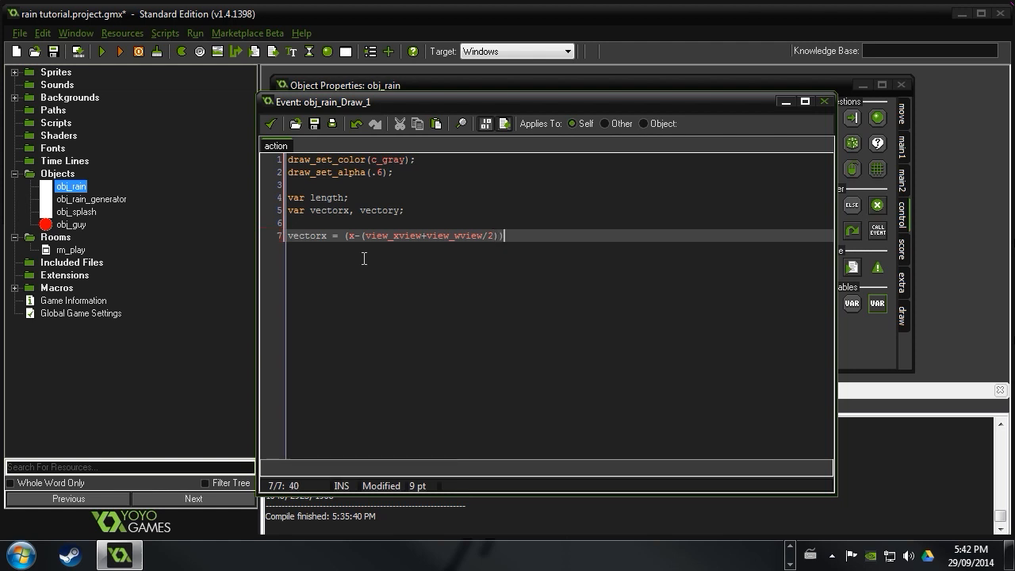
{"action": "type", "text": "/("}
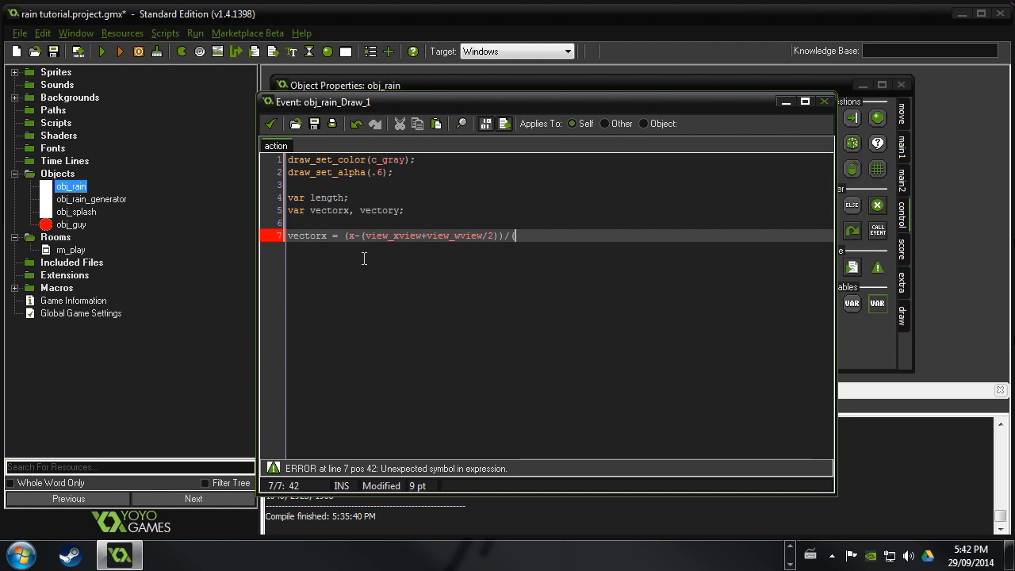
{"action": "type", "text": "/(view_"}
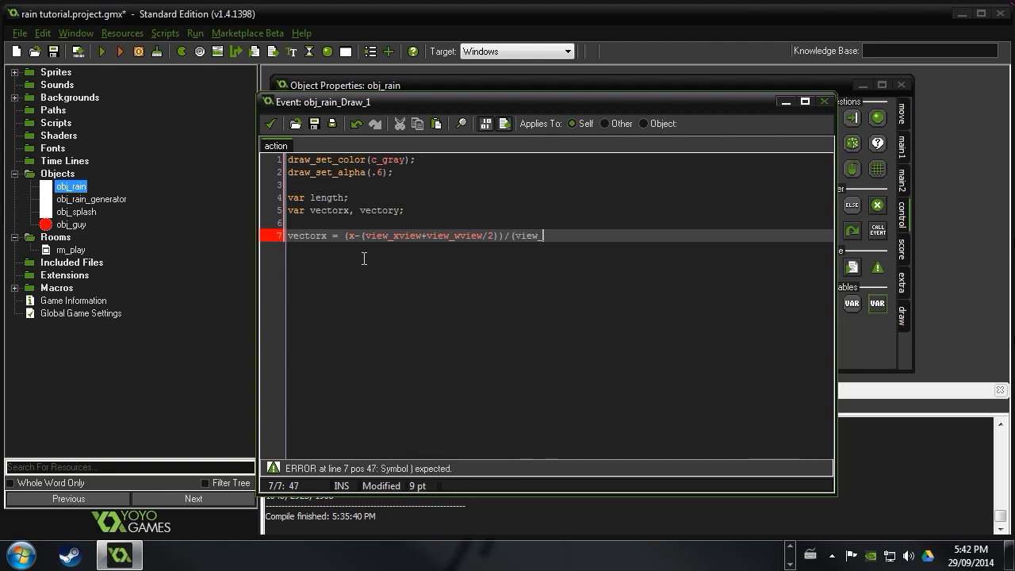
{"action": "type", "text": "wview"}
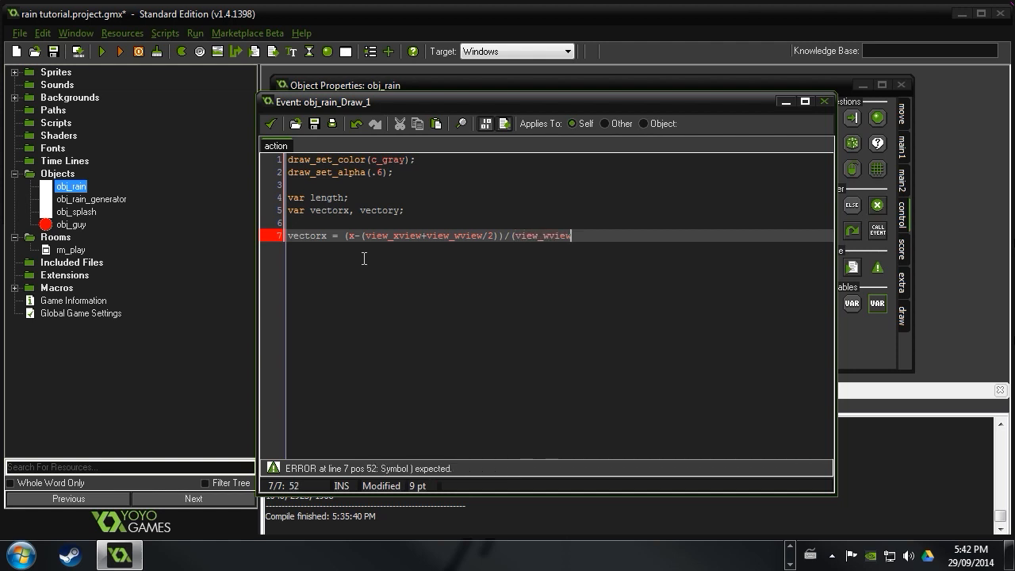
{"action": "type", "text": "/2)"}
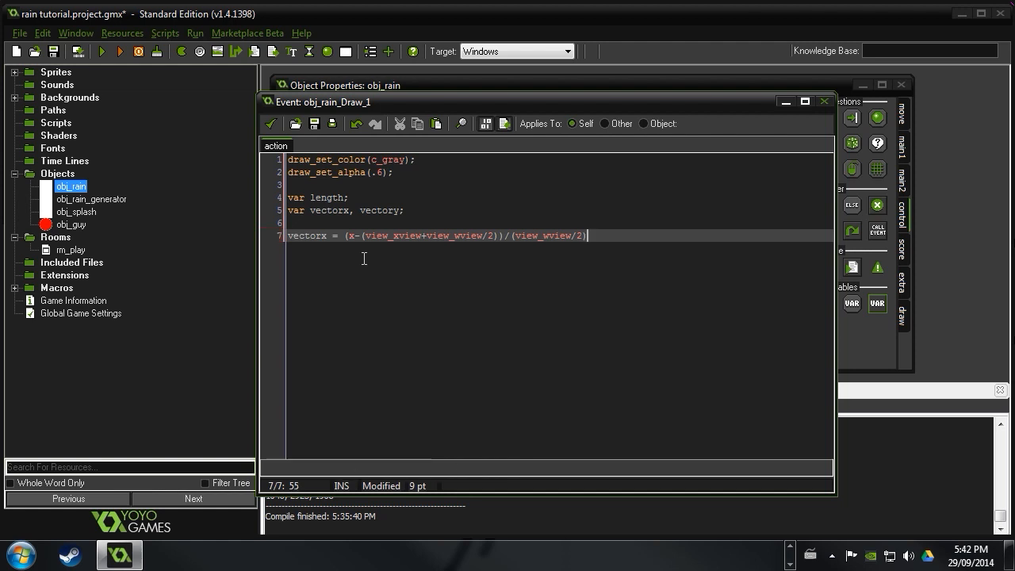
{"action": "type", "text": ";"}
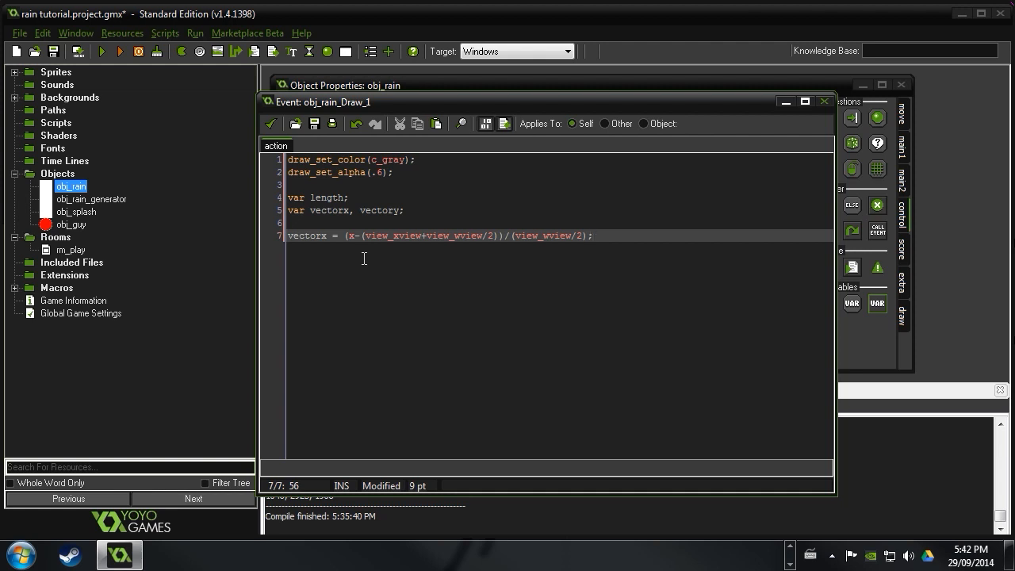
Compute vectory = (y-(view_yview+view_hview/2))/(view_hview/2); on line 8
{"action": "type", "text": "vect"}
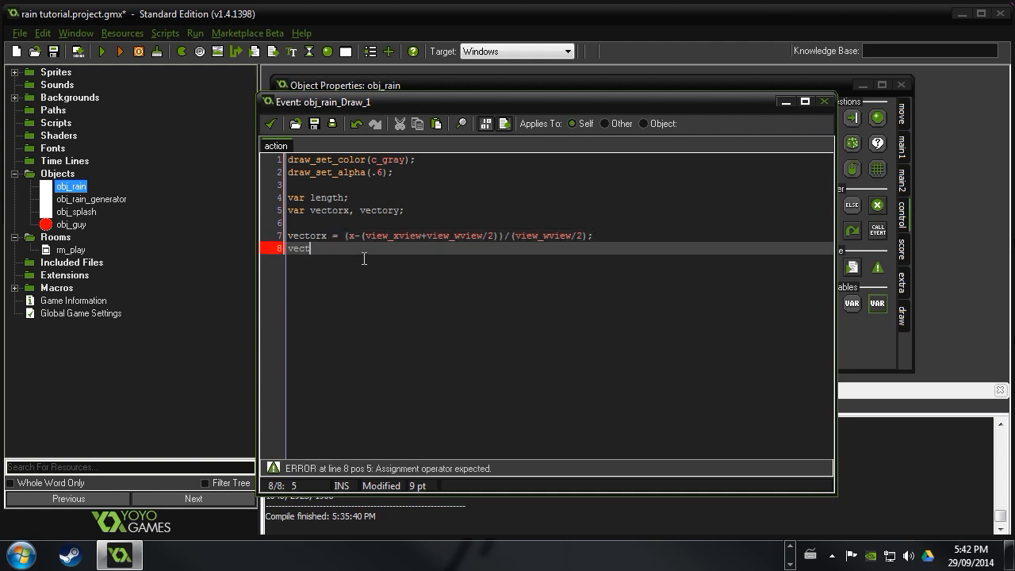
{"action": "type", "text": "ory ="}
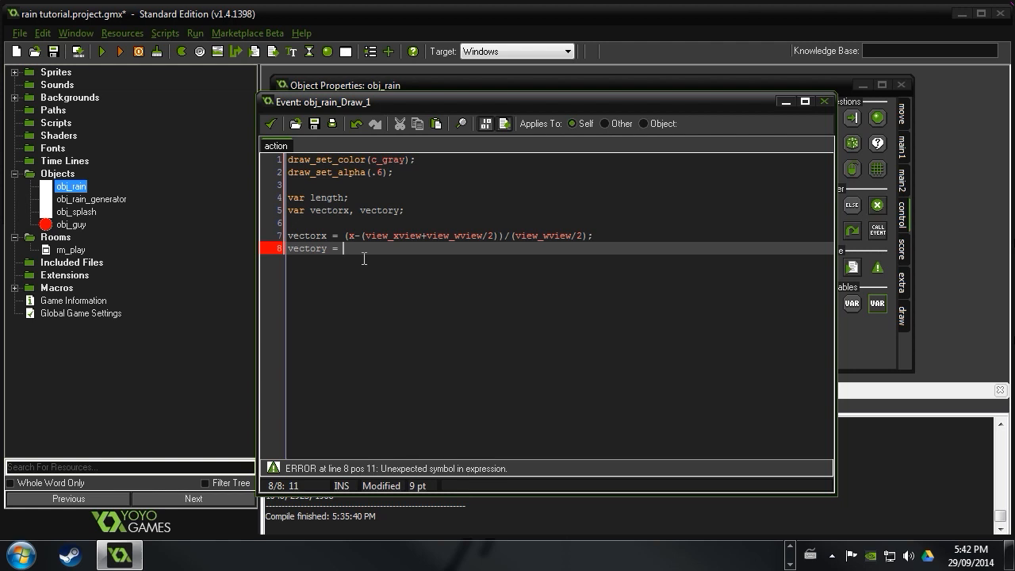
{"action": "type", "text": "("}
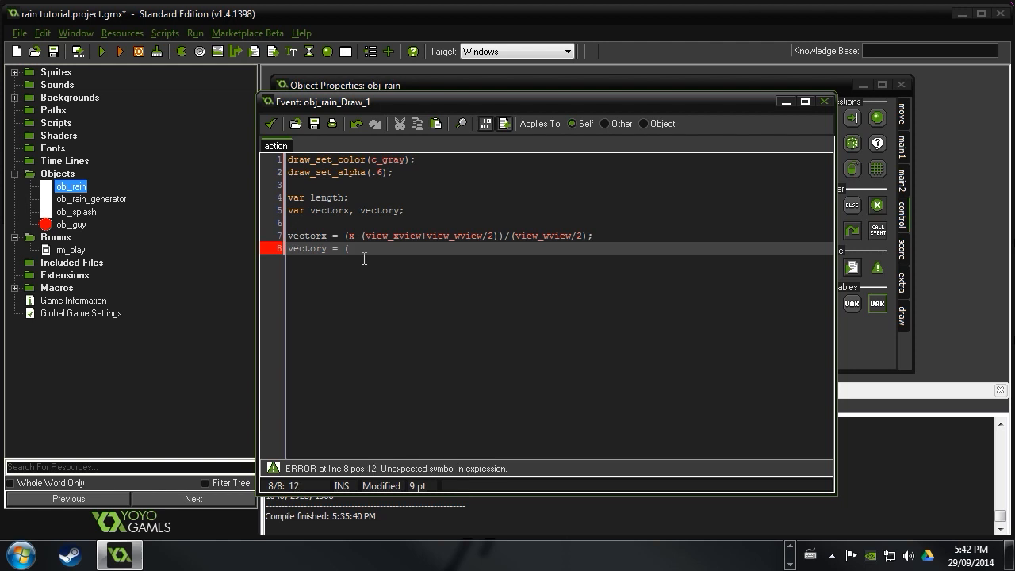
{"action": "type", "text": "("}
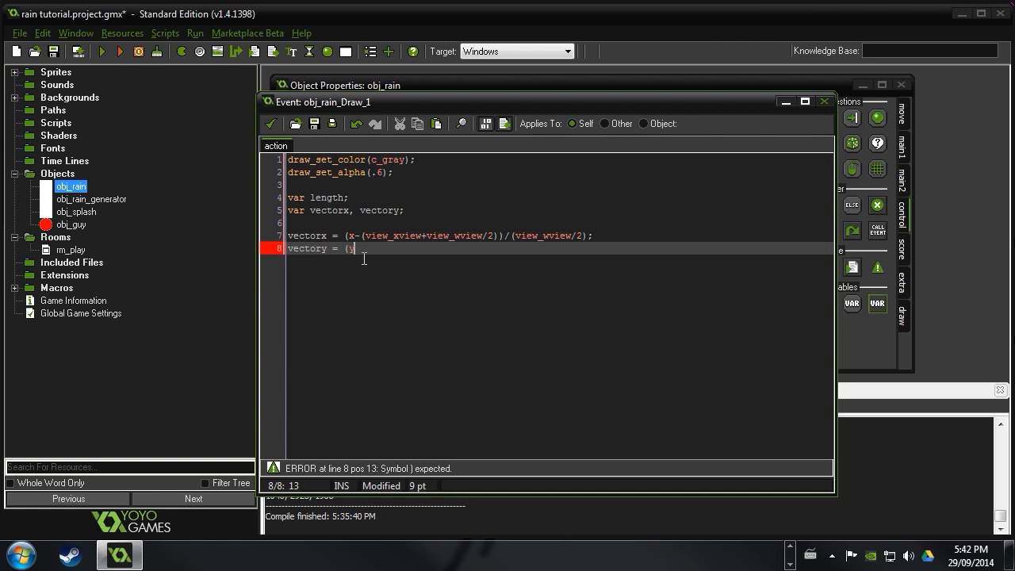
{"action": "type", "text": "-(view_yview"}
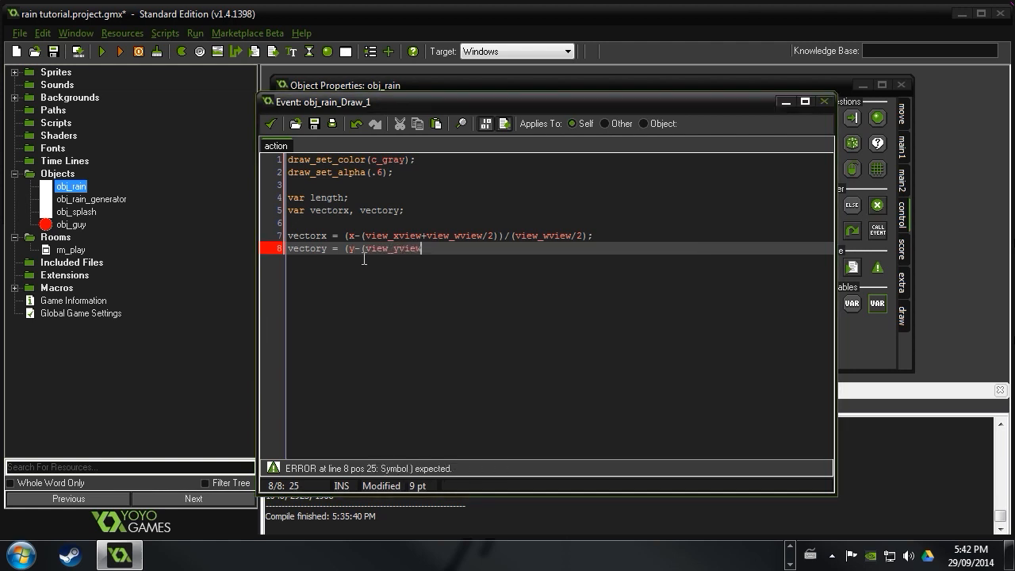
{"action": "type", "text": "+view"}
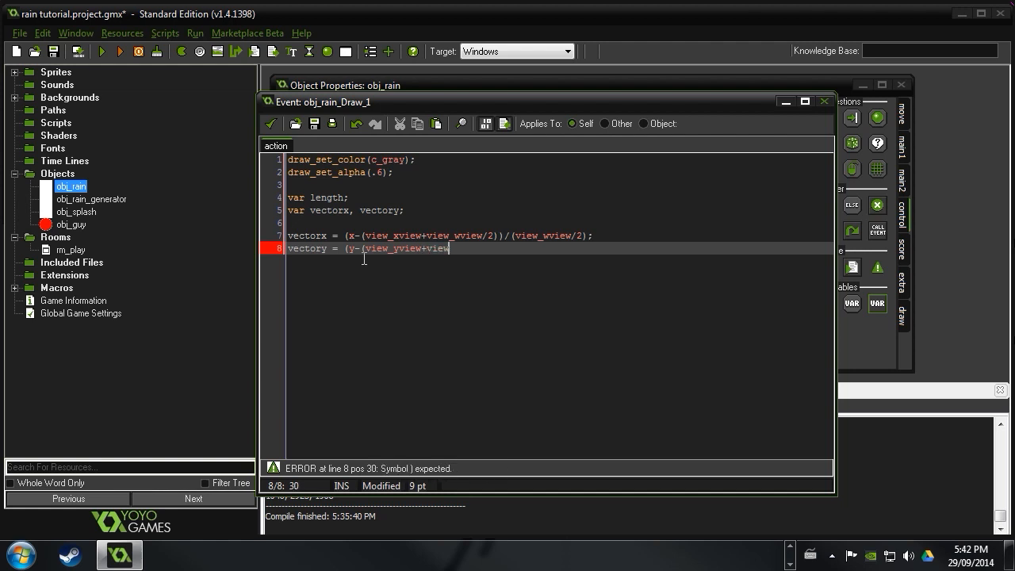
{"action": "type", "text": "_hview"}
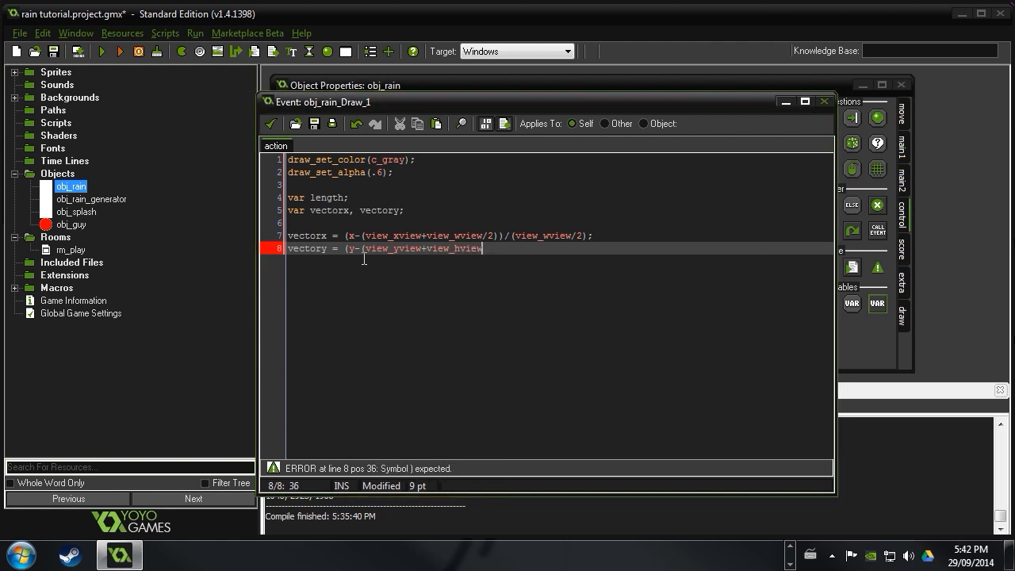
{"action": "type", "text": "/2)"}
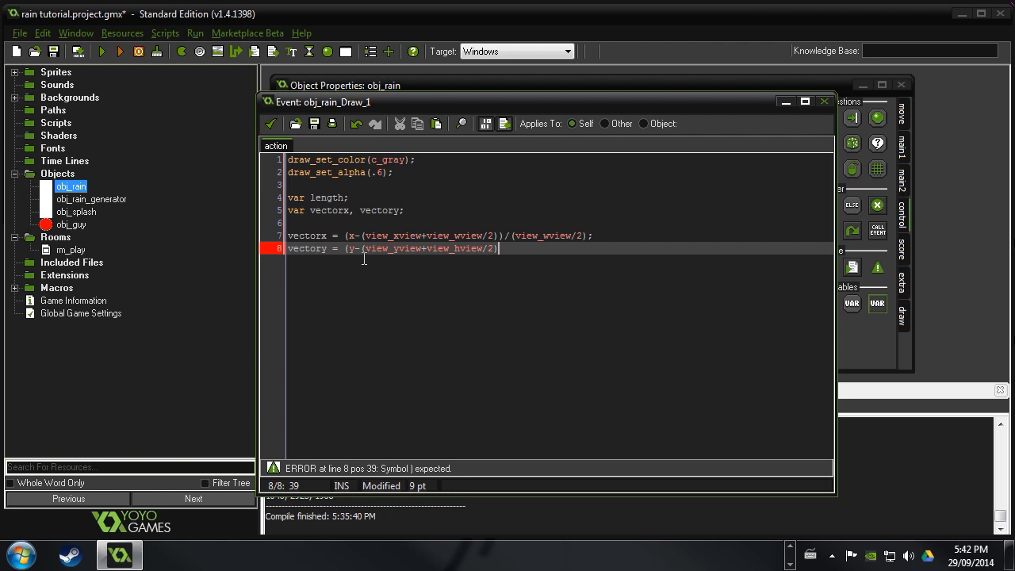
{"action": "type", "text": ")"}
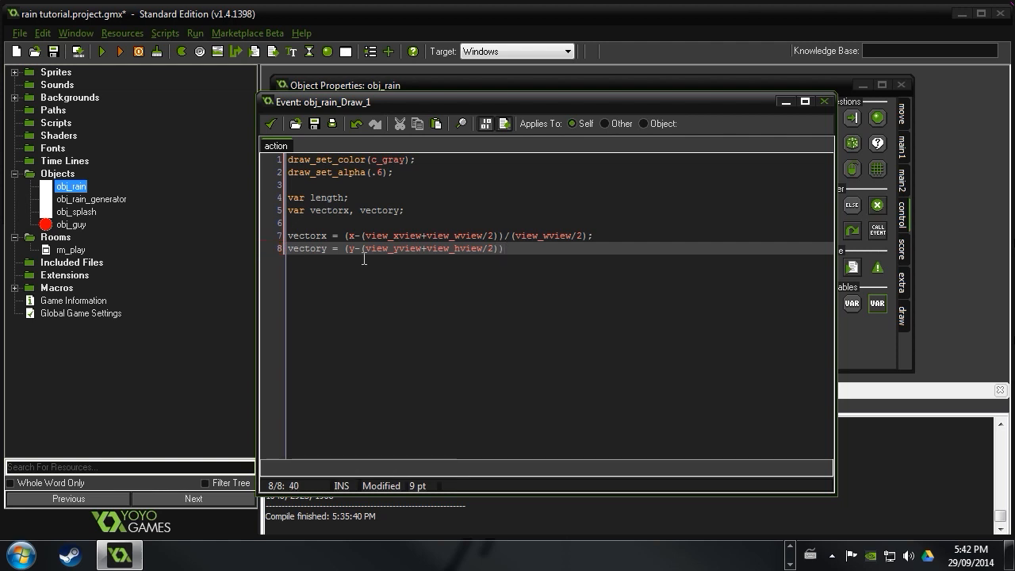
{"action": "type", "text": "/view_hview"}
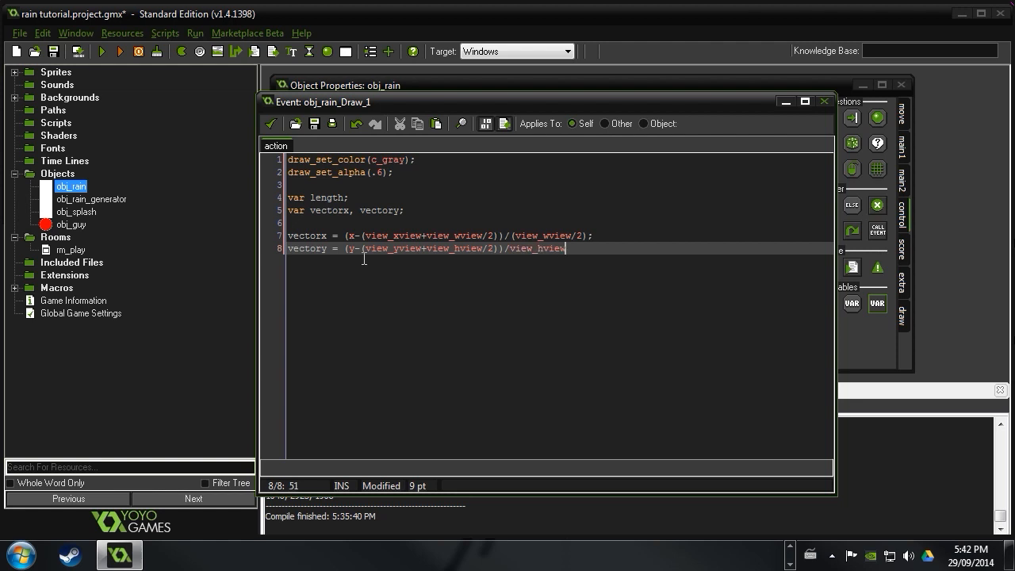
{"action": "type", "text": "/2);"}
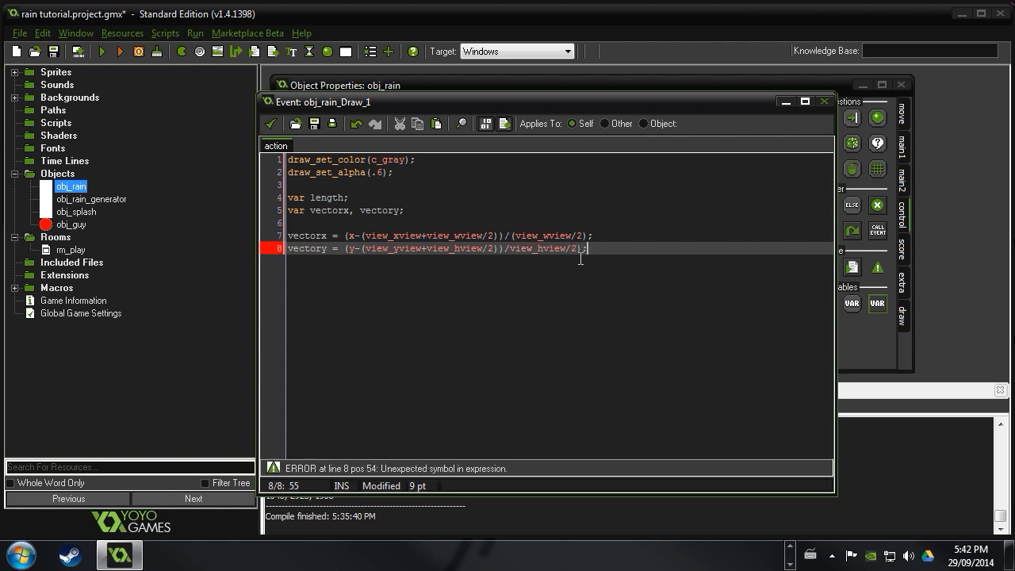
{"action": "type", "text": "("}
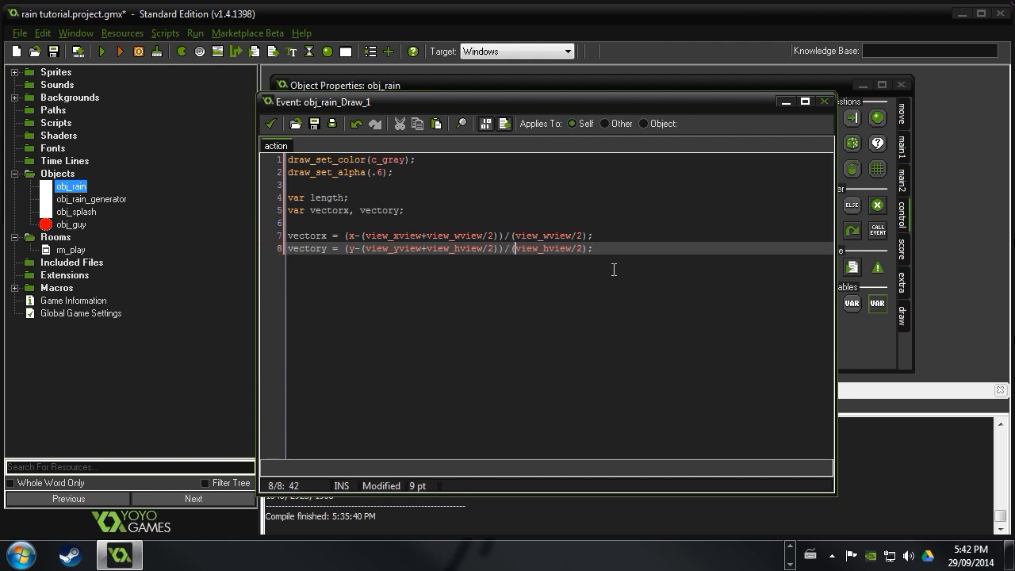
{"action": "key", "text": "enter"}
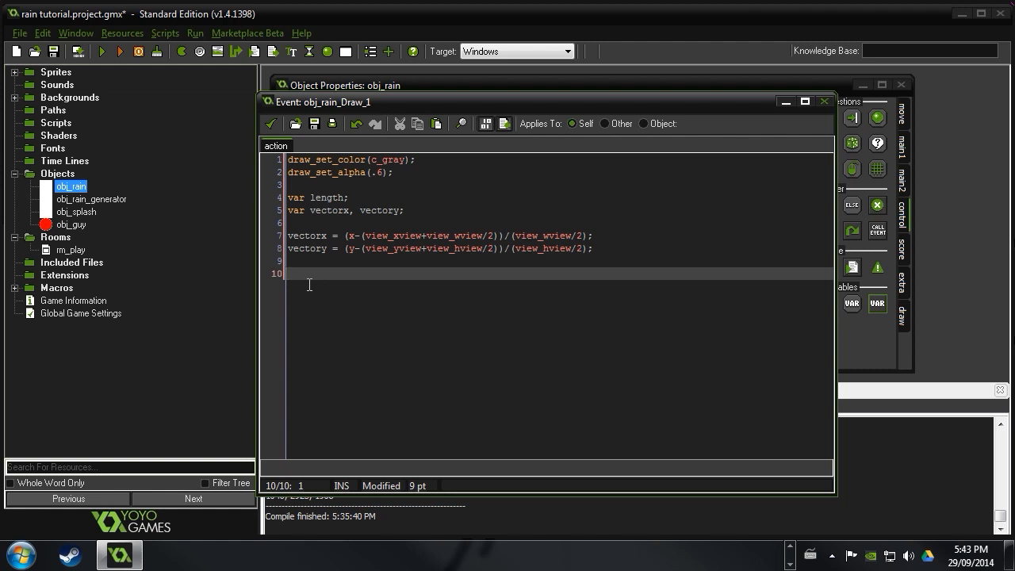
Add 'length = 2;' on line 10 of obj_rain's Draw code
{"action": "type", "text": "1"}
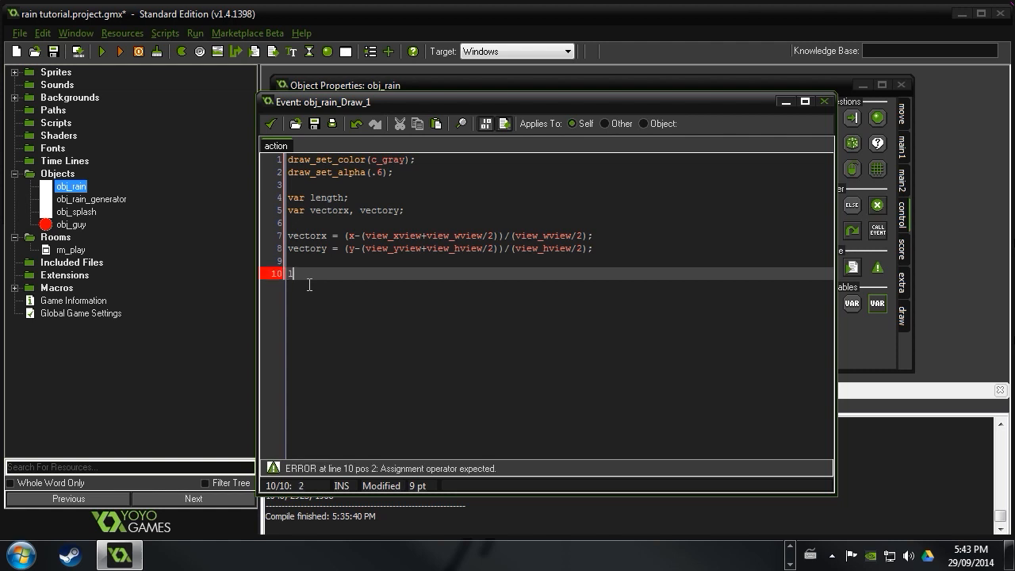
{"action": "type", "text": "ength = 2"}
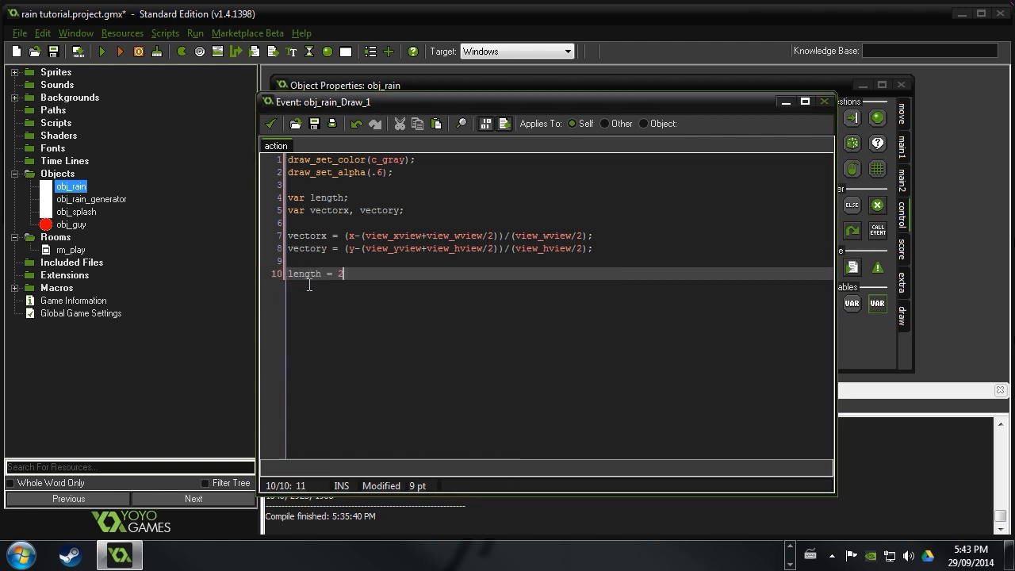
{"action": "type", "text": ";"}
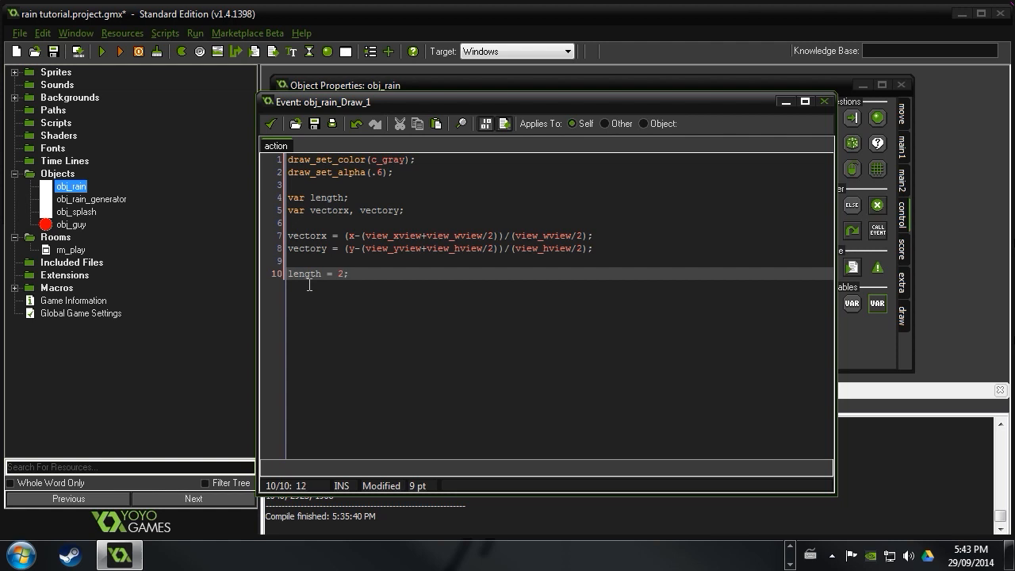
{"action": "key", "text": "Enter"}
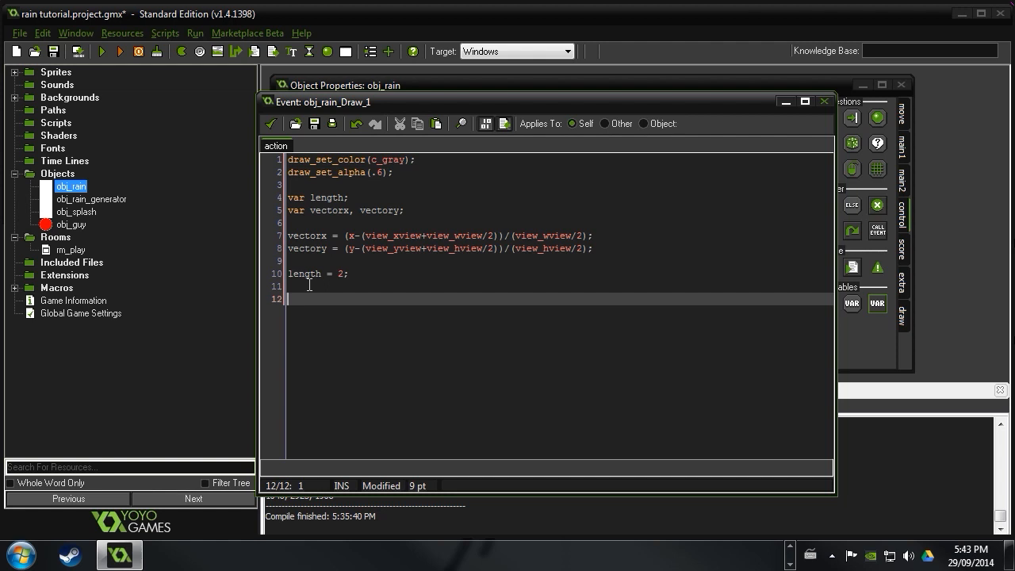
Start draw_line_width from x+vectorx*sqr(height), y+vectory*sqr(height)
{"action": "type", "text": "draw_li"}
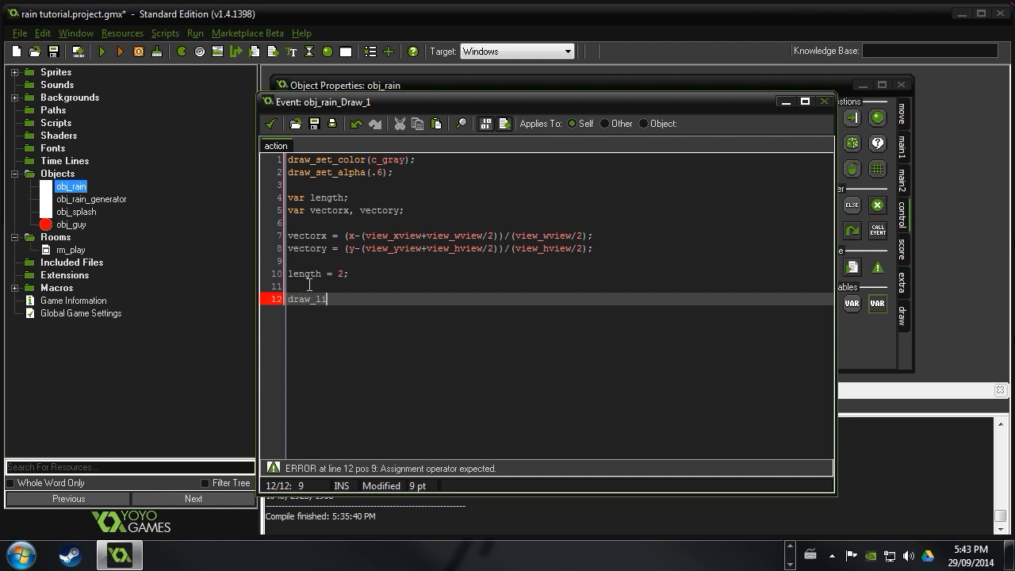
{"action": "type", "text": "ne_wi"}
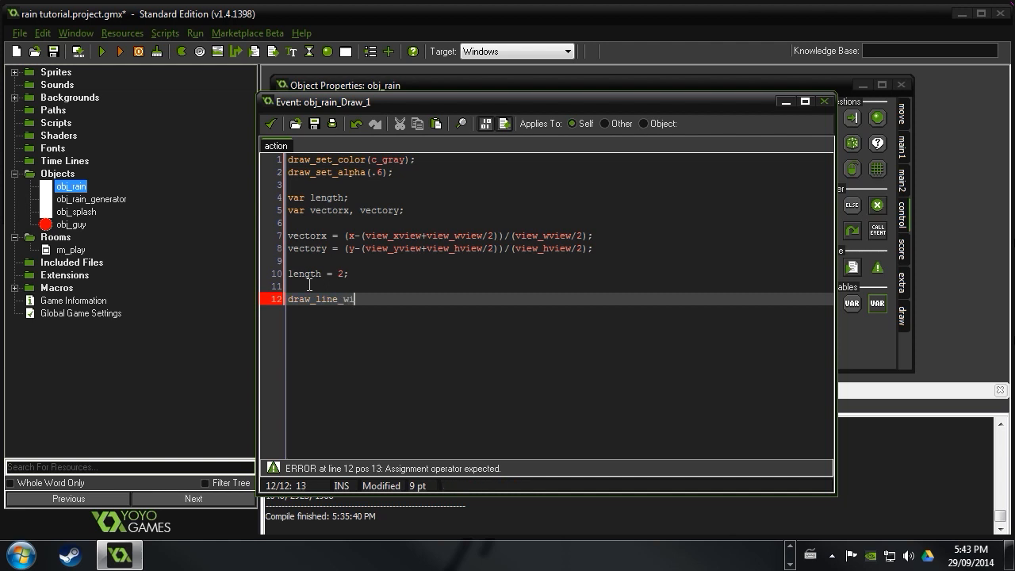
{"action": "type", "text": "dth("}
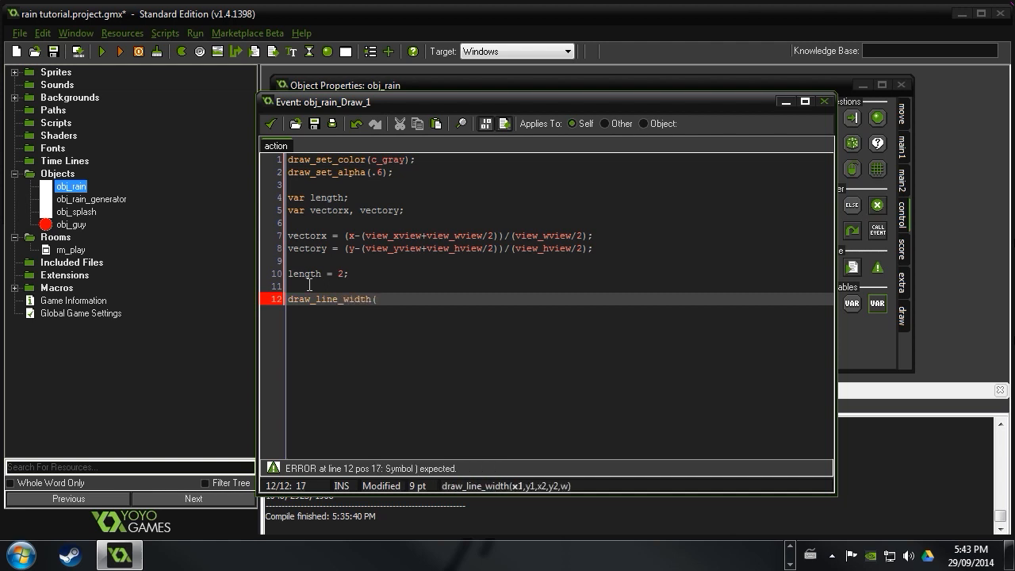
{"action": "type", "text": "x+vector"}
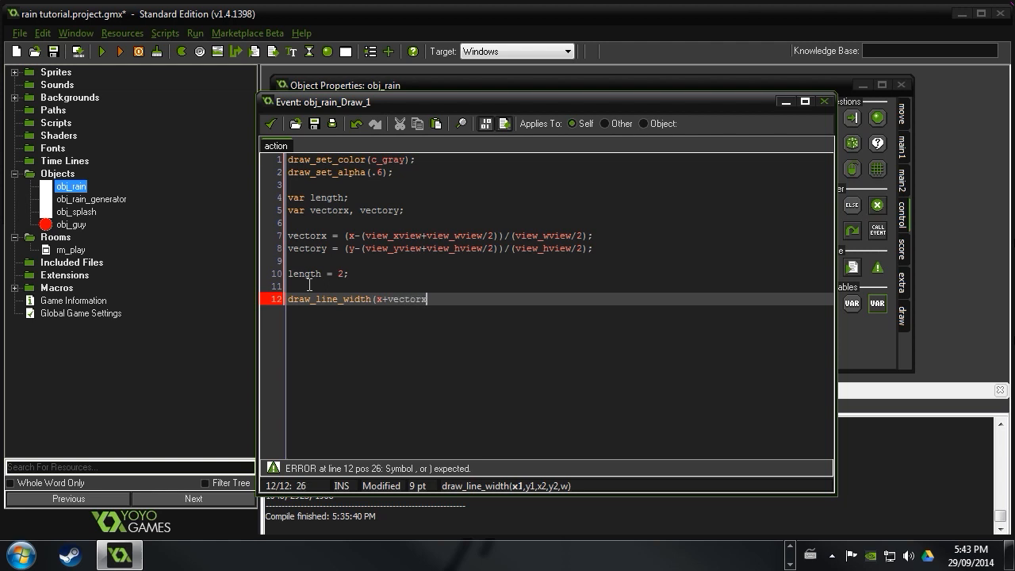
{"action": "type", "text": "x"}
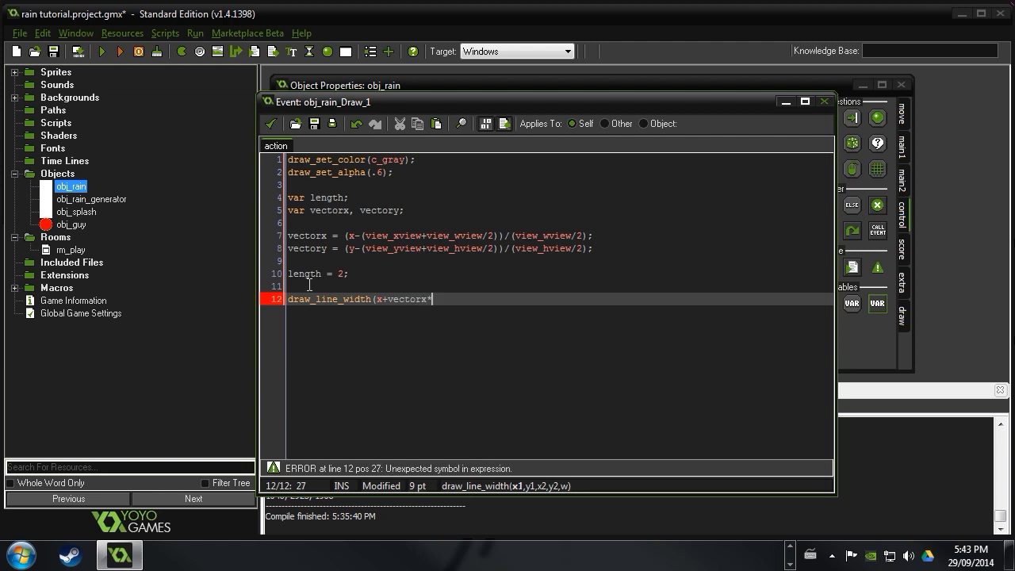
{"action": "type", "text": "*sqr"}
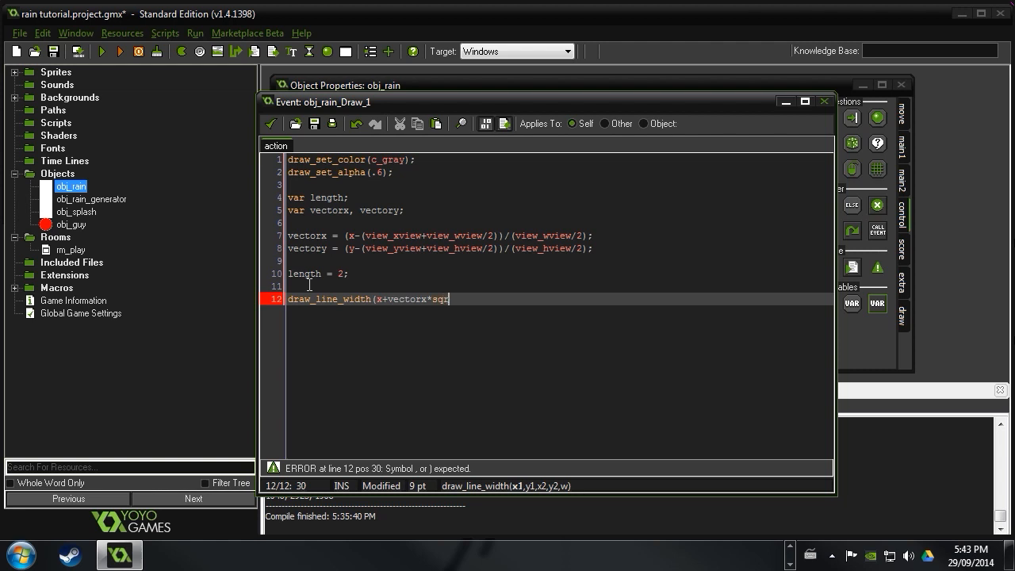
{"action": "type", "text": "("}
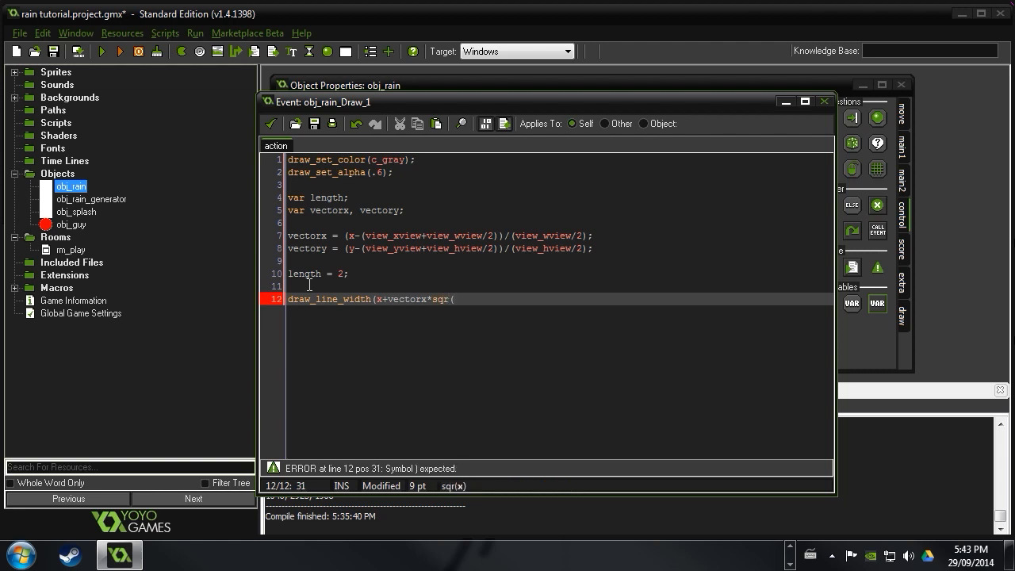
{"action": "type", "text": "(hei"}
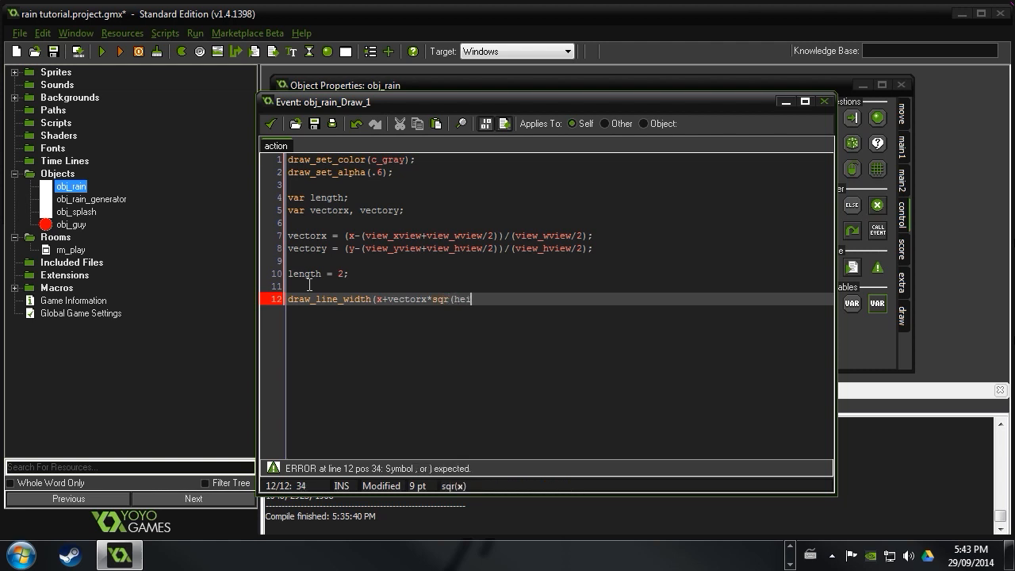
{"action": "type", "text": "ght)"}
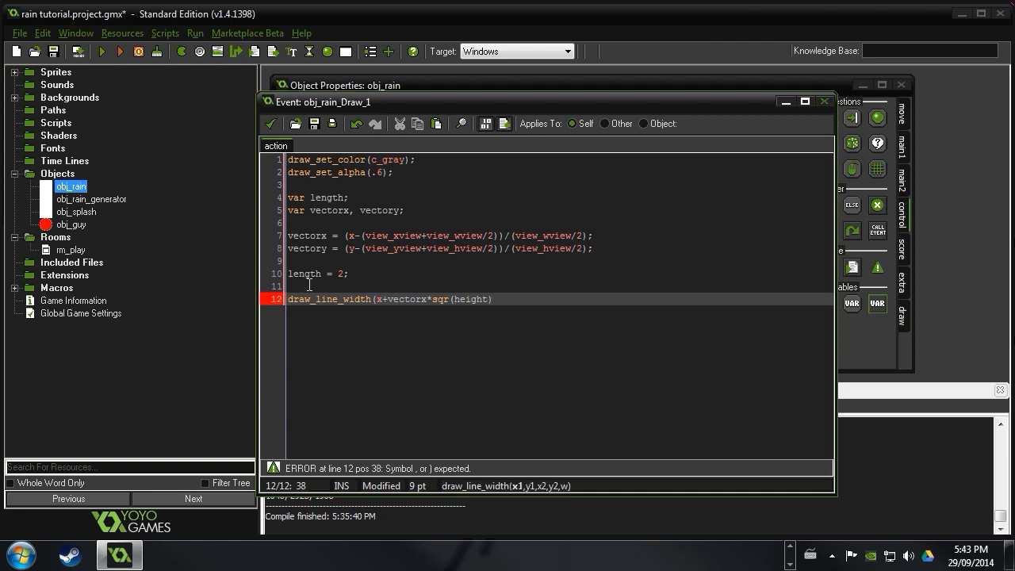
{"action": "type", "text": ","}
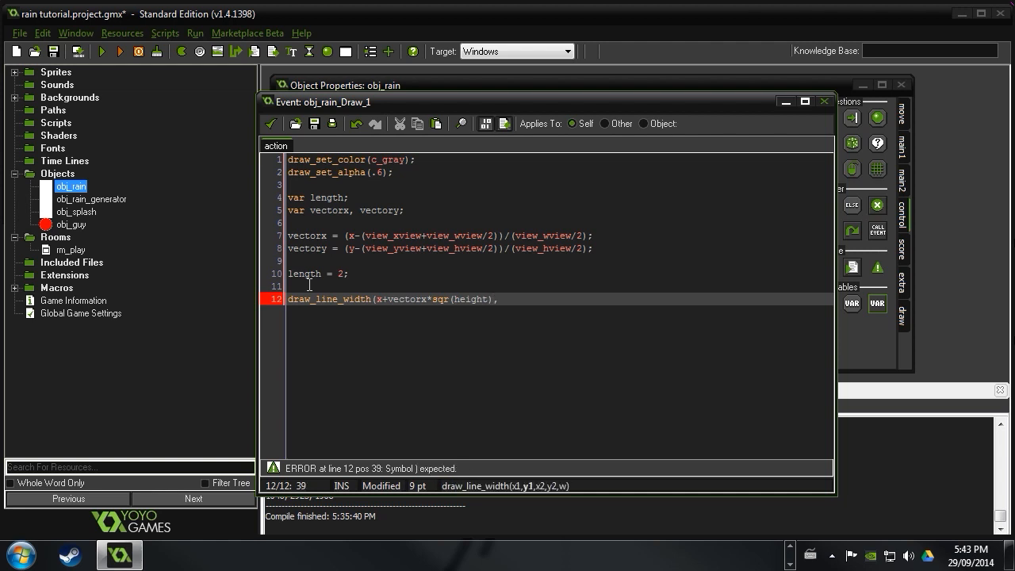
{"action": "type", "text": "y"}
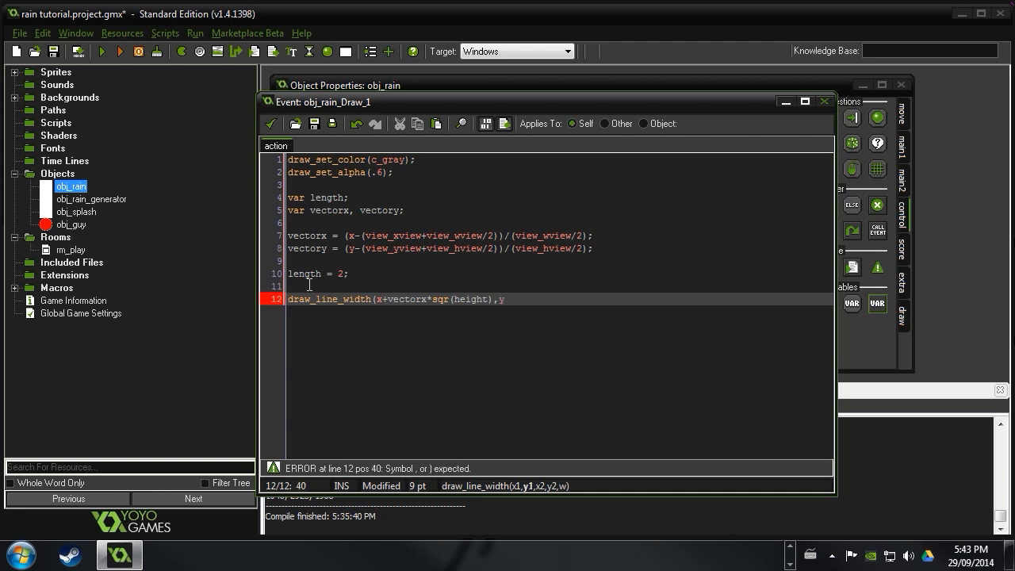
{"action": "type", "text": "+"}
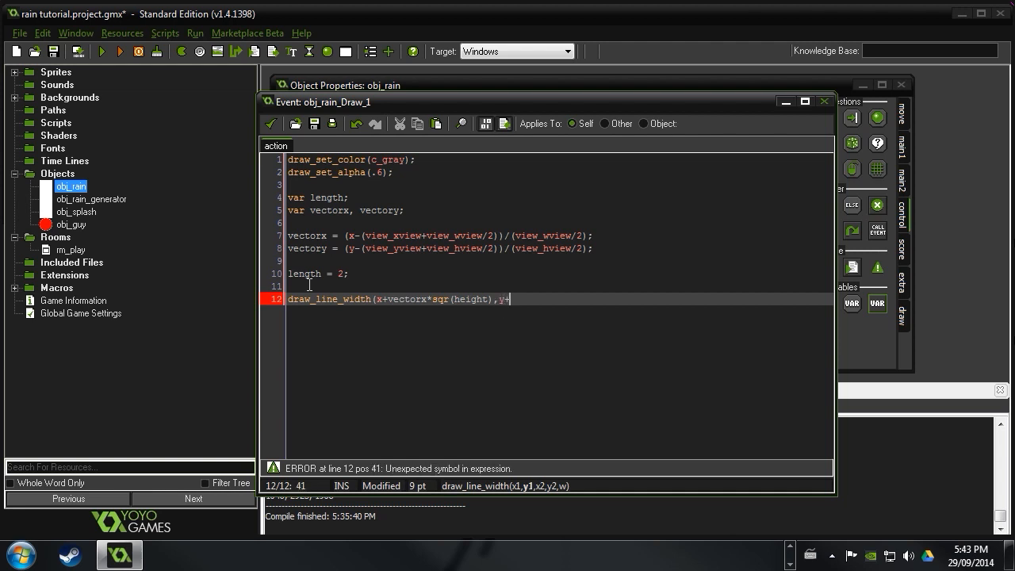
{"action": "type", "text": "vectory"}
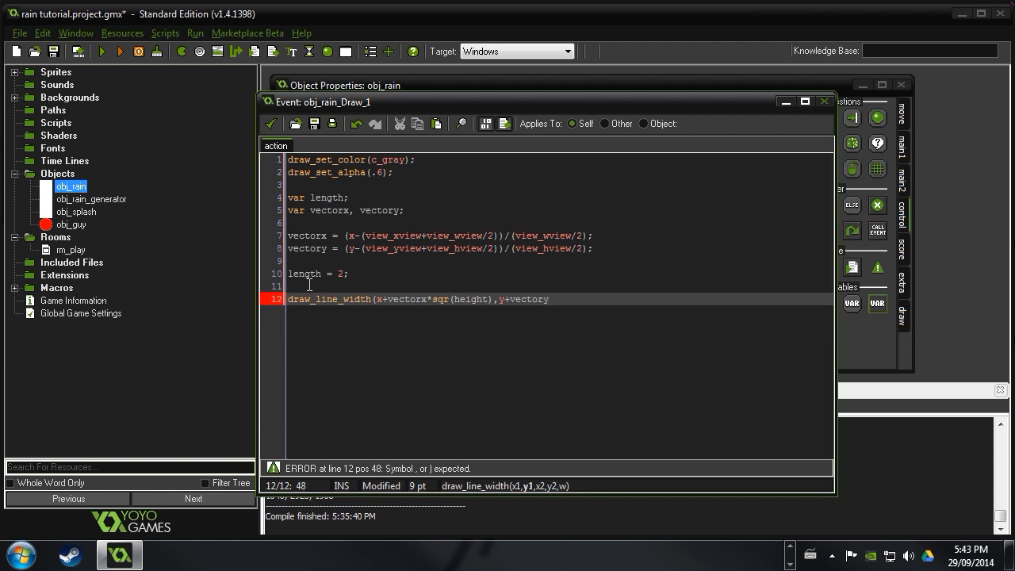
{"action": "type", "text": "*sqr"}
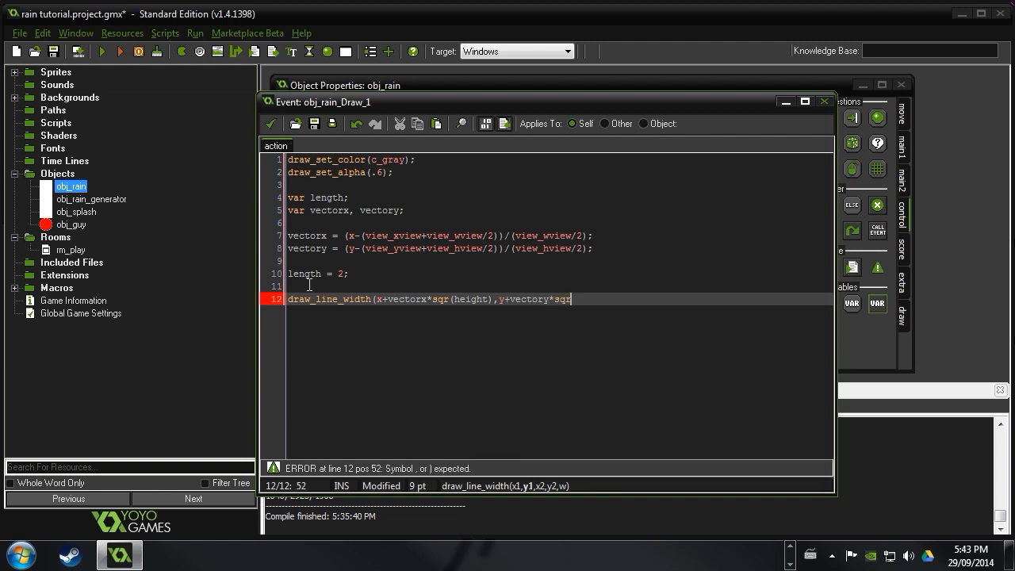
{"action": "type", "text": "(height"}
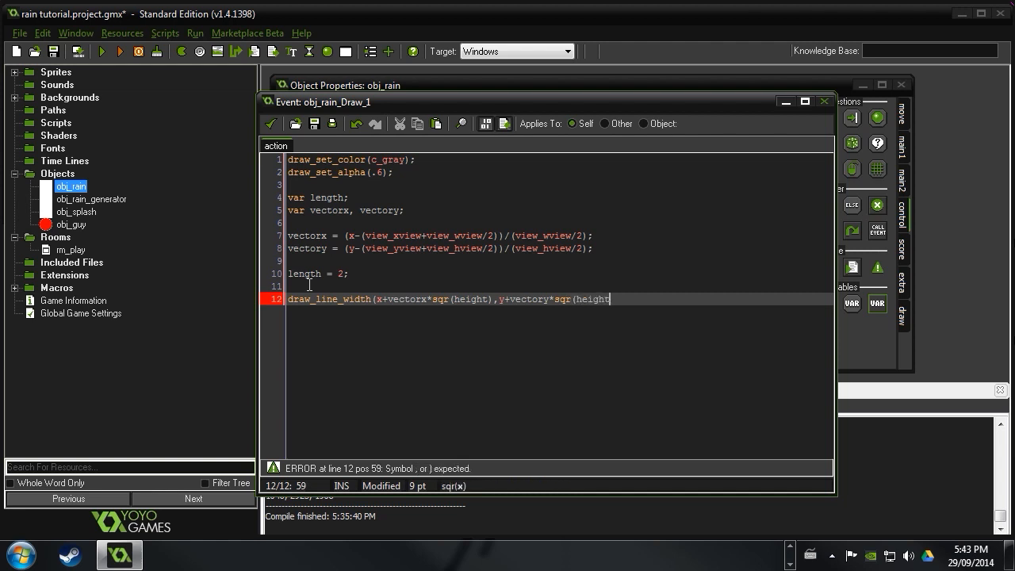
{"action": "type", "text": ","}
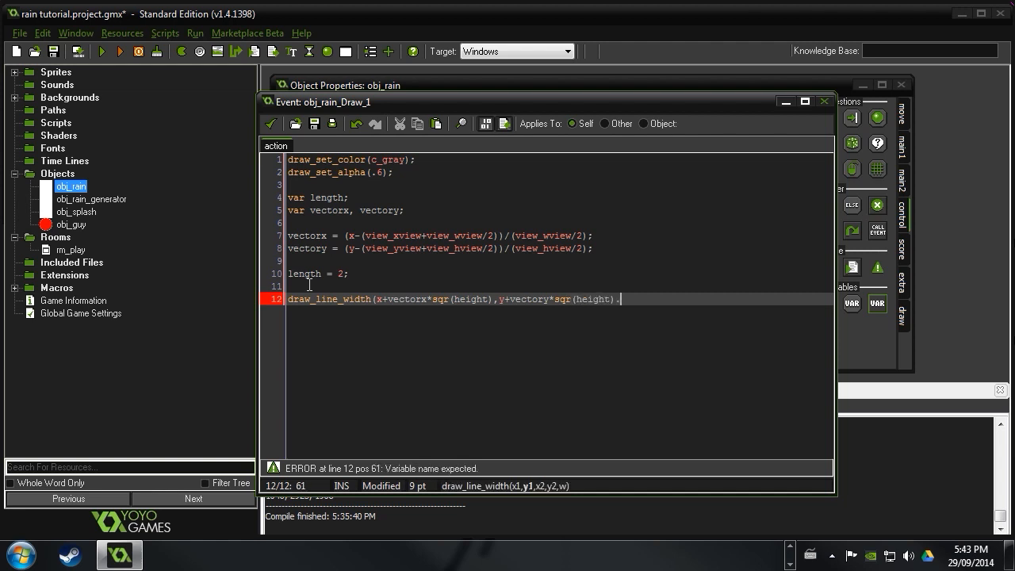
{"action": "key", "text": "Enter"}
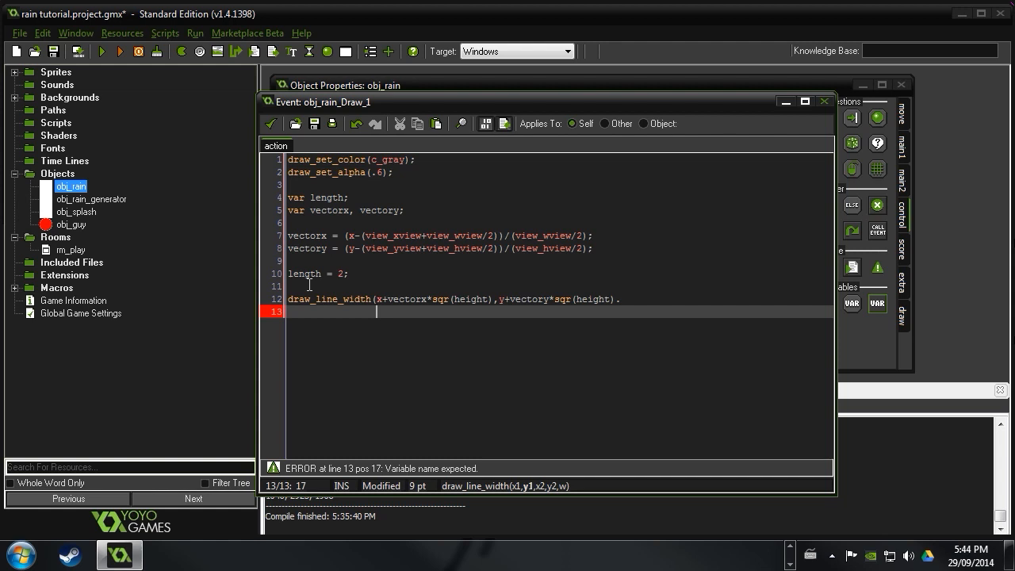
{"action": "mouse_move", "coordinate": [724, 317]}
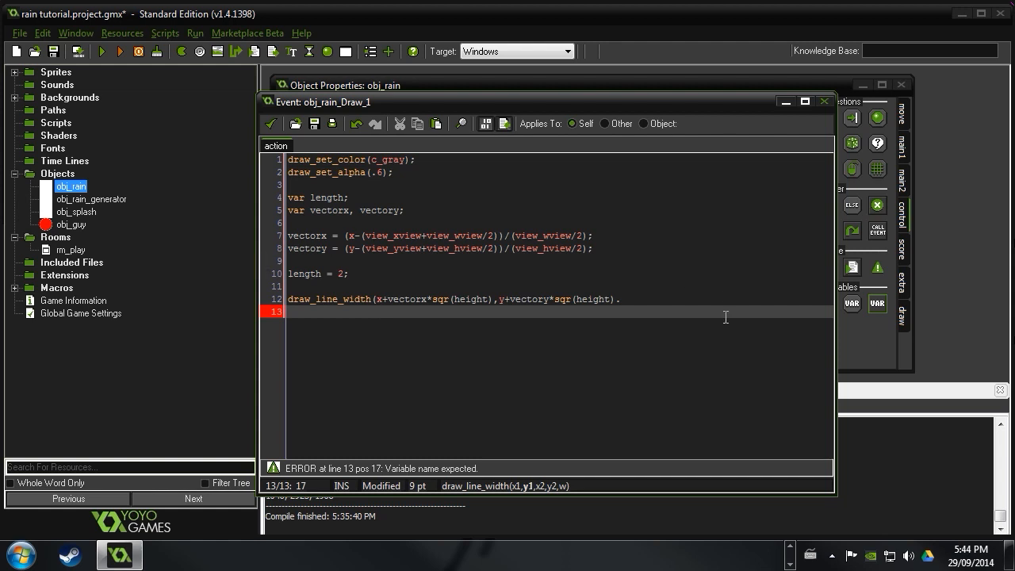
Finish draw_line_width with the end point scaled by sqr(height+length)
{"action": "type", "text": ","}
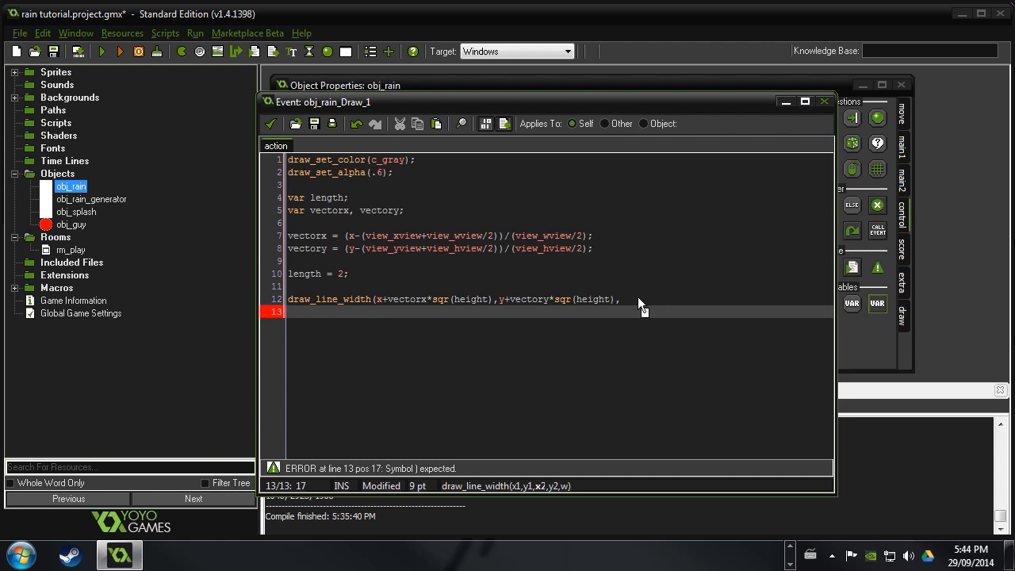
{"action": "type", "text": "x"}
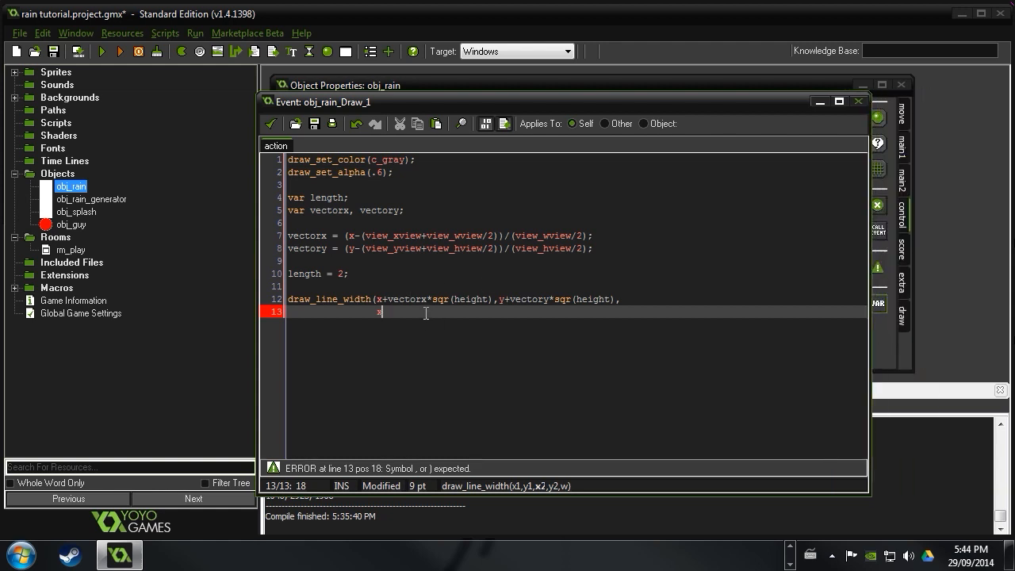
{"action": "type", "text": "+v"}
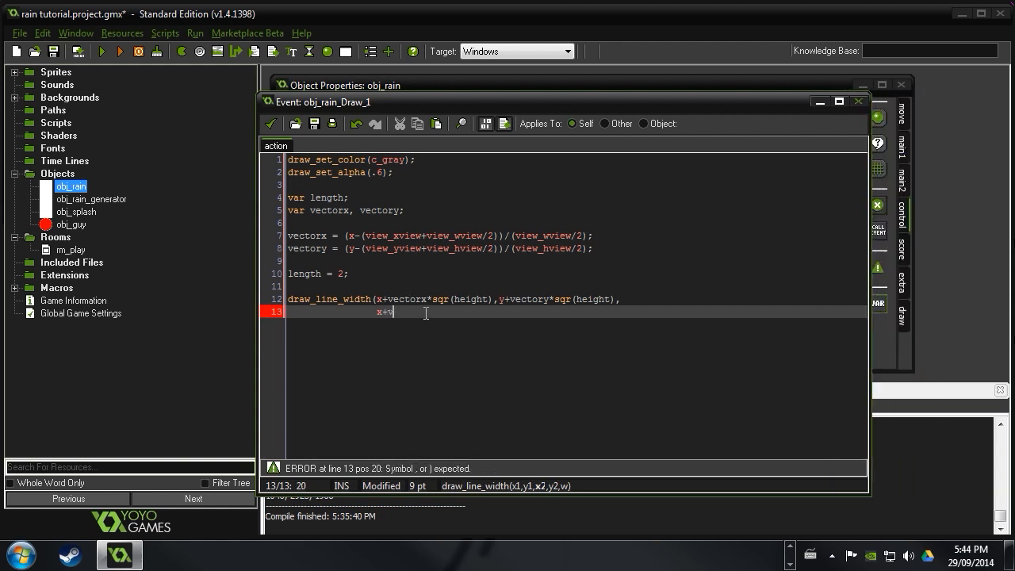
{"action": "type", "text": "ectorx"}
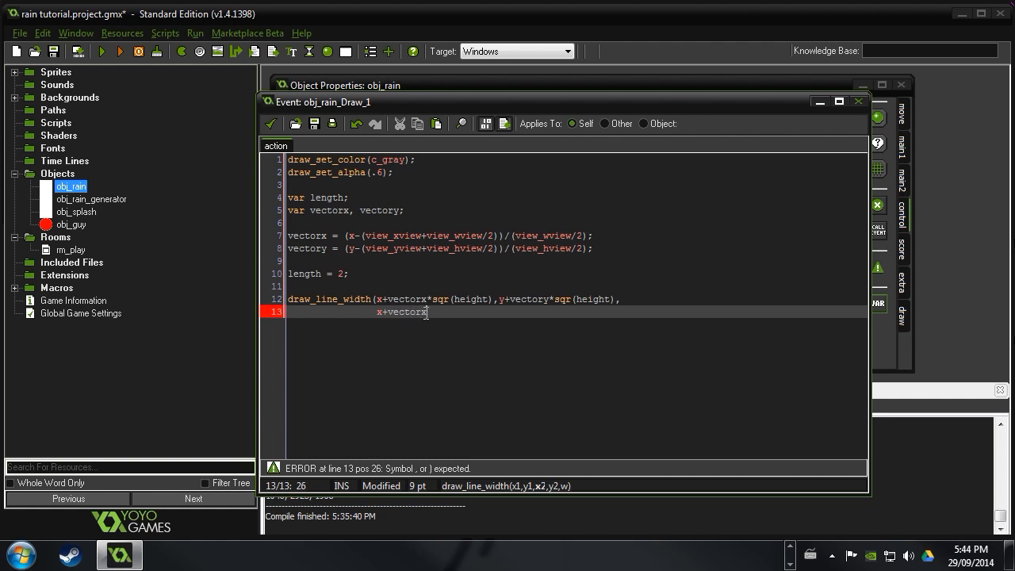
{"action": "type", "text": "*sqr"}
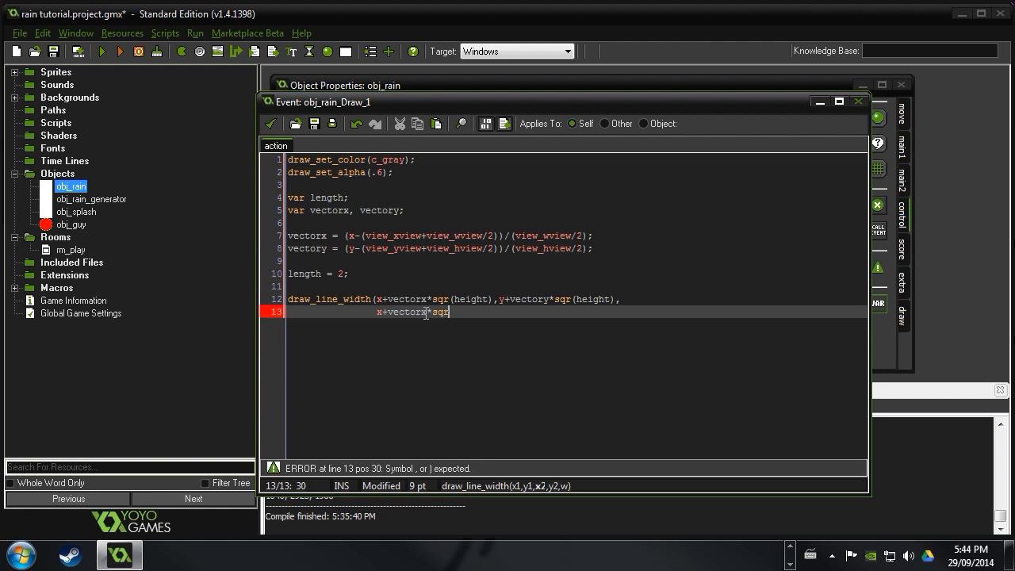
{"action": "type", "text": "(heig"}
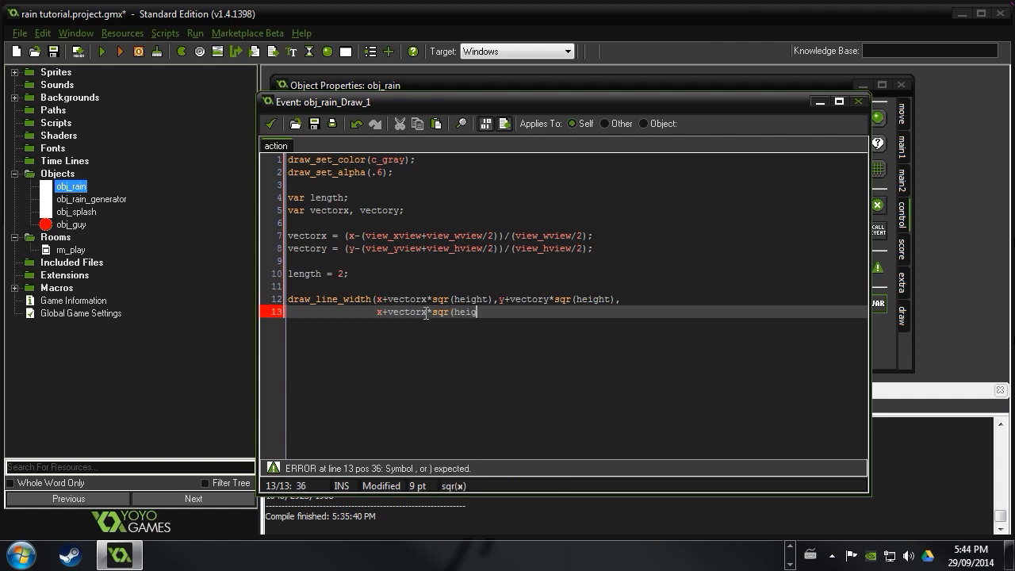
{"action": "type", "text": "+leng"}
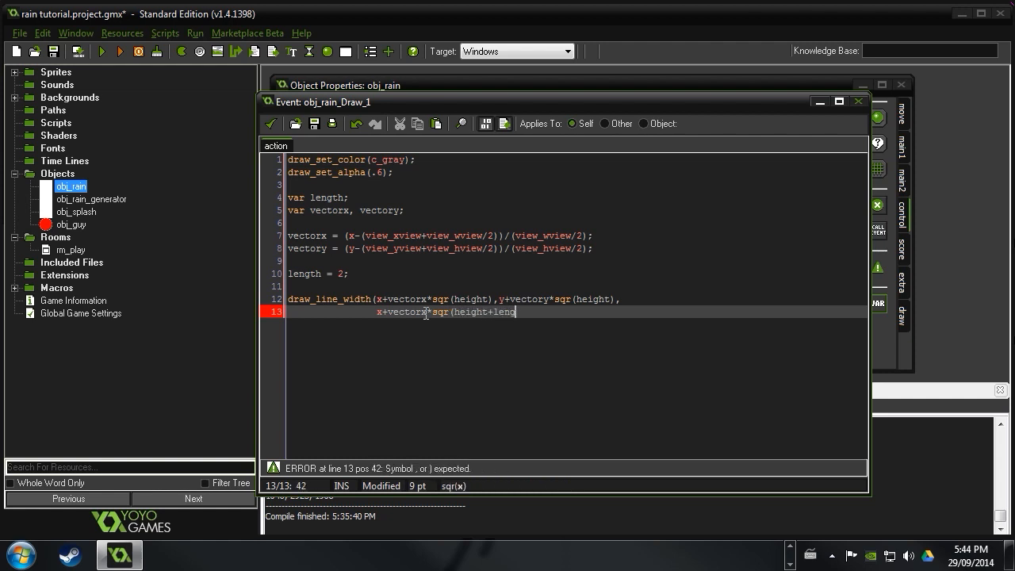
{"action": "type", "text": "th)"}
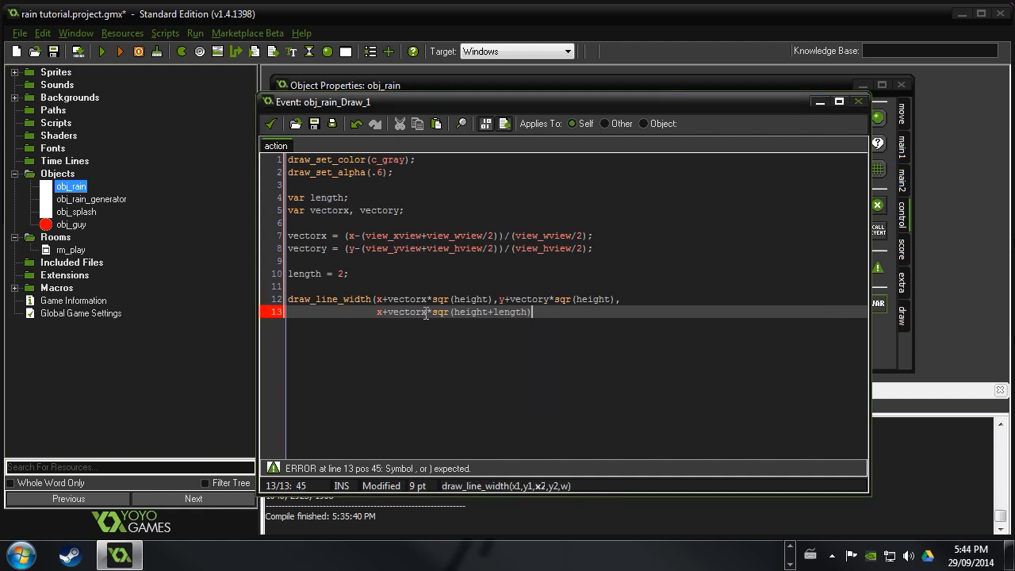
{"action": "type", "text": ","}
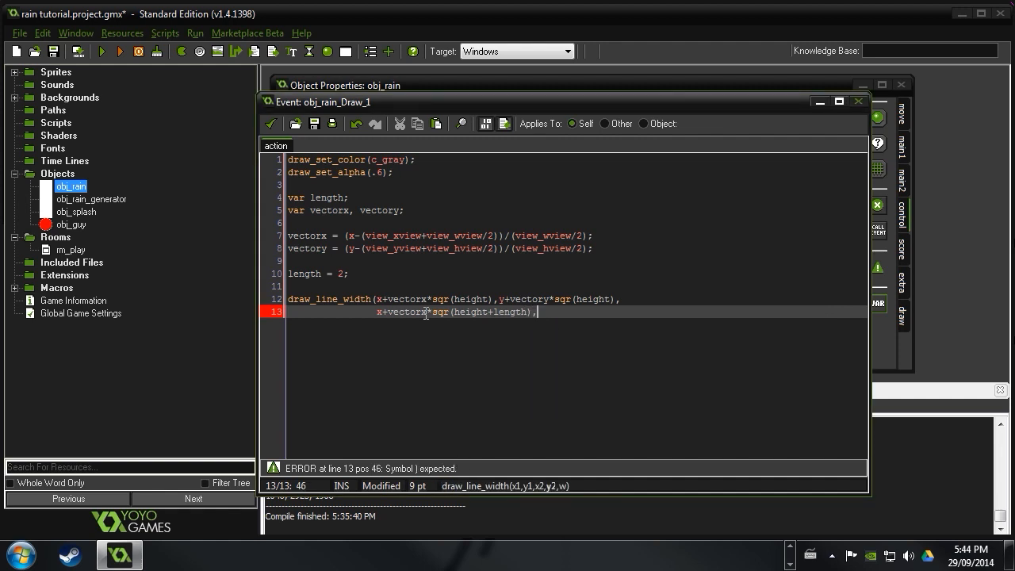
{"action": "type", "text": "y+vectory"}
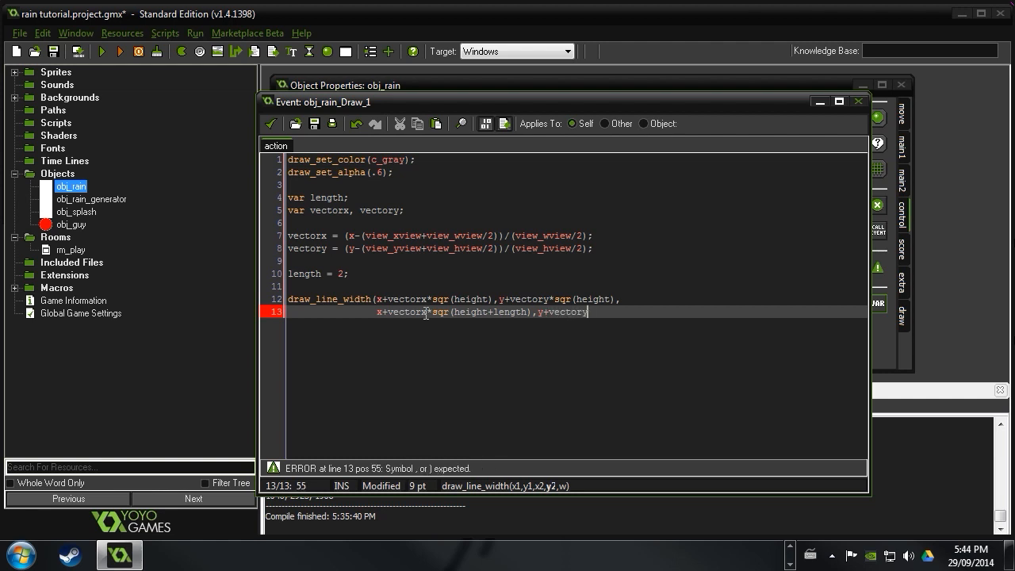
{"action": "type", "text": "*sqr(height+lkength"}
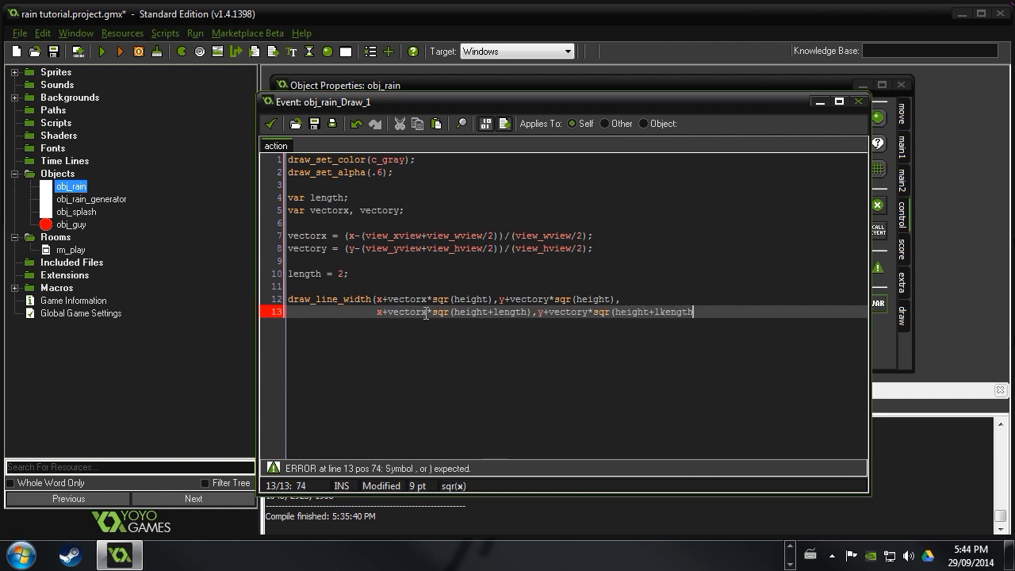
{"action": "type", "text": "e"}
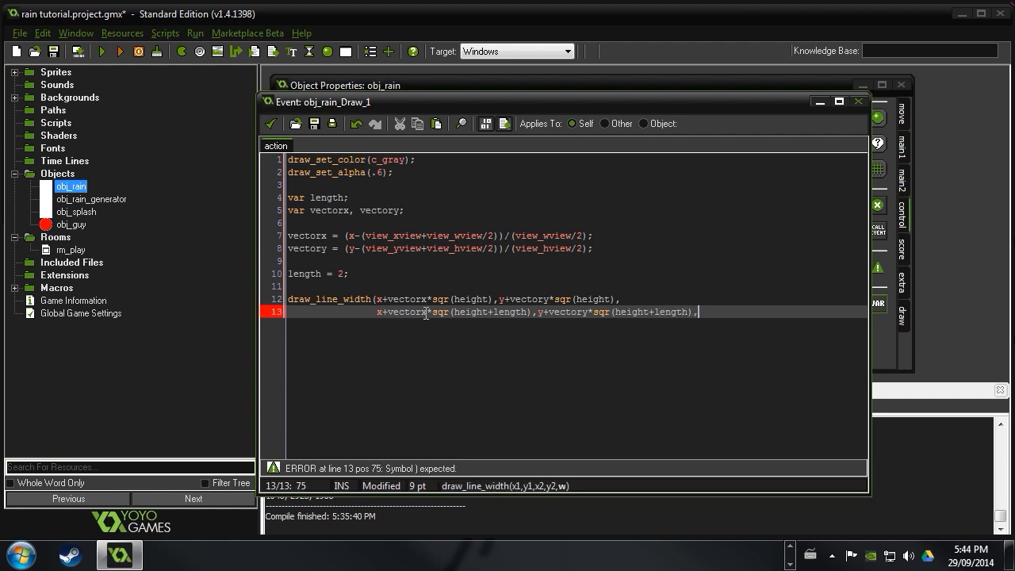
{"action": "type", "text": ","}
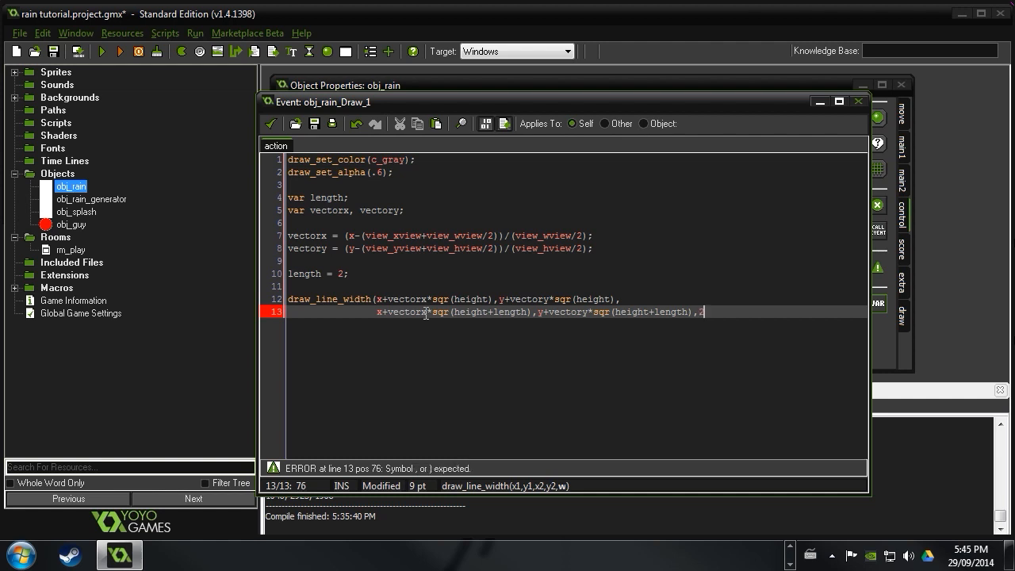
{"action": "type", "text": ")"}
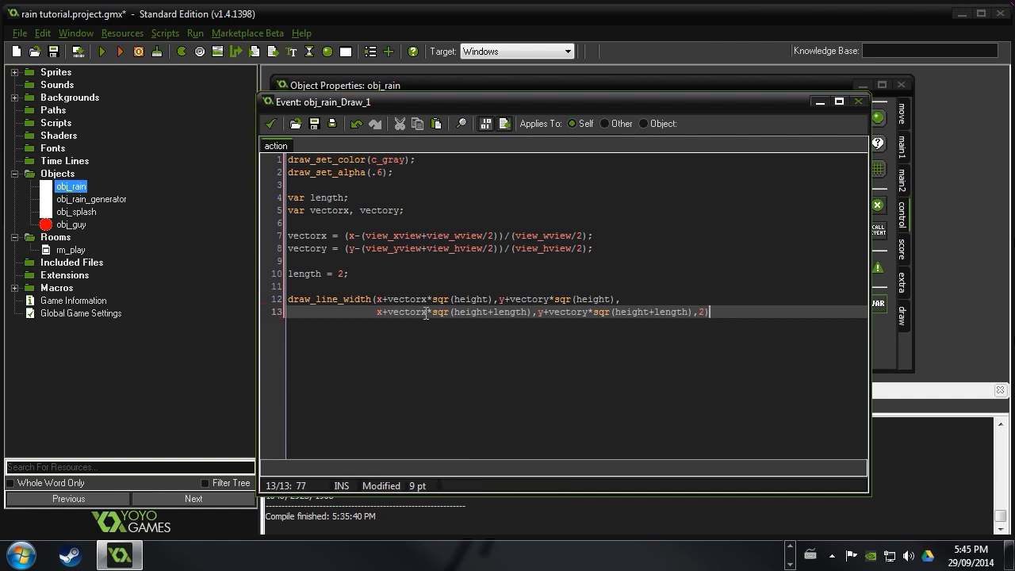
{"action": "type", "text": ")"}
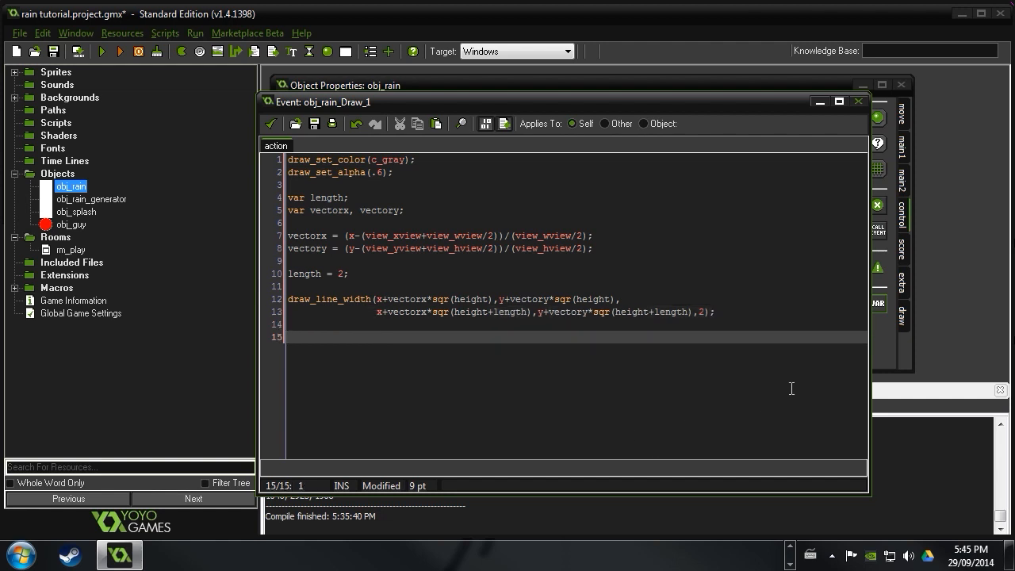
Append draw_set_alpha(1); to the Draw code and close obj_rain's properties
{"action": "type", "text": "draw_set_"}
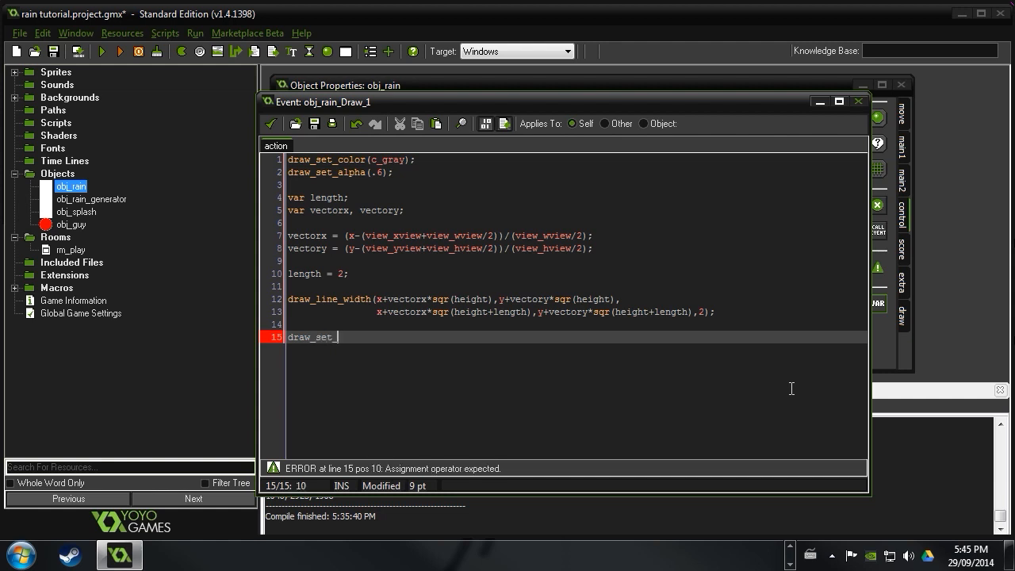
{"action": "type", "text": "alpha"}
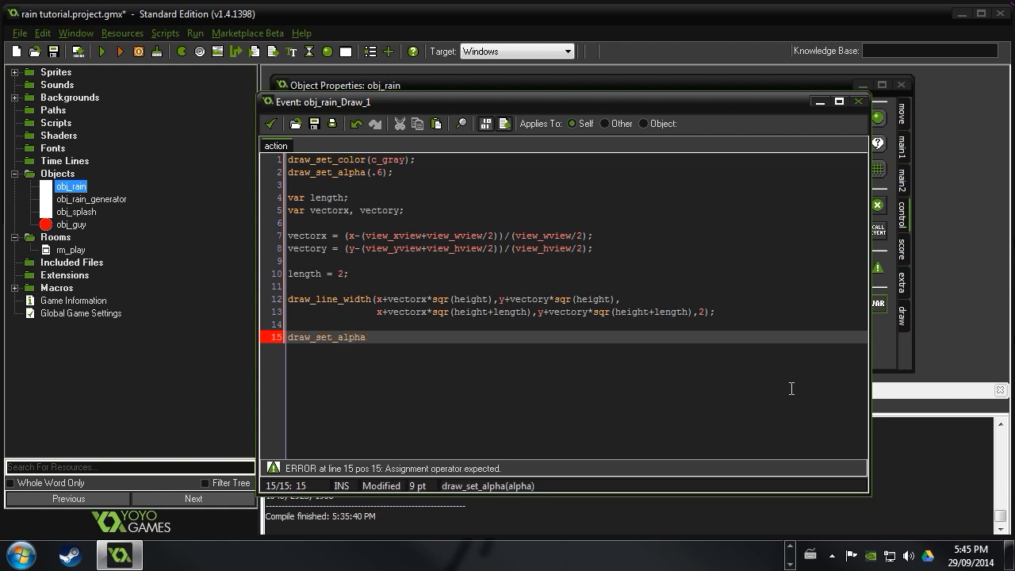
{"action": "type", "text": "(1)1;"}
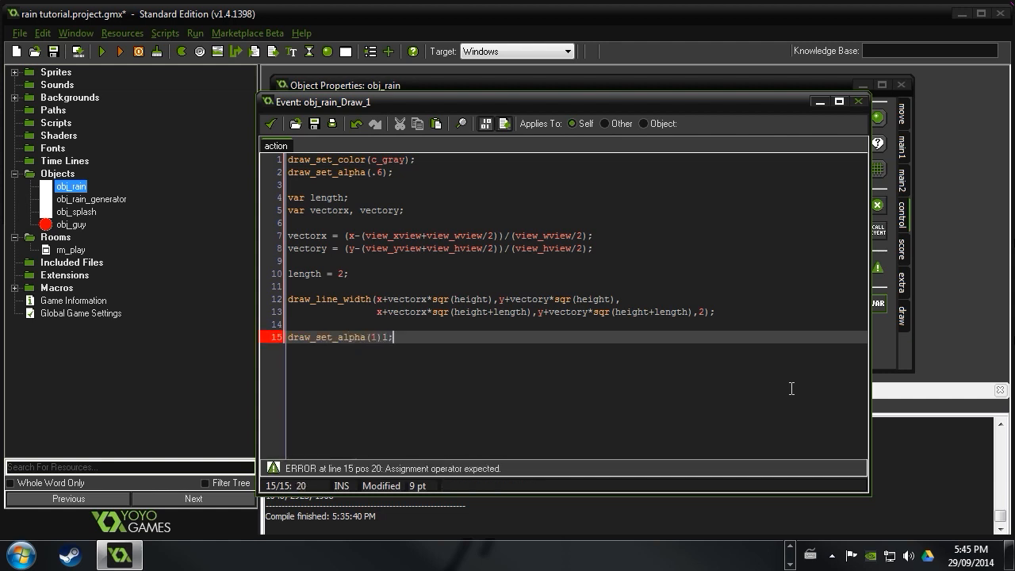
{"action": "key", "text": "Backspace"}
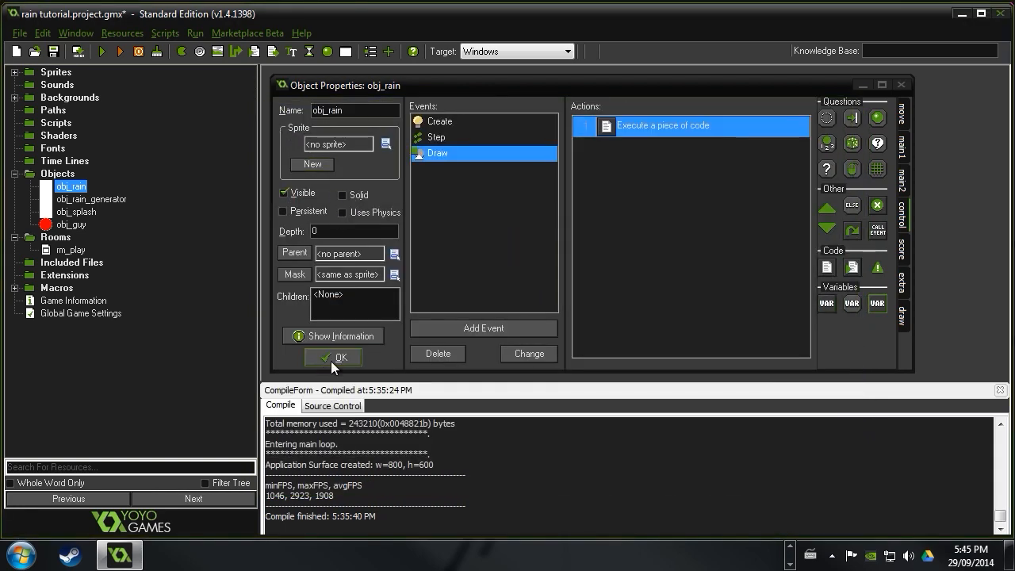
{"action": "left_click", "coordinate": [341, 356]}
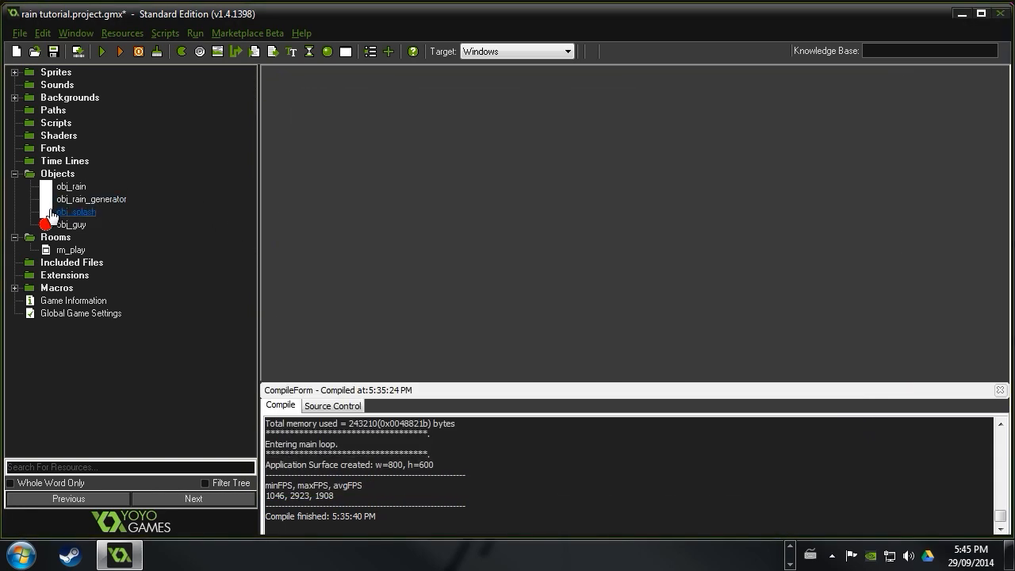
Open obj_splash and inspect spr_splash's three frames in the sprite editor
{"action": "double_click", "coordinate": [76, 211]}
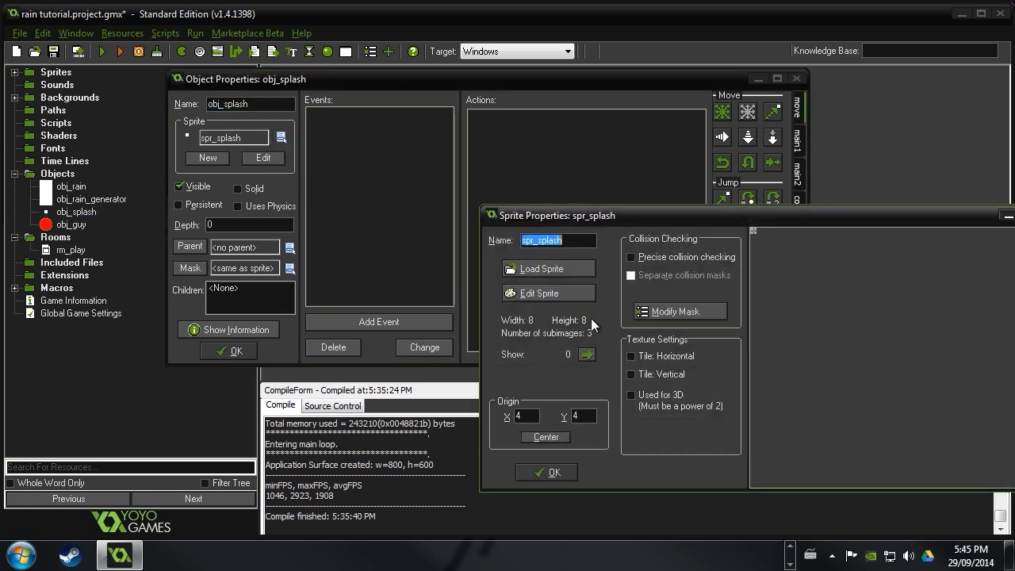
{"action": "left_click", "coordinate": [539, 293]}
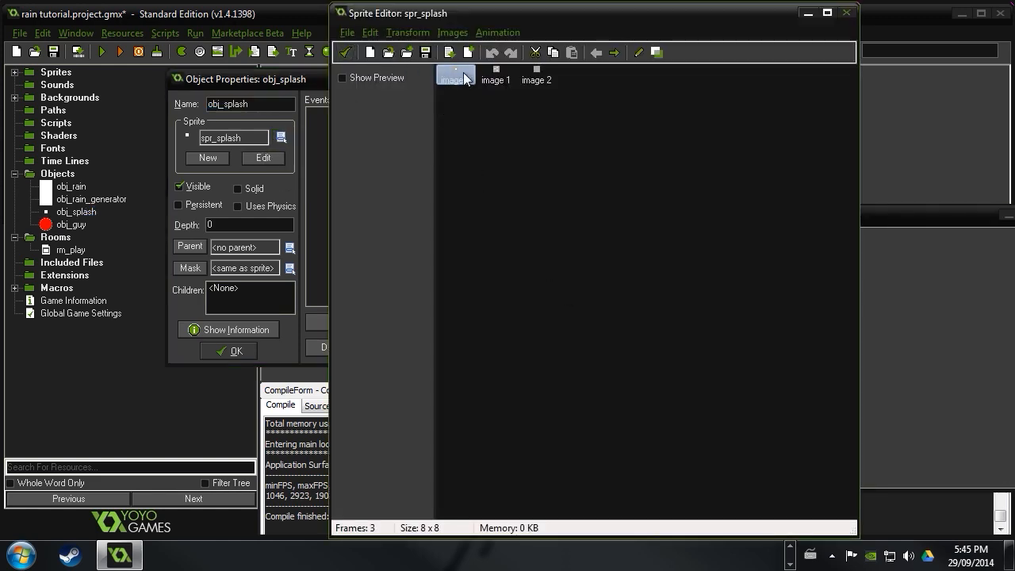
{"action": "double_click", "coordinate": [453, 75]}
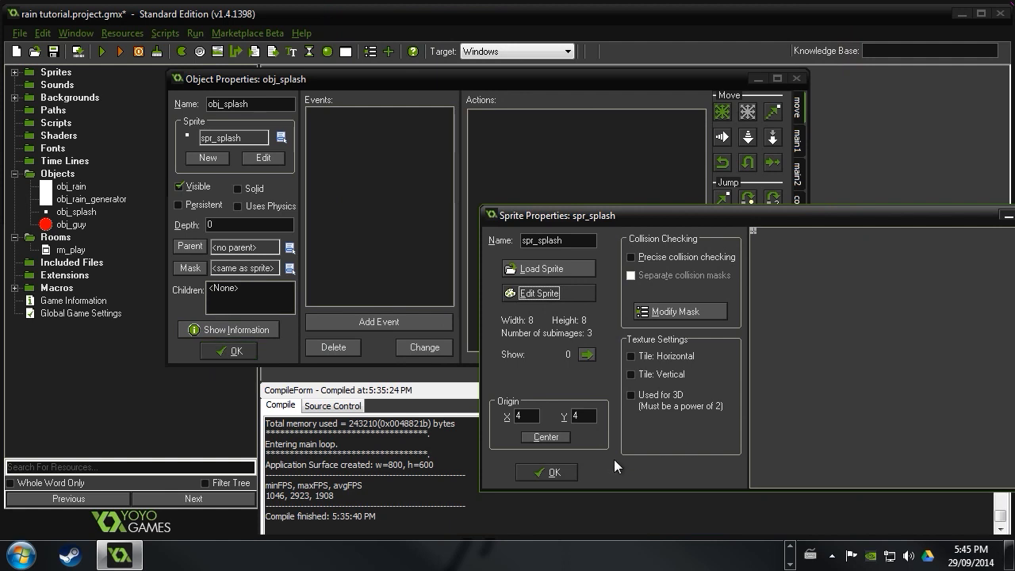
{"action": "left_click", "coordinate": [378, 321]}
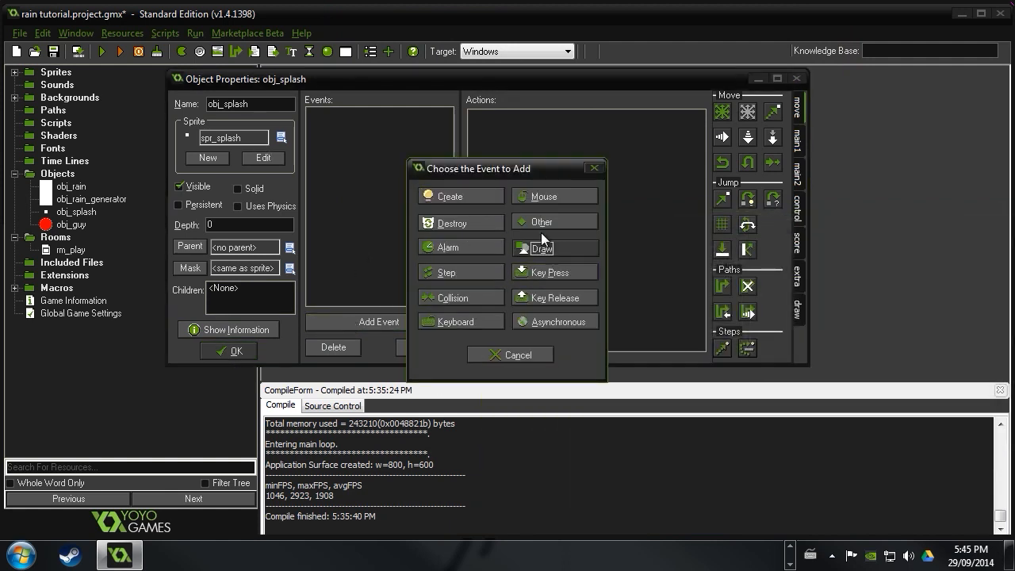
Add an Animation End event to obj_splash with instance_destroy();
{"action": "left_click", "coordinate": [554, 221]}
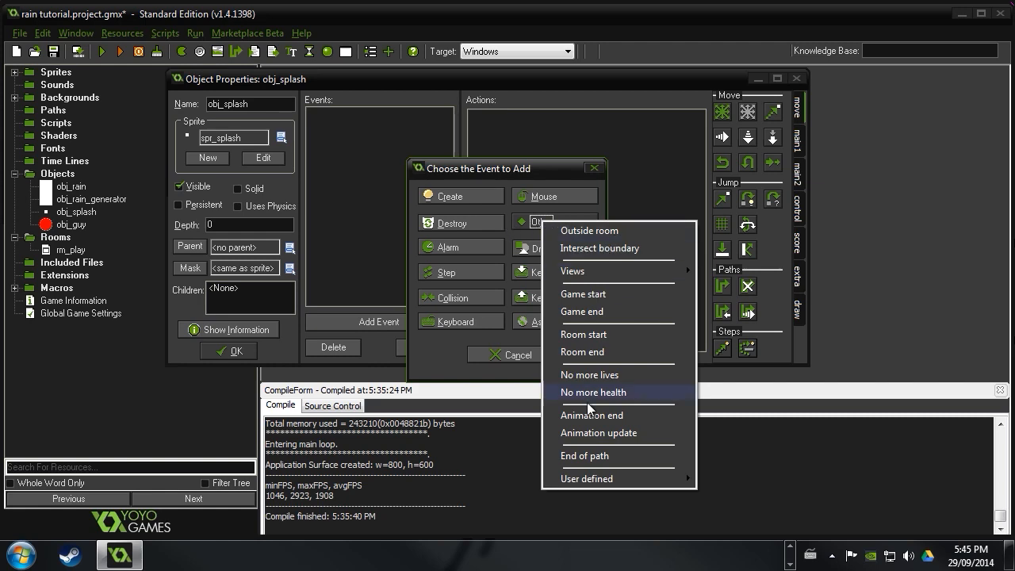
{"action": "left_click", "coordinate": [591, 414]}
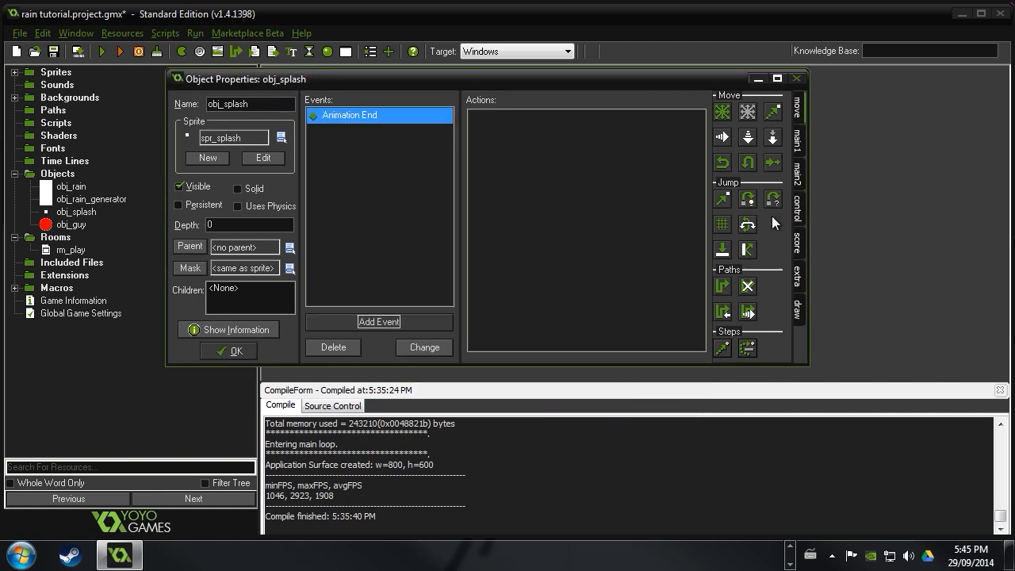
{"action": "double_click", "coordinate": [378, 114]}
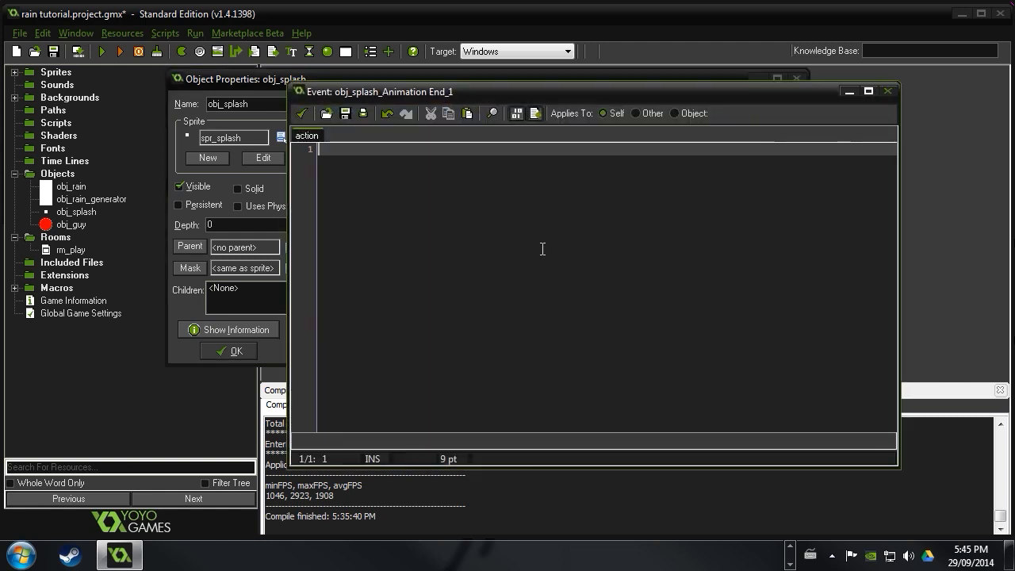
{"action": "type", "text": "instance_des"}
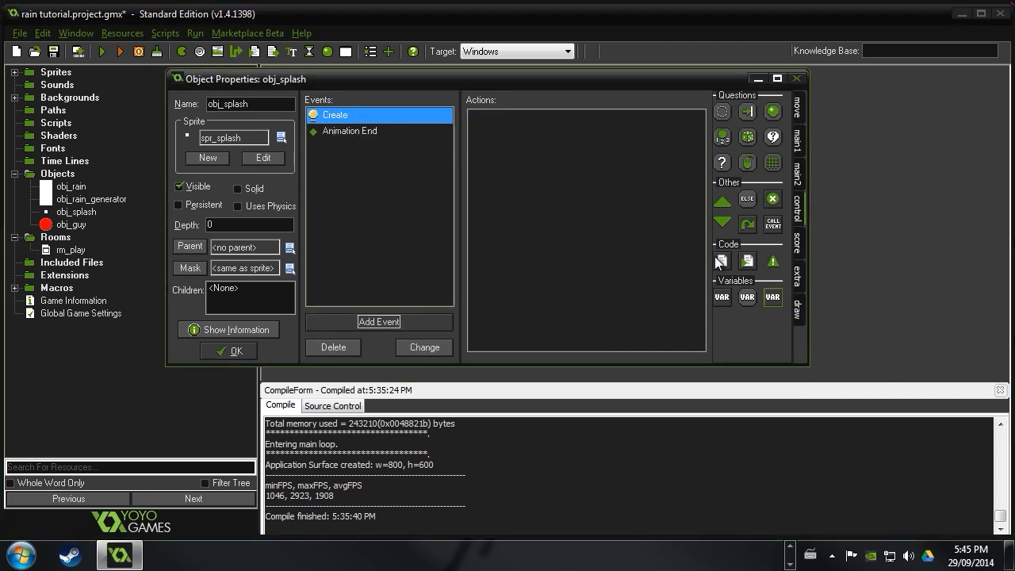
Add a Create event to obj_splash setting image_speed = .5;
{"action": "left_click", "coordinate": [722, 261]}
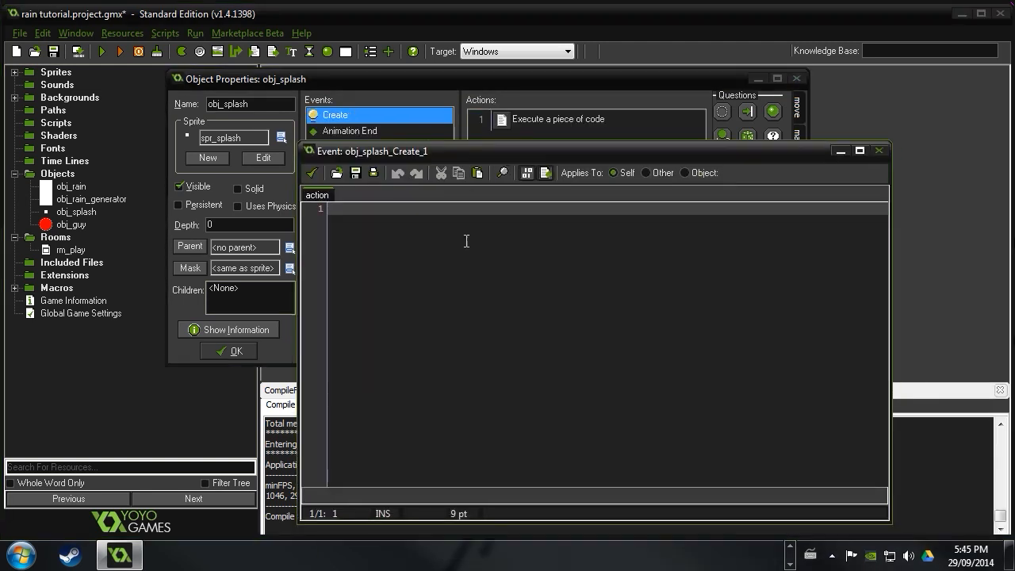
{"action": "type", "text": "image_spee"}
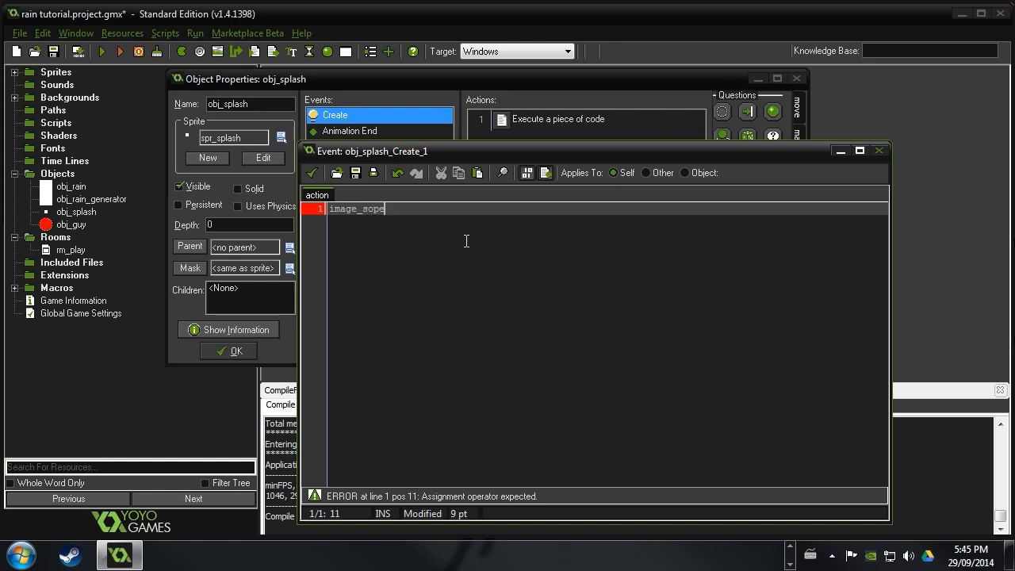
{"action": "key", "text": "Backspace"}
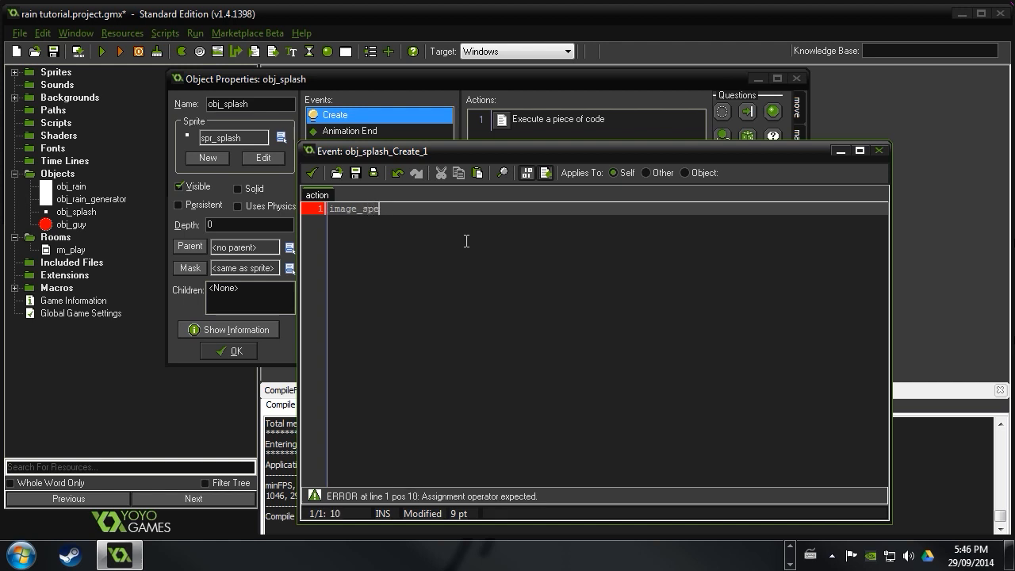
{"action": "type", "text": "ed = ."}
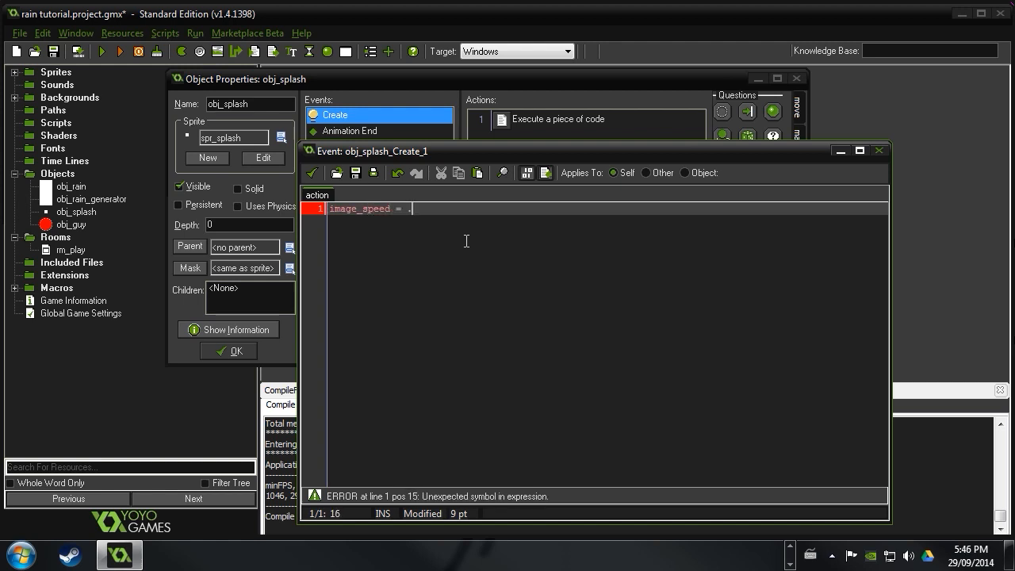
{"action": "type", "text": "5;"}
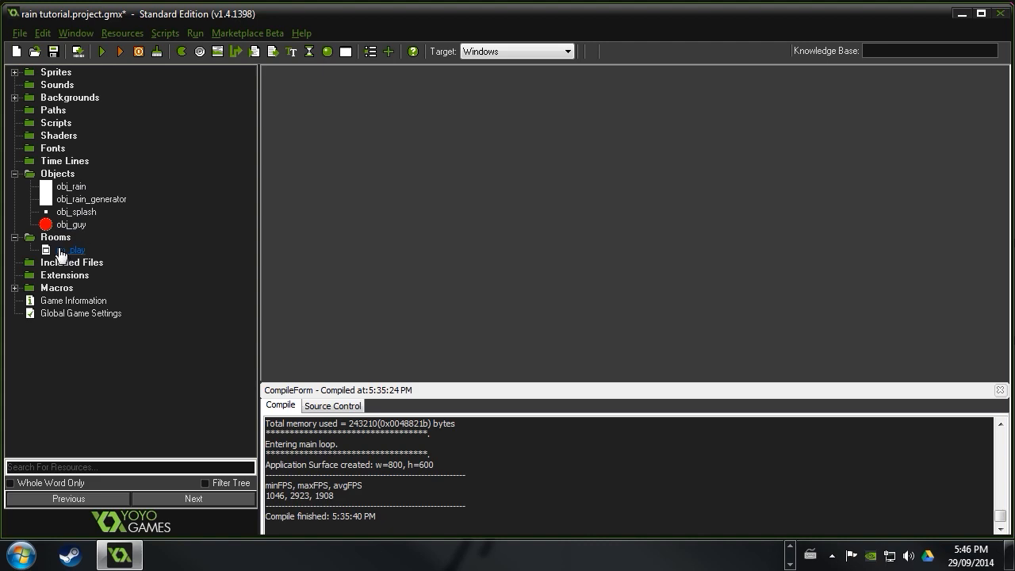
{"action": "double_click", "coordinate": [77, 250]}
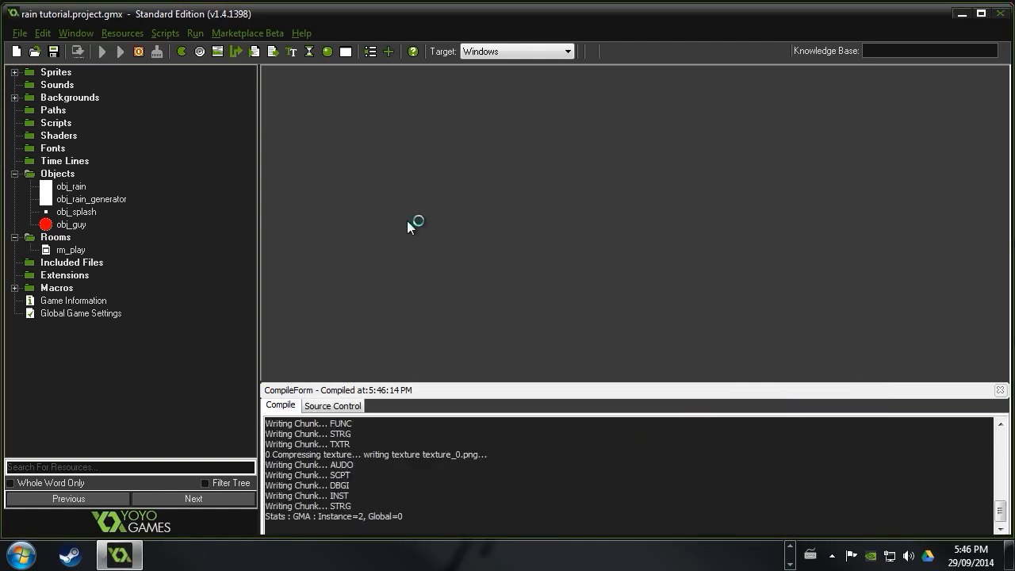
{"action": "left_click", "coordinate": [120, 50]}
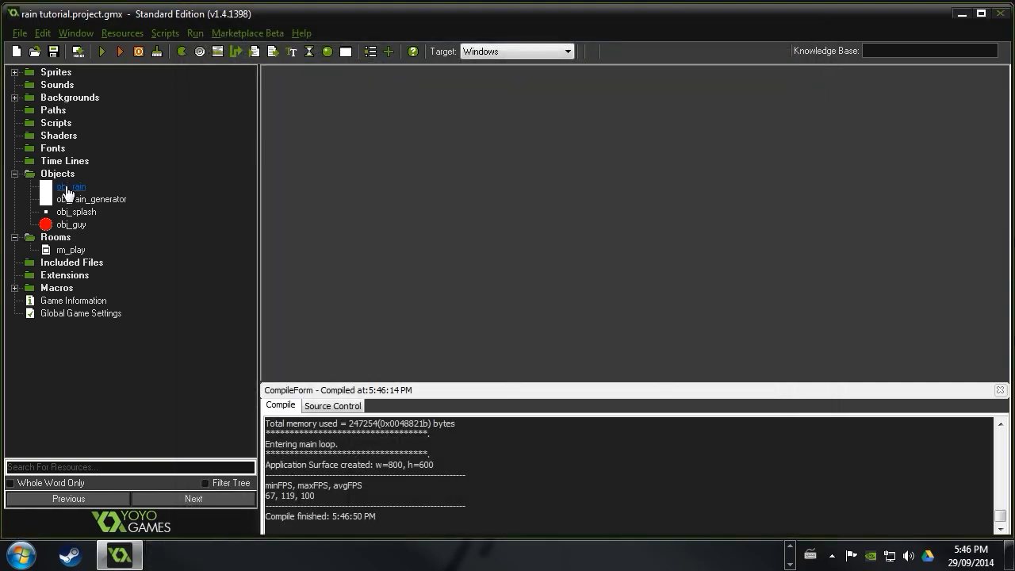
{"action": "left_click", "coordinate": [70, 224]}
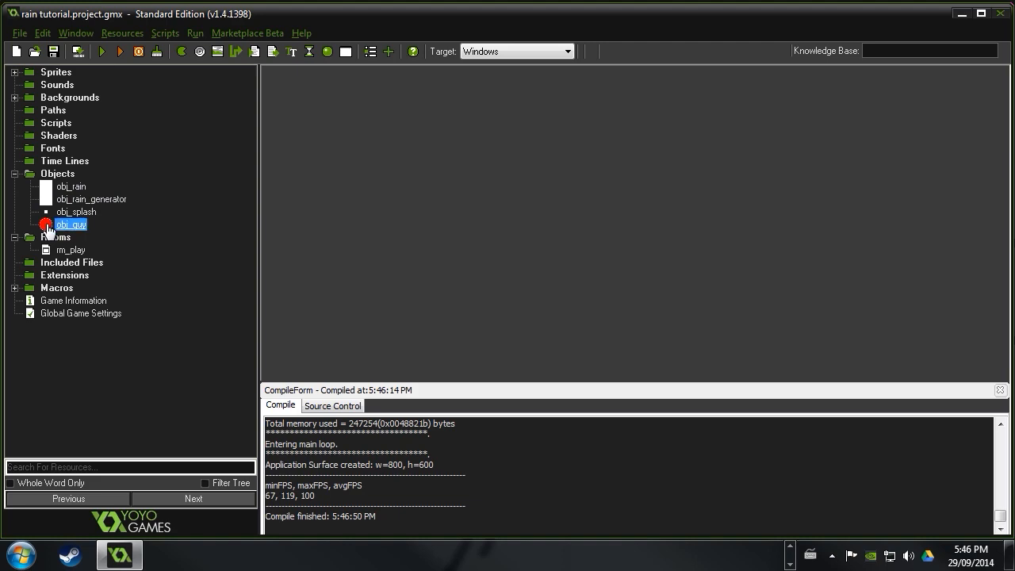
{"action": "double_click", "coordinate": [70, 225]}
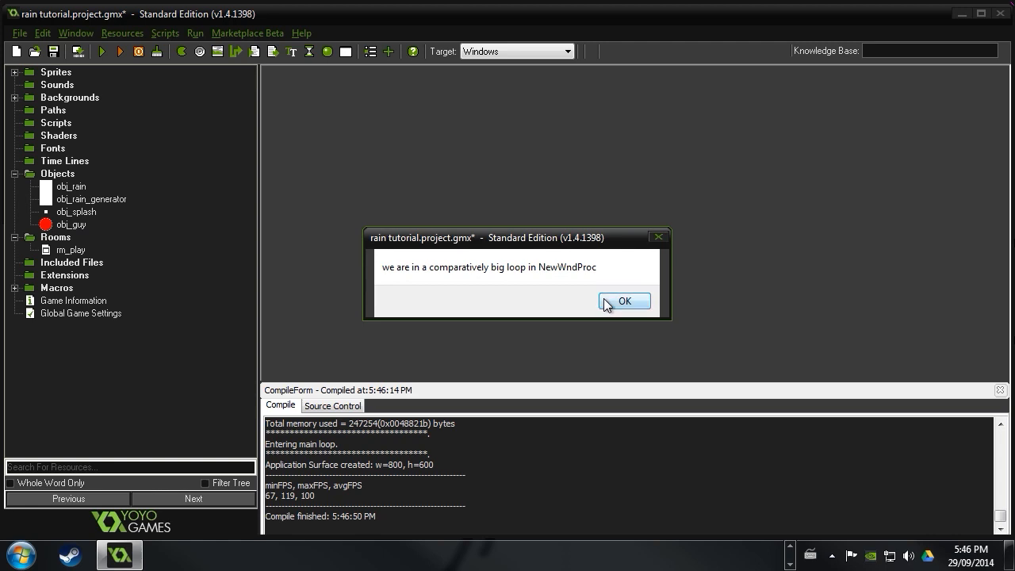
{"action": "mouse_move", "coordinate": [554, 290]}
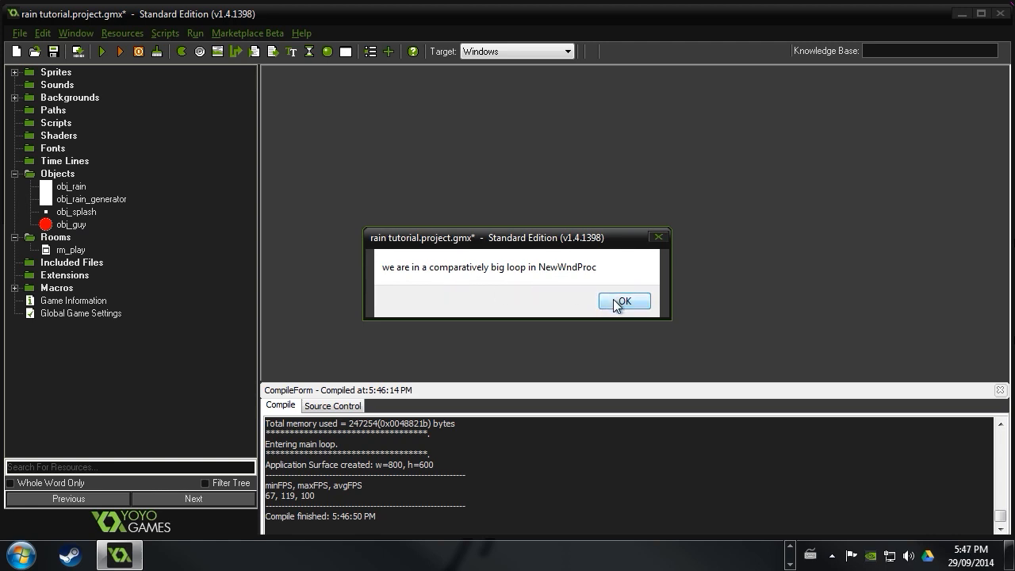
{"action": "left_click", "coordinate": [623, 301]}
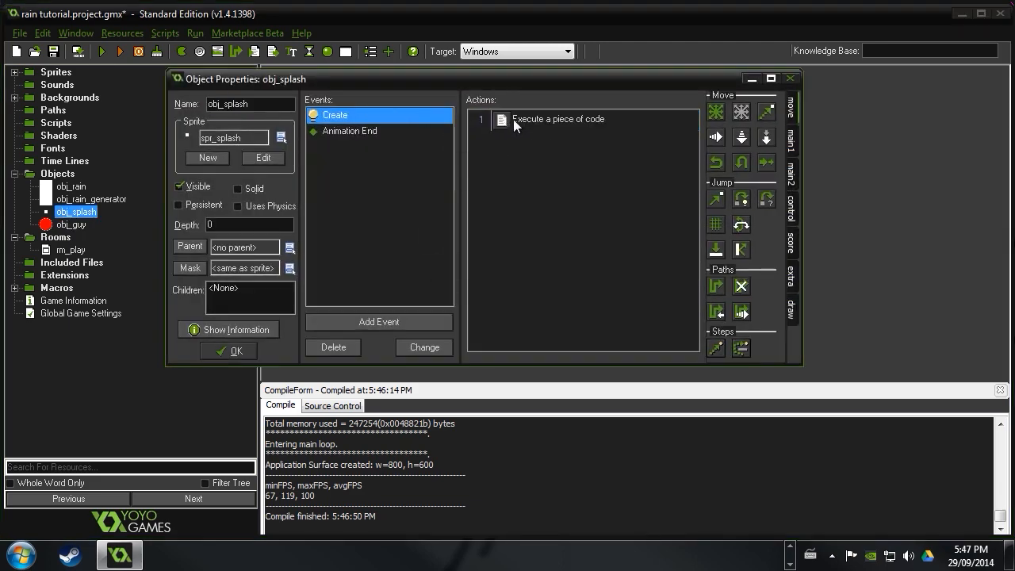
Add image_angle = random(360); to obj_splash's Create code and save it
{"action": "double_click", "coordinate": [555, 118]}
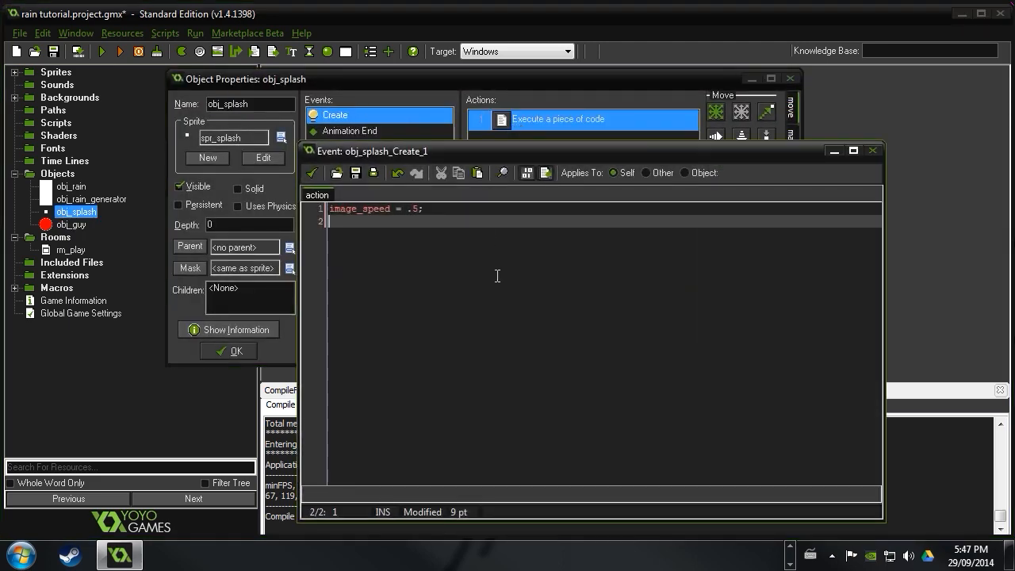
{"action": "type", "text": "image_angle = ran"}
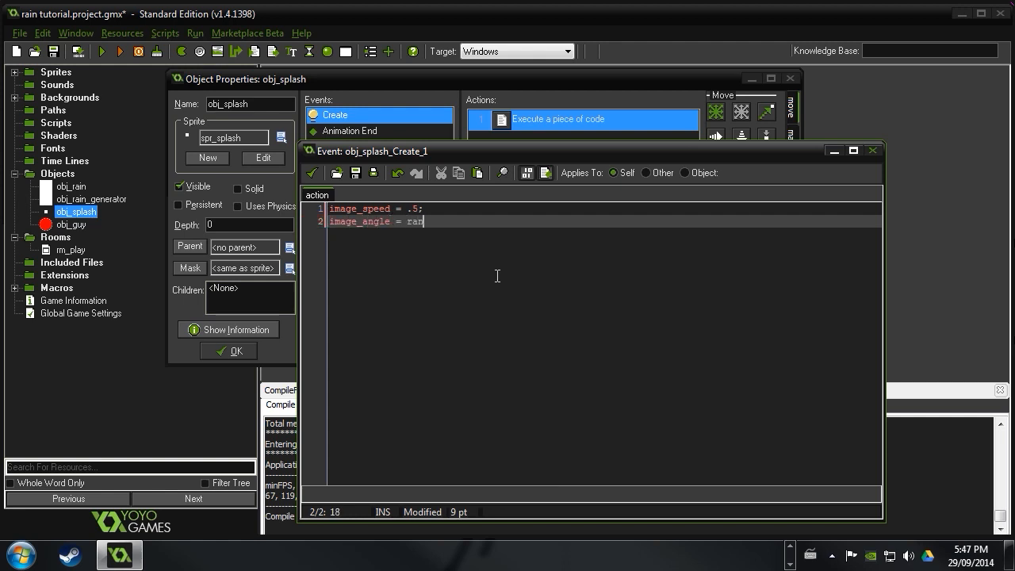
{"action": "type", "text": "dom(360)"}
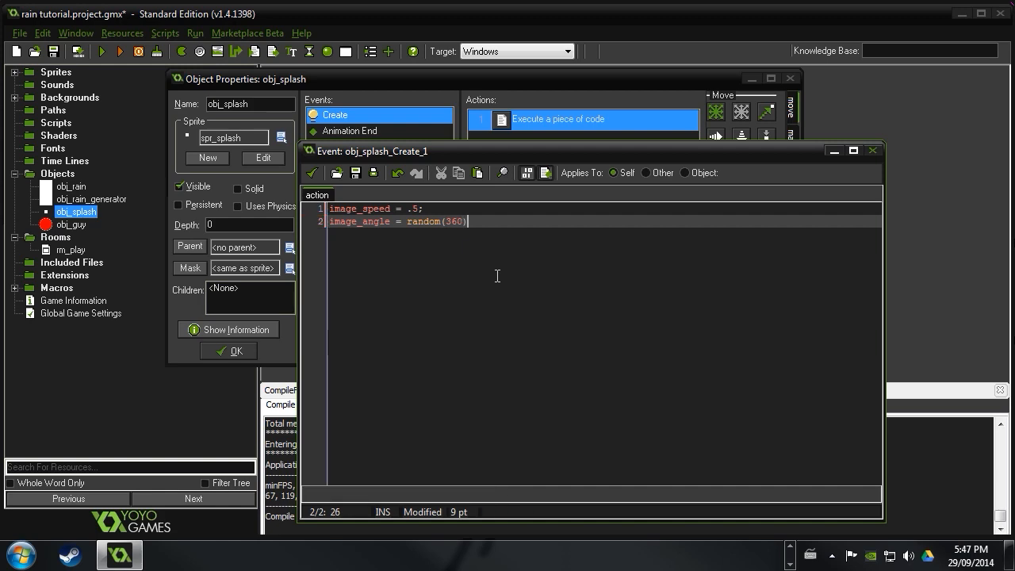
{"action": "type", "text": ";"}
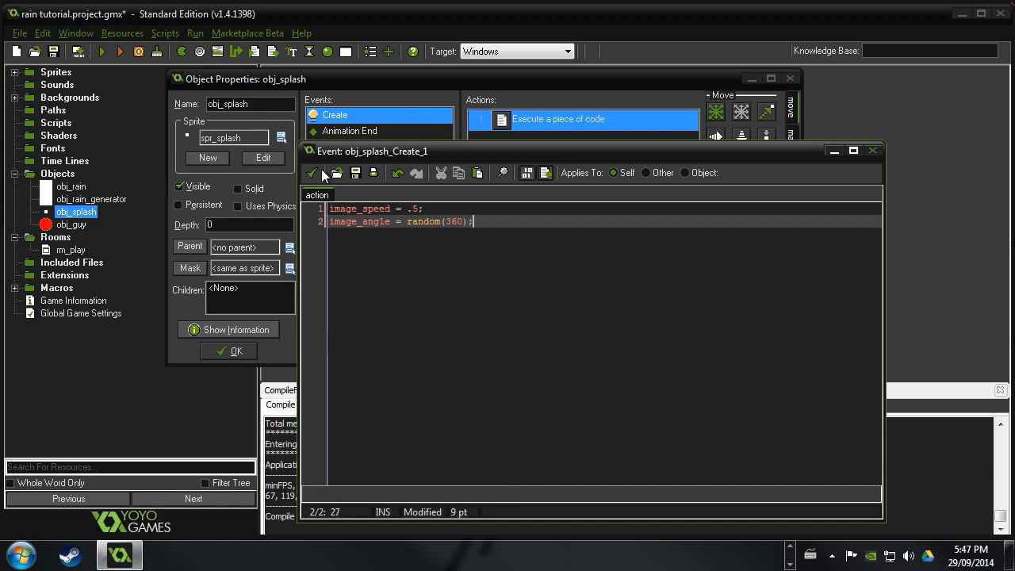
{"action": "left_click", "coordinate": [312, 173]}
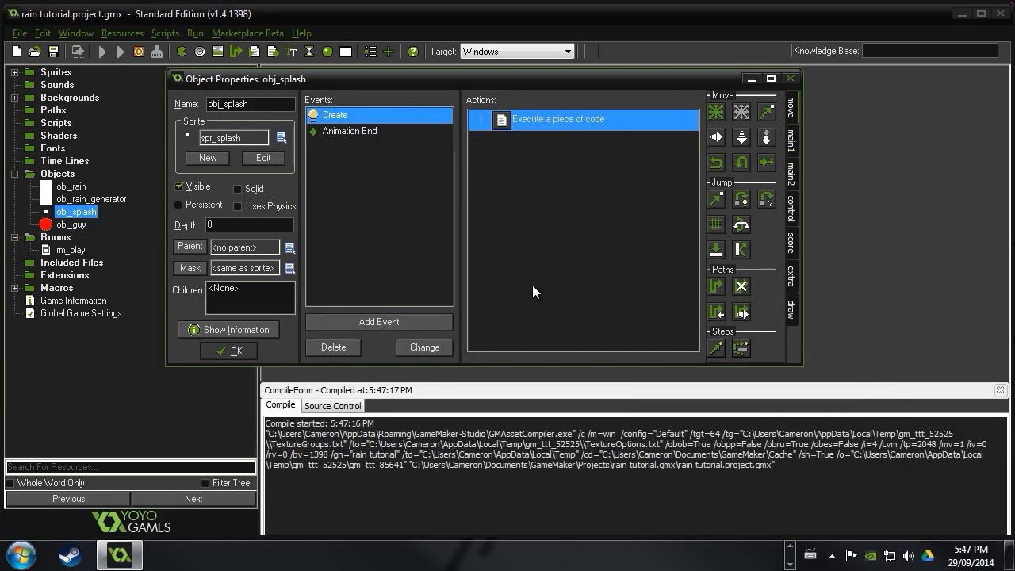